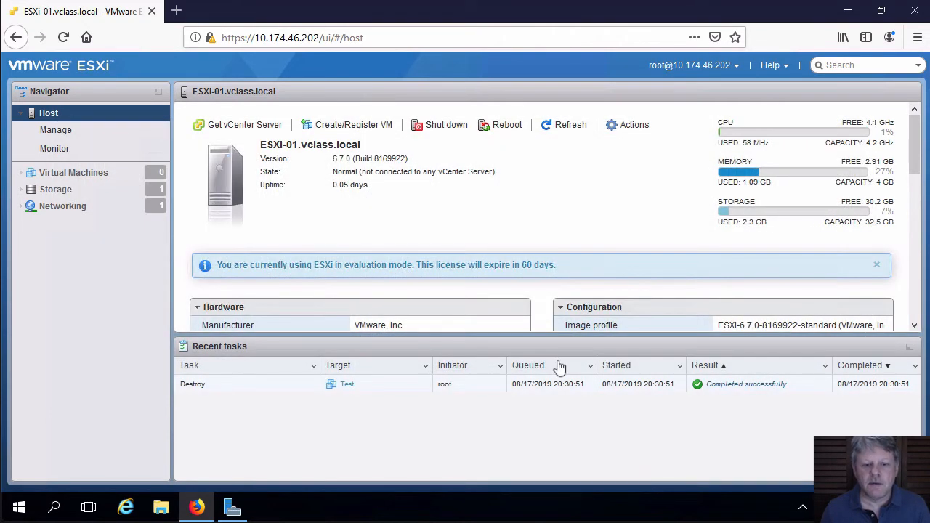
mouse_move(578, 312)
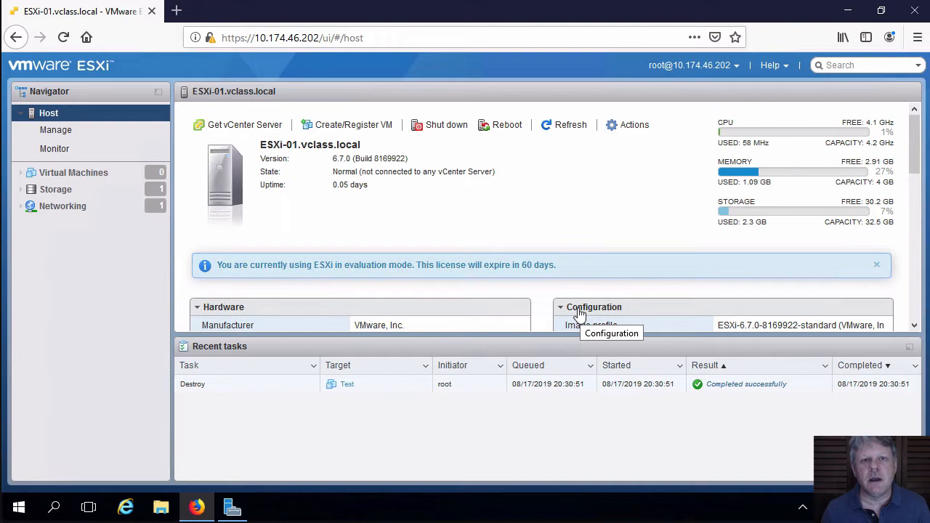
mouse_move(356, 206)
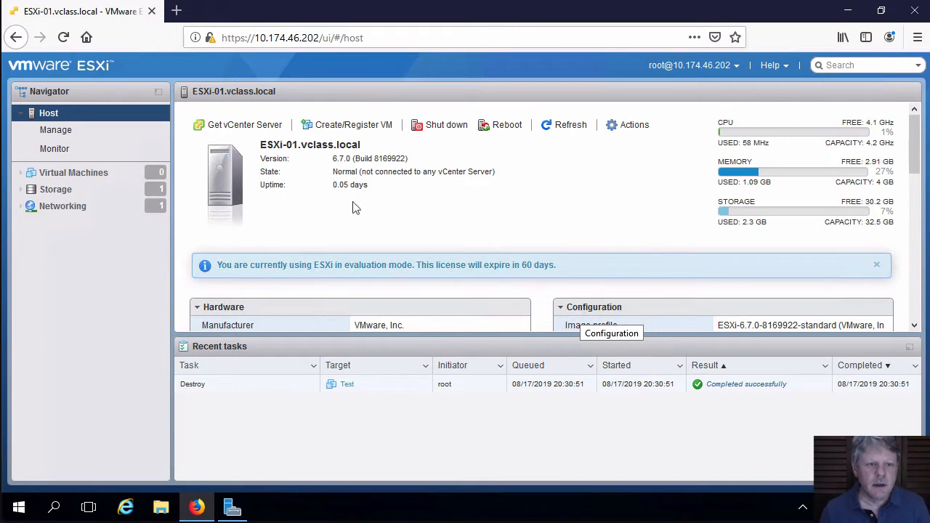
mouse_move(78, 119)
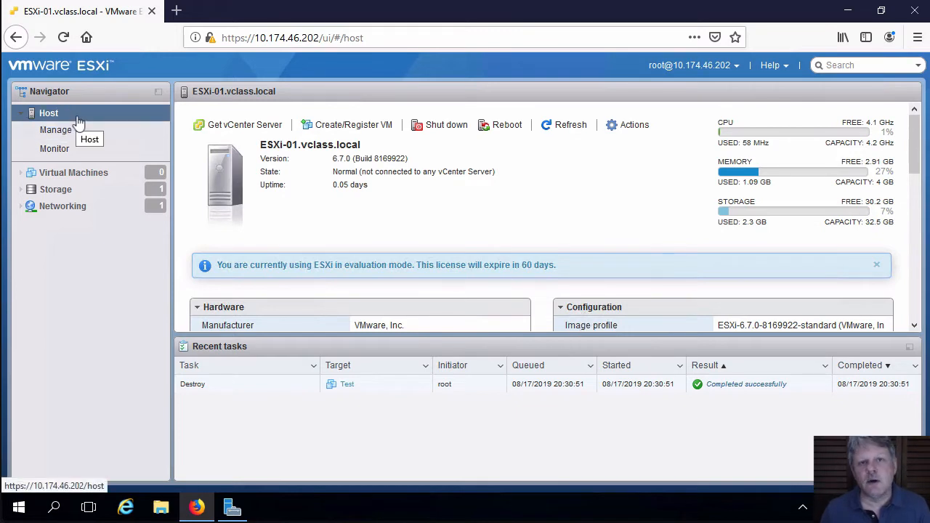
mouse_move(353, 125)
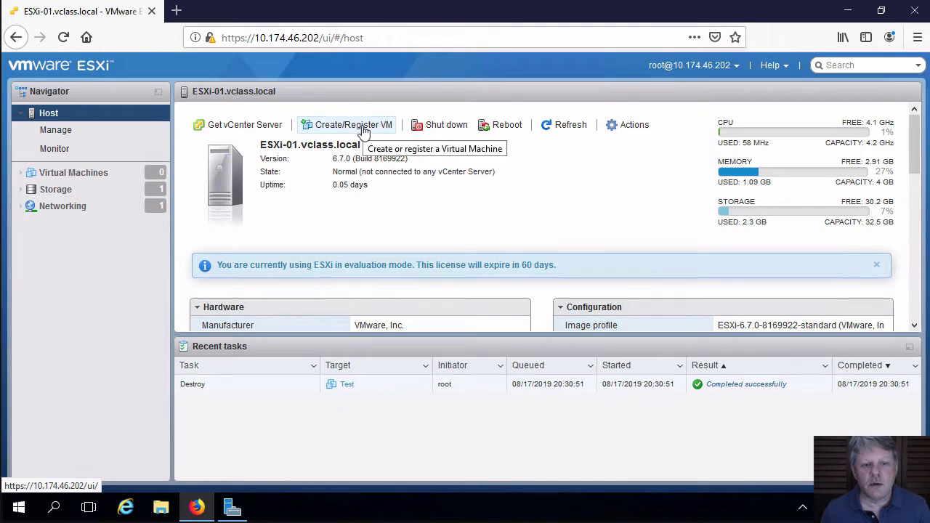
Create a brand-new virtual machine and name it CentOS-01.
click(353, 125)
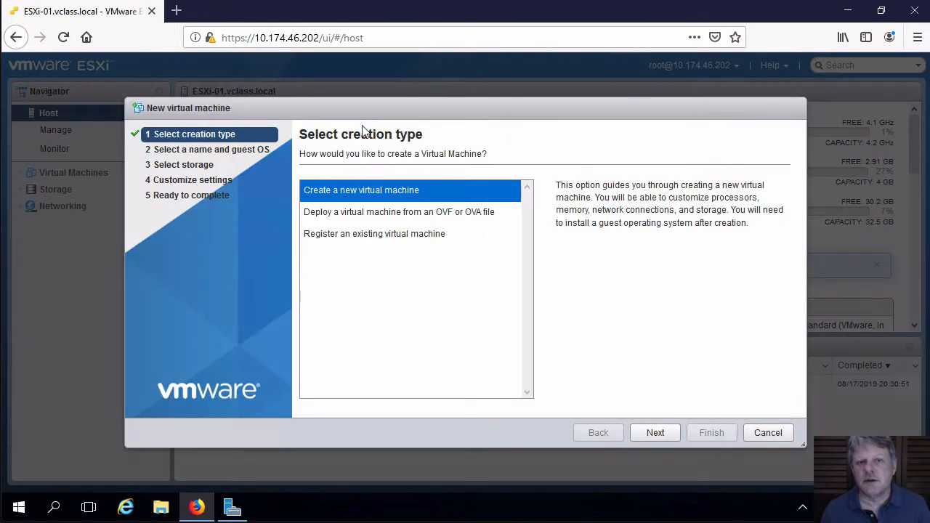
mouse_move(424, 191)
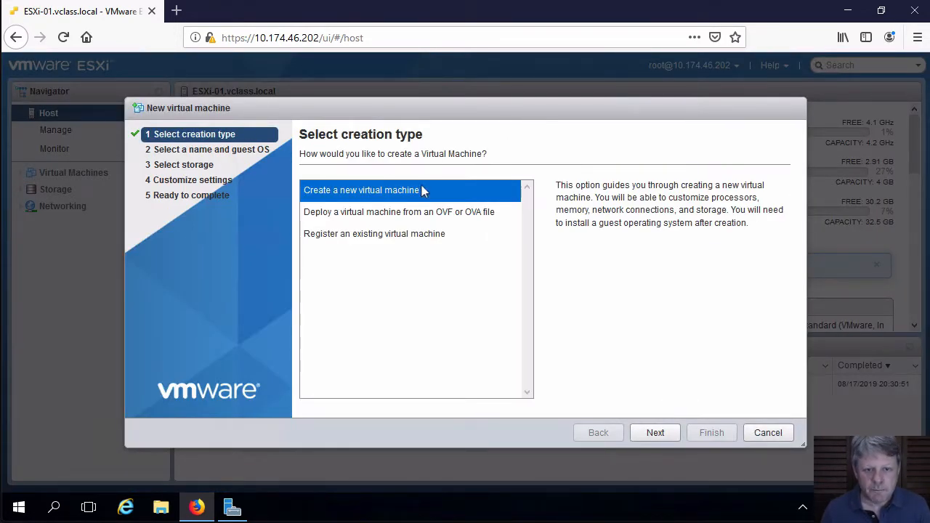
mouse_move(654, 397)
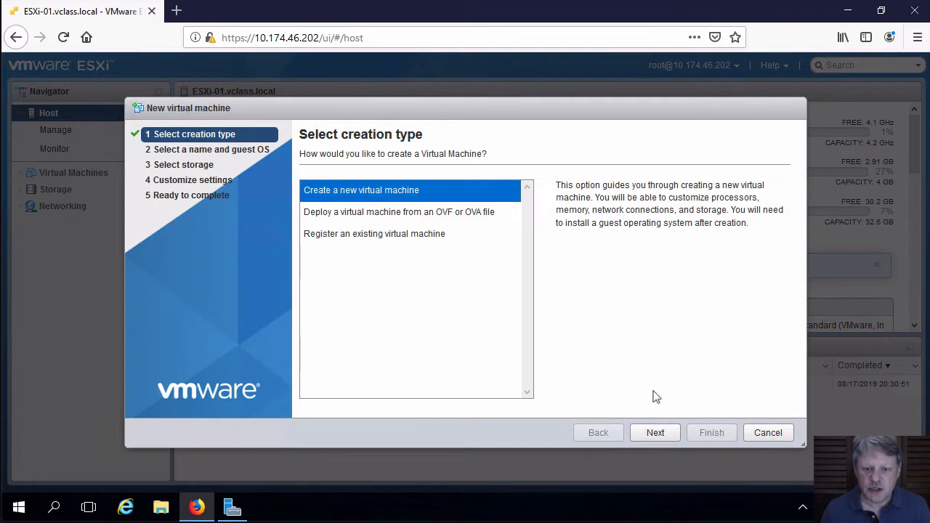
click(654, 433)
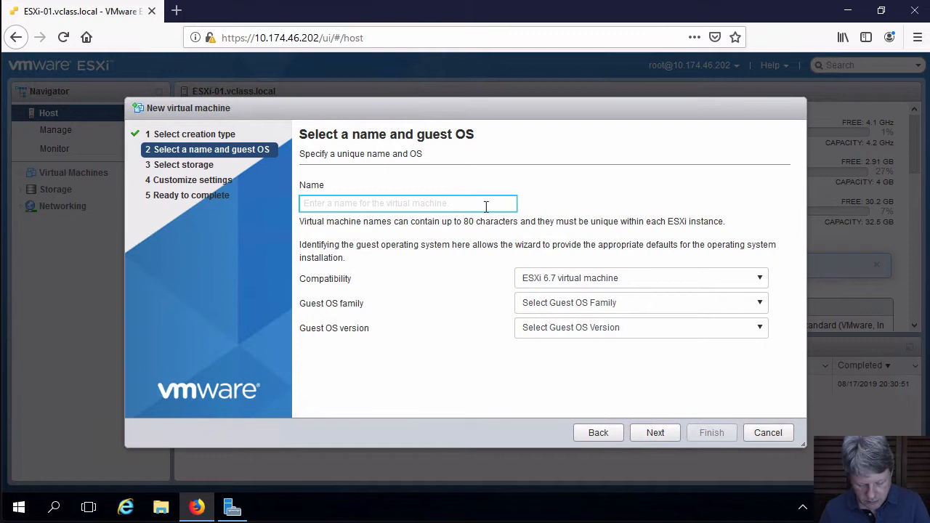
text(CentOS-01)
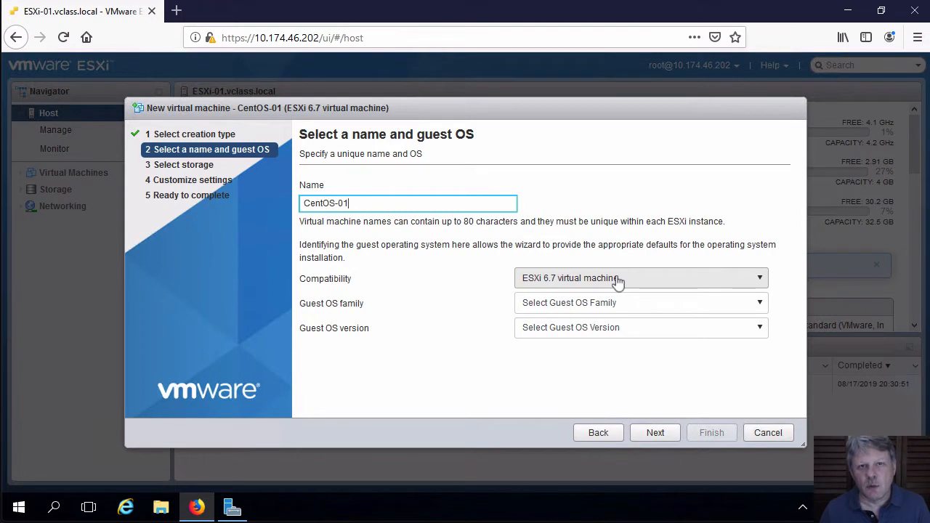
mouse_move(663, 303)
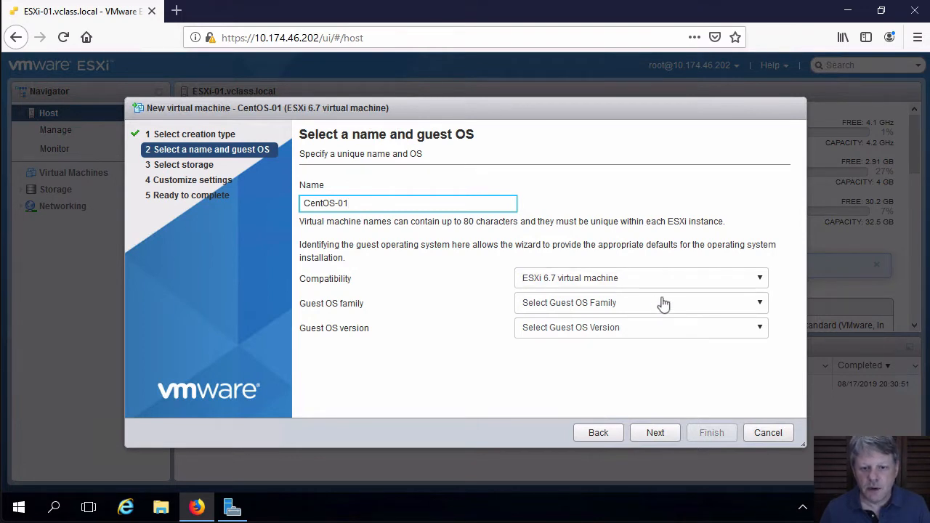
Set the guest OS to Linux, version CentOS 7 (64-bit), and continue to storage selection.
click(640, 302)
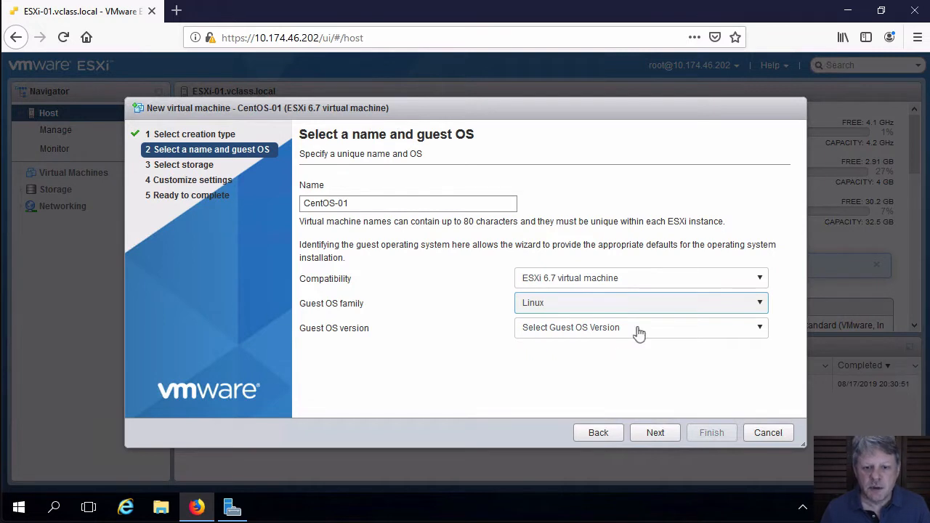
click(639, 327)
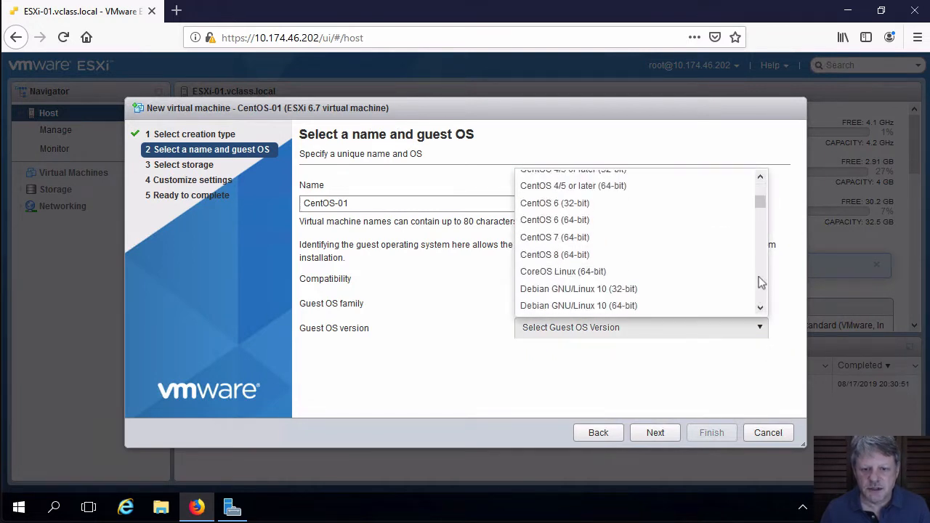
click(555, 237)
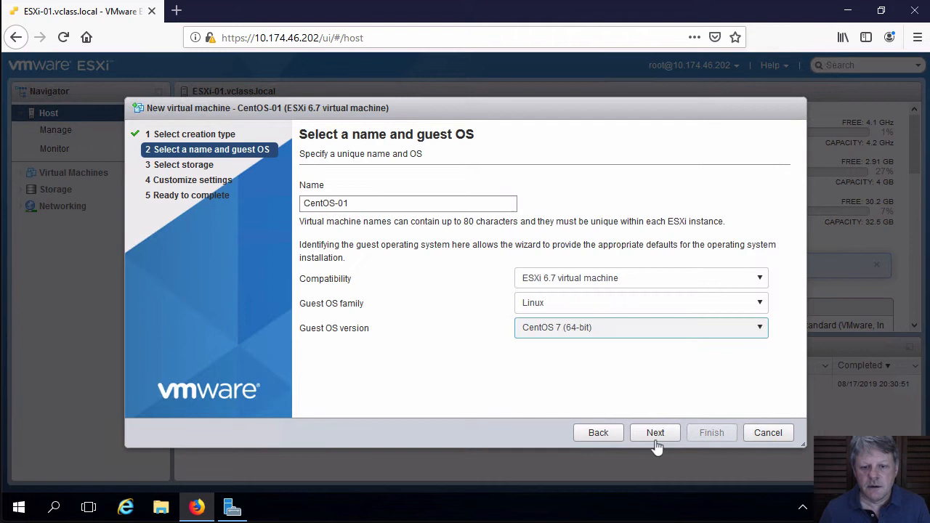
click(654, 433)
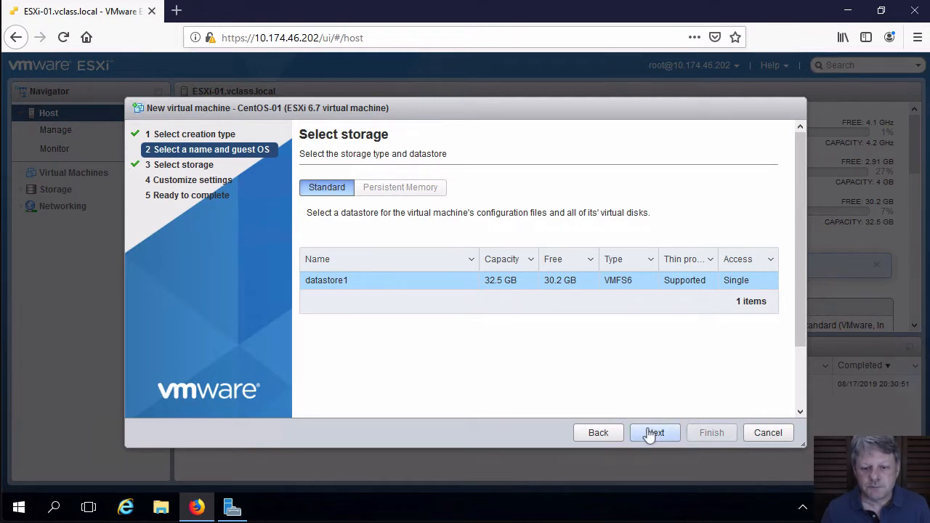
Keep datastore1, set memory to 1024 MB and make the 12 GB hard disk thin provisioned.
click(653, 433)
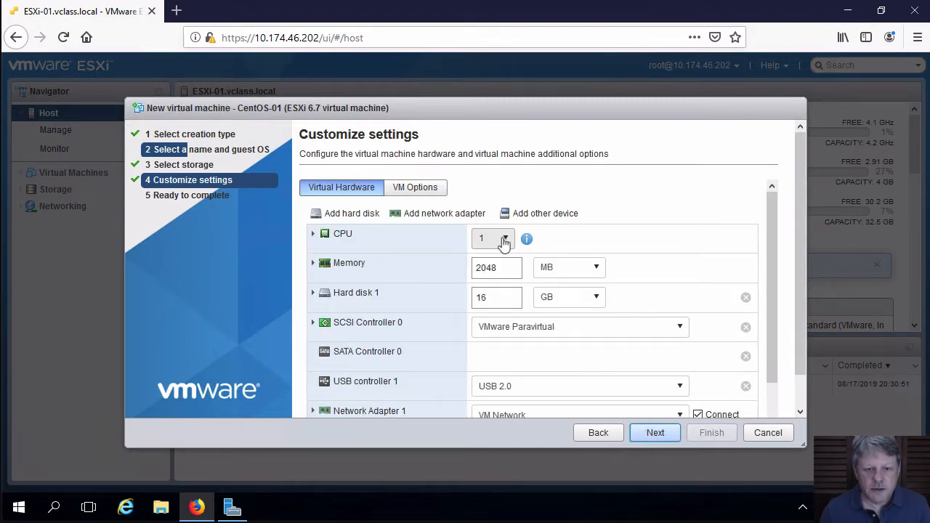
mouse_move(505, 240)
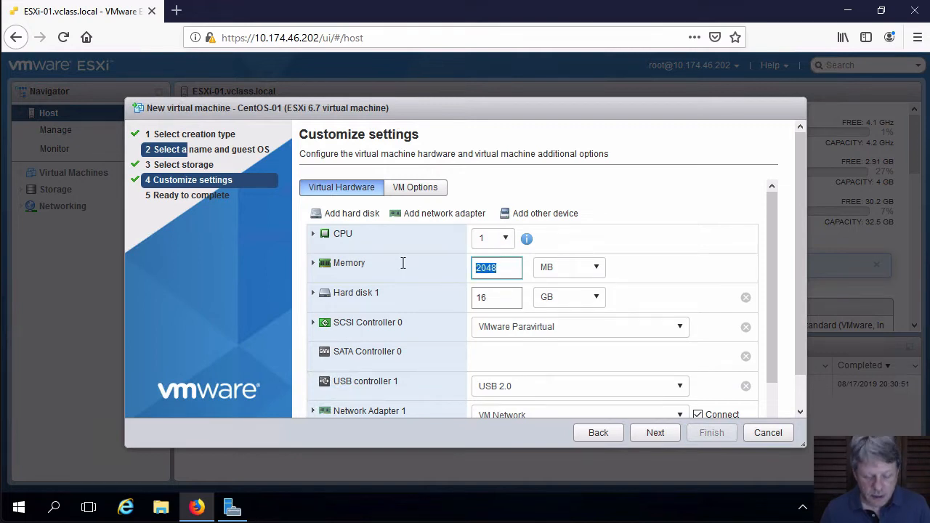
text(1024)
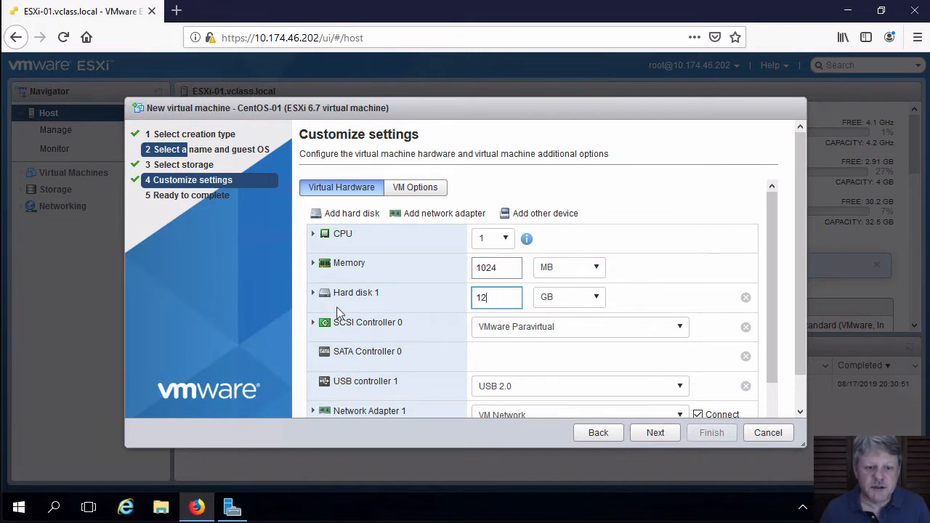
click(314, 292)
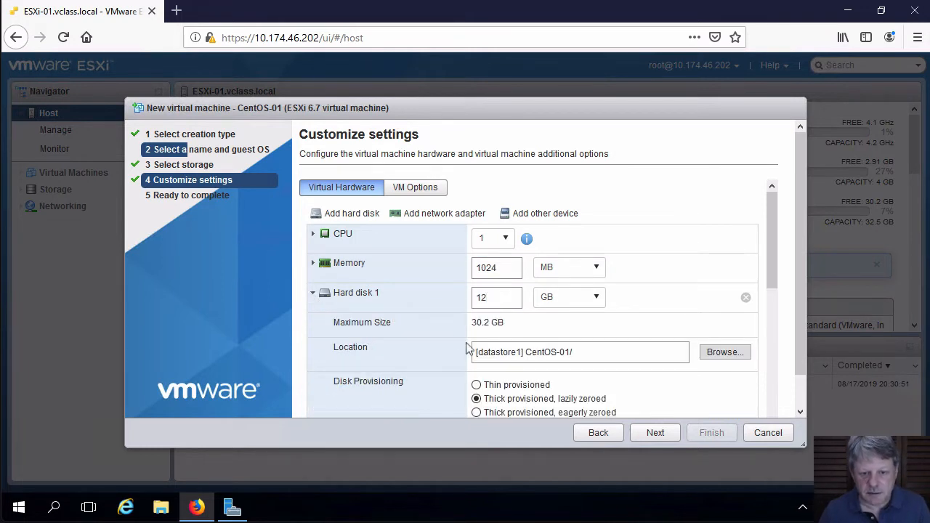
click(476, 384)
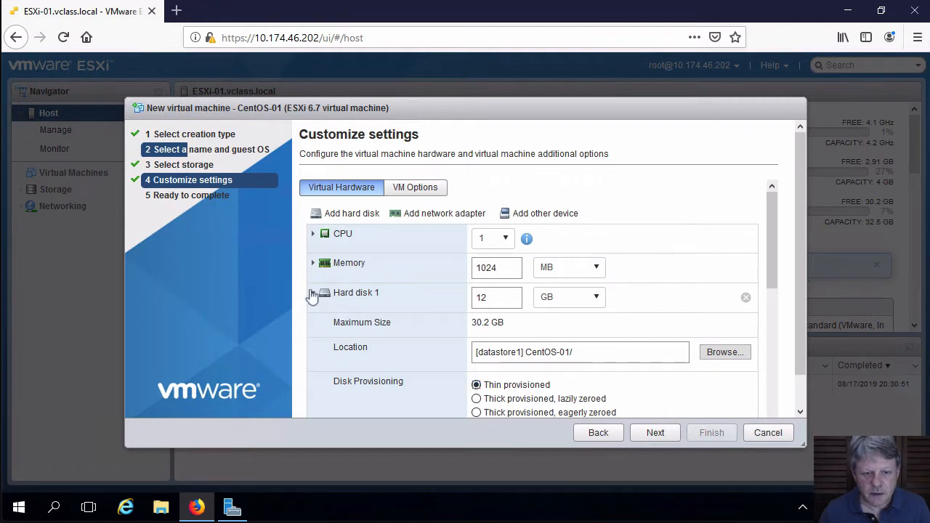
click(312, 292)
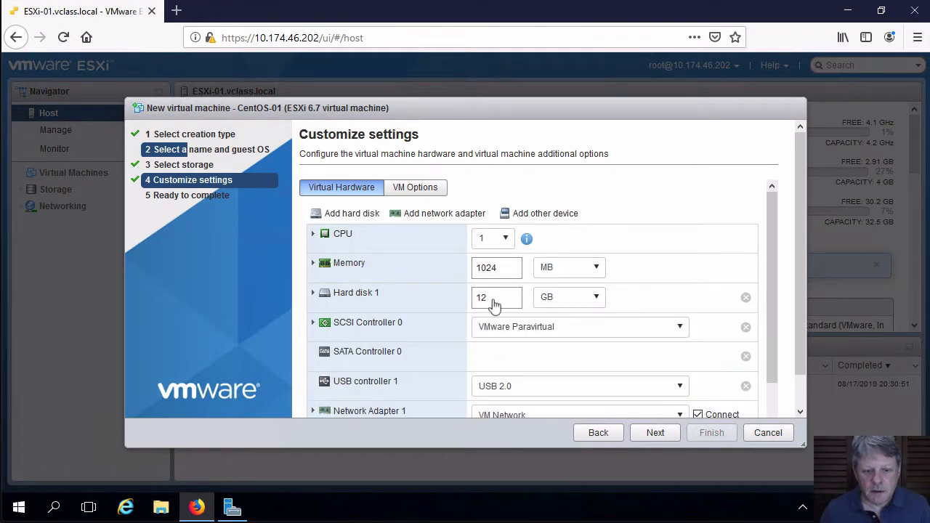
scroll(down, 3)
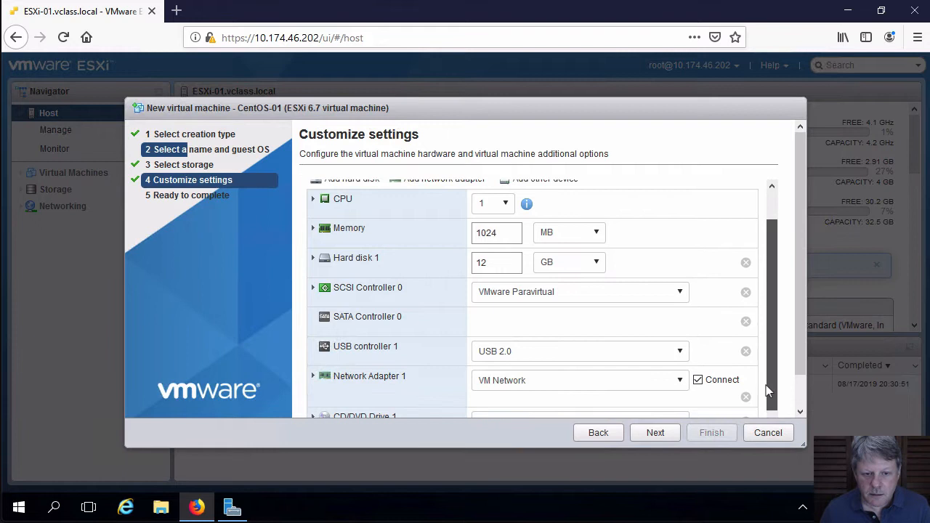
scroll(down, 3)
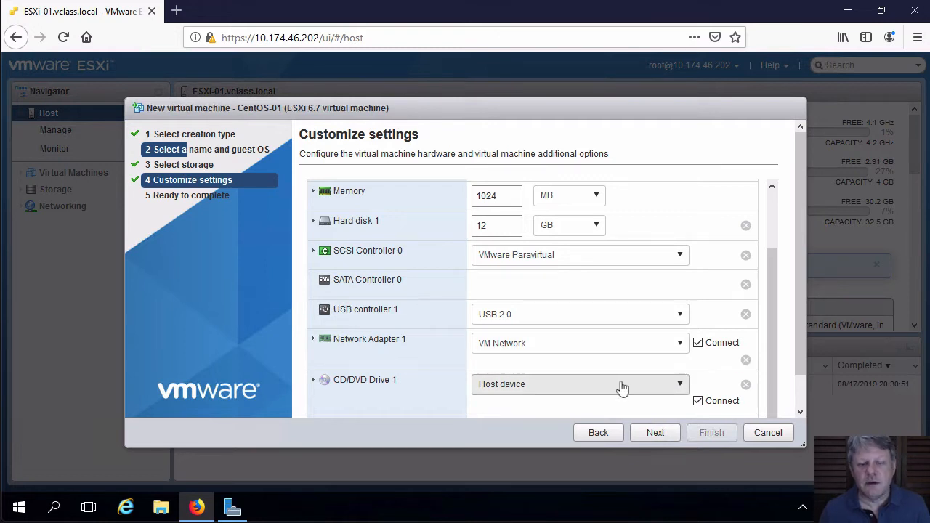
mouse_move(622, 387)
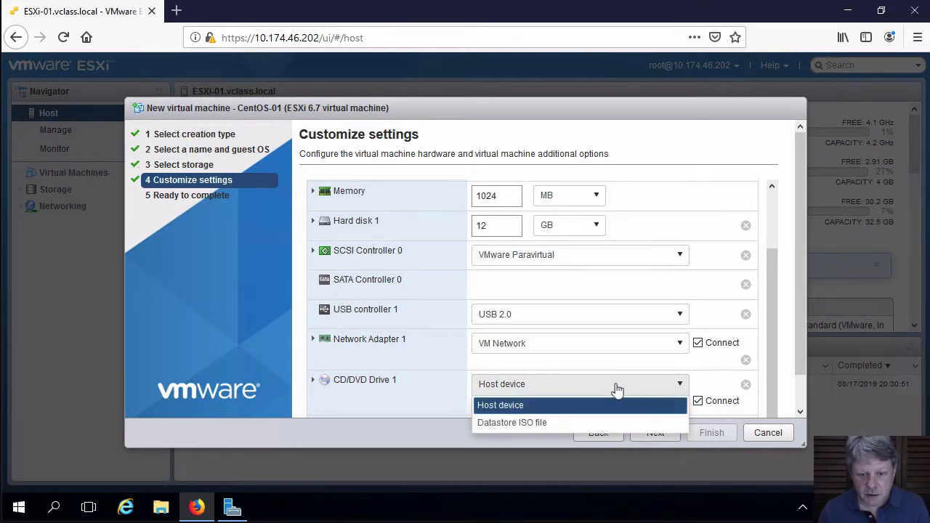
Set CD/DVD Drive 1 to the datastore ISO CentOS-7-x86_64-Minimal-1810, connected at power on.
click(511, 422)
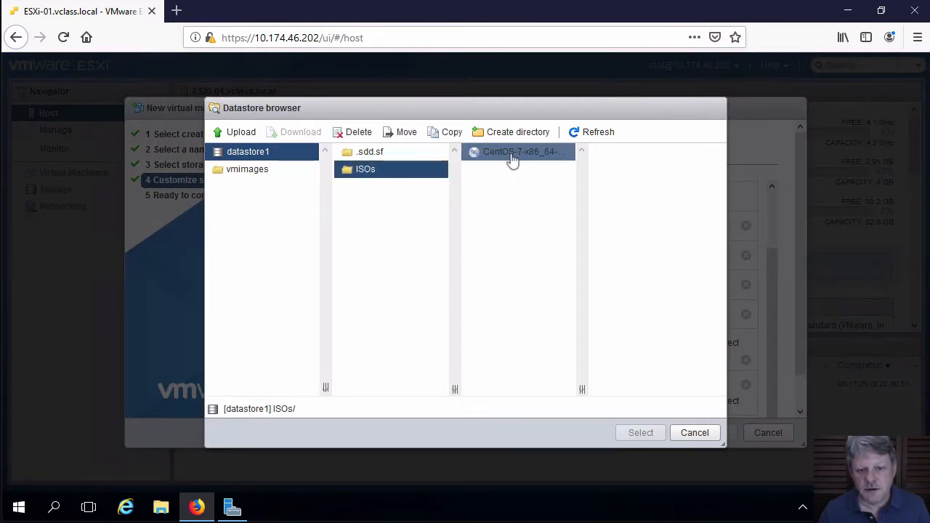
click(522, 151)
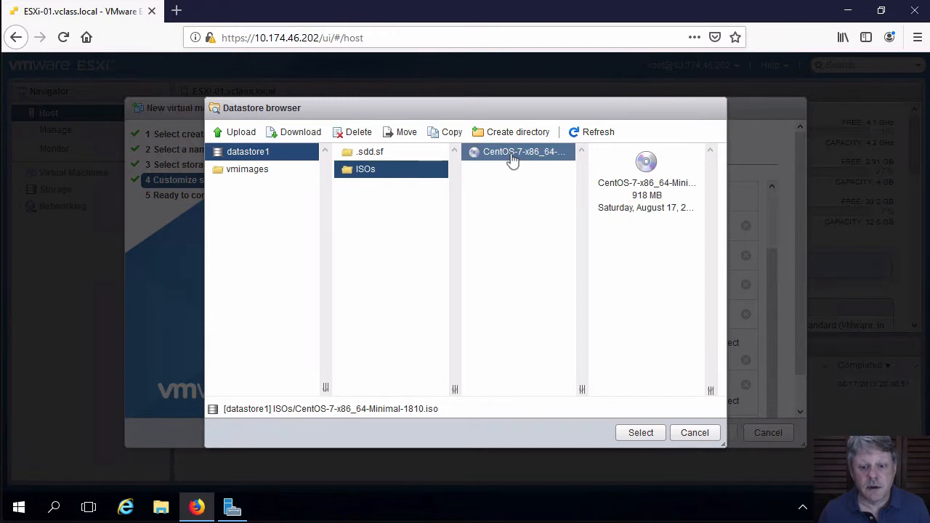
click(640, 433)
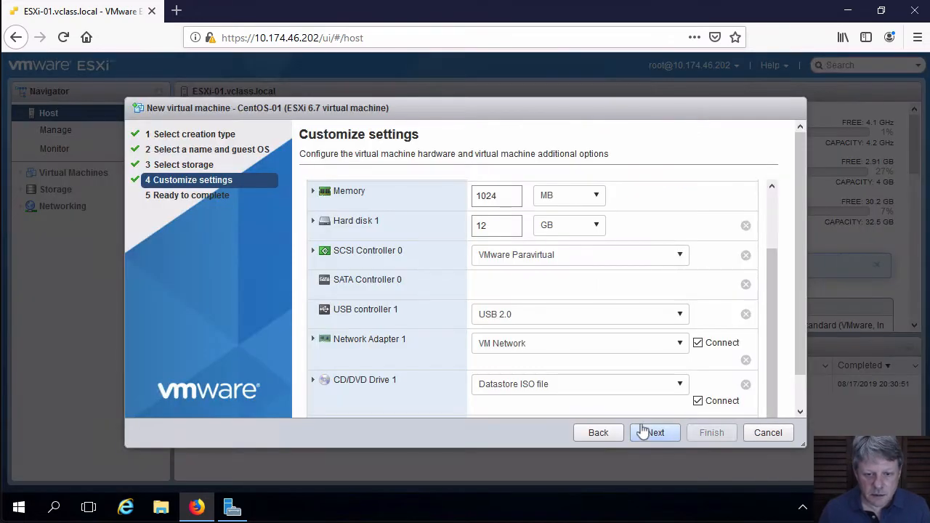
mouse_move(323, 385)
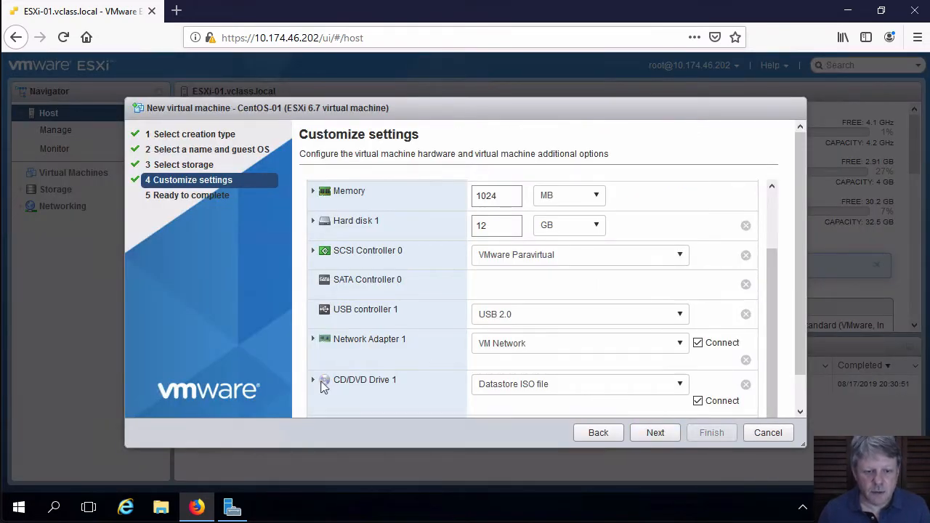
click(313, 379)
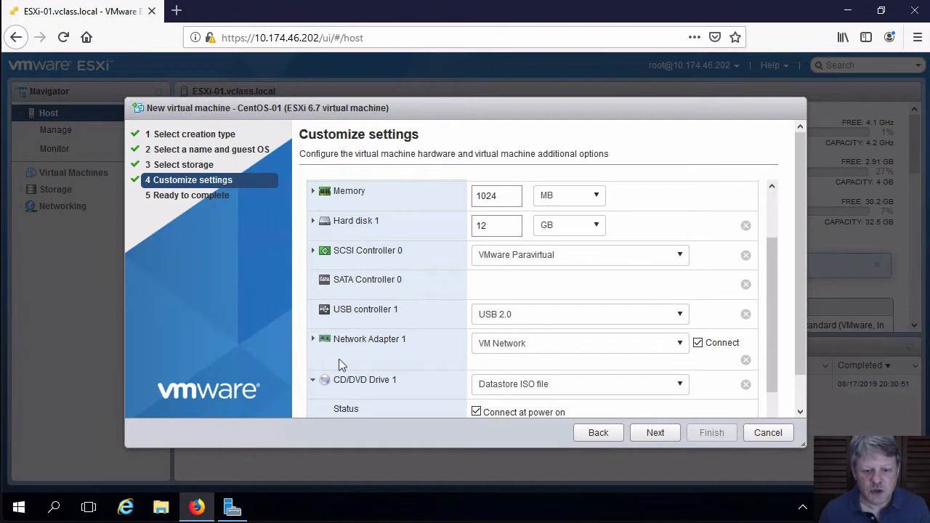
scroll(down, 3)
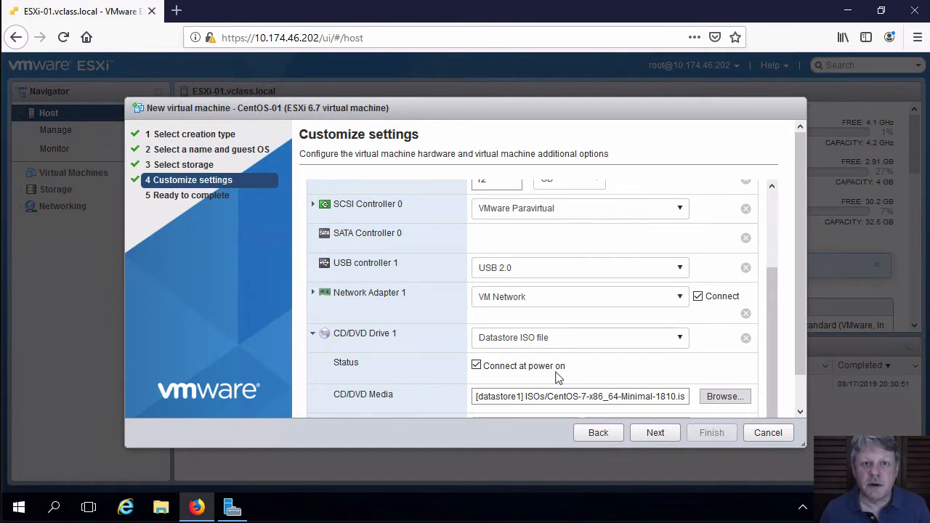
mouse_move(654, 433)
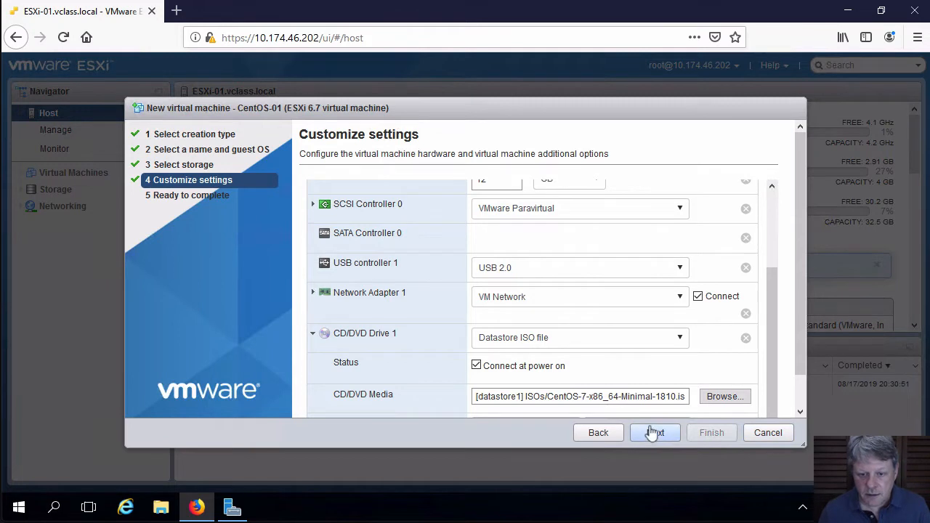
Review the Ready to complete summary and finish creating the CentOS-01 VM.
click(654, 433)
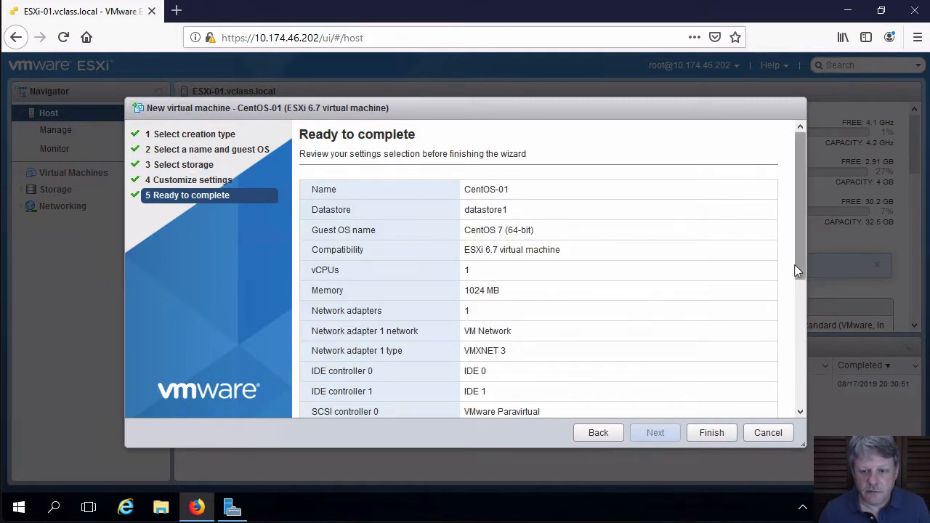
scroll(down, 3)
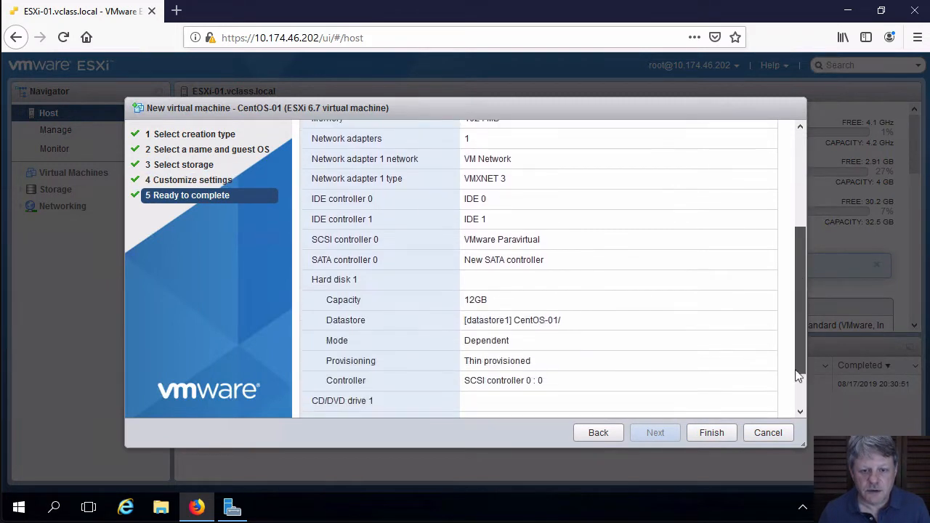
scroll(down, 3)
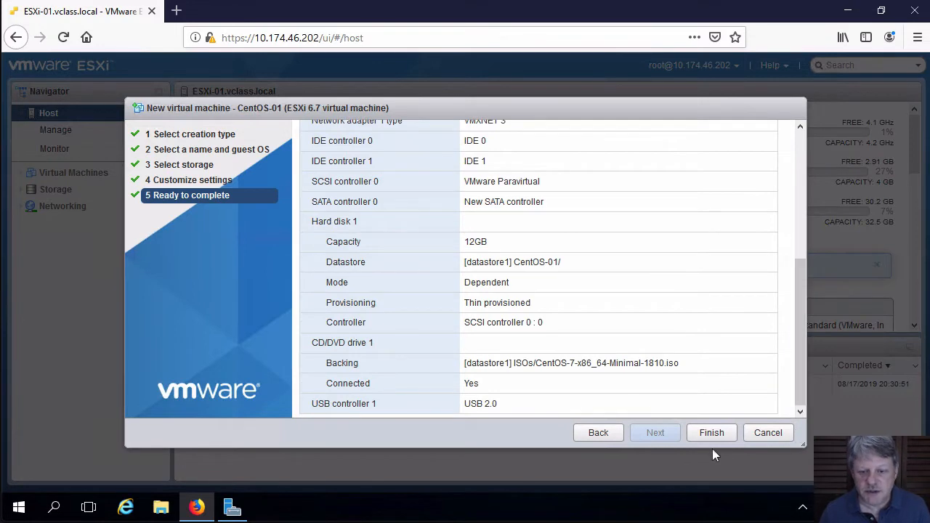
click(713, 433)
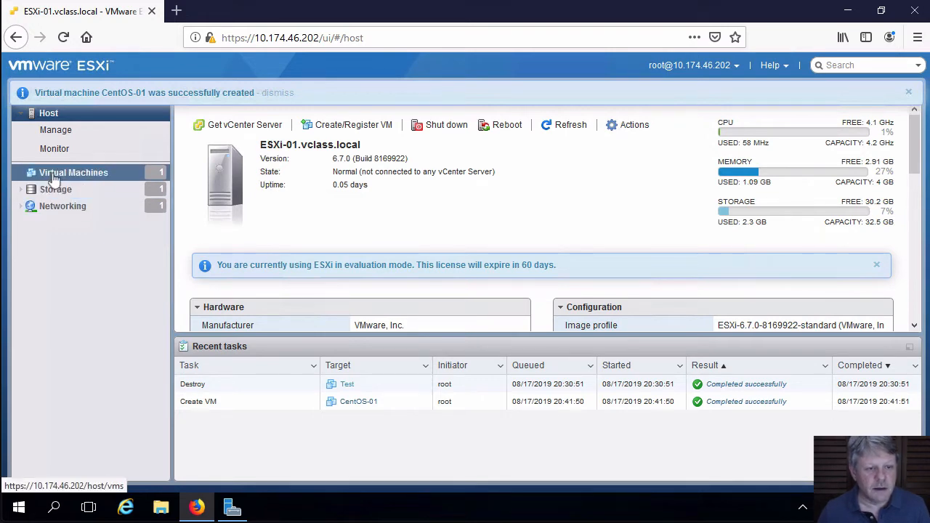
Select CentOS-01 from the virtual machines list and power it on.
click(73, 171)
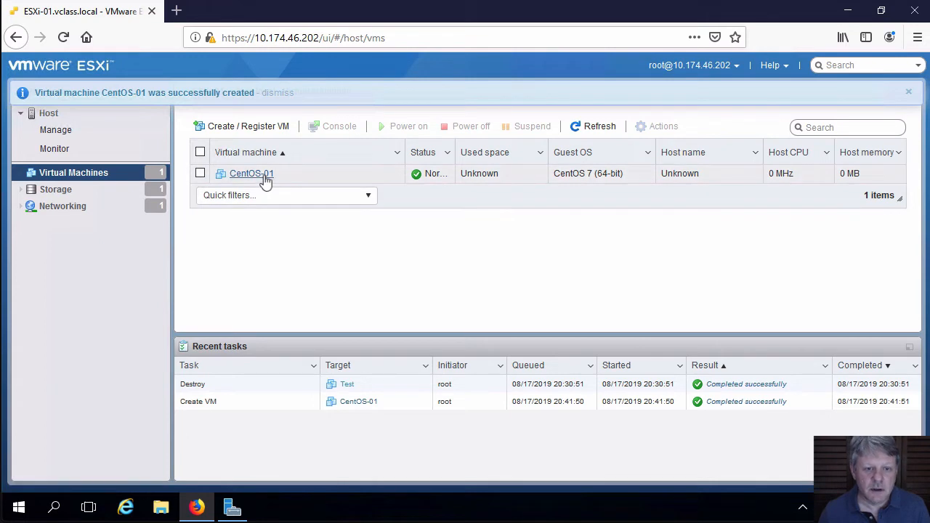
click(250, 173)
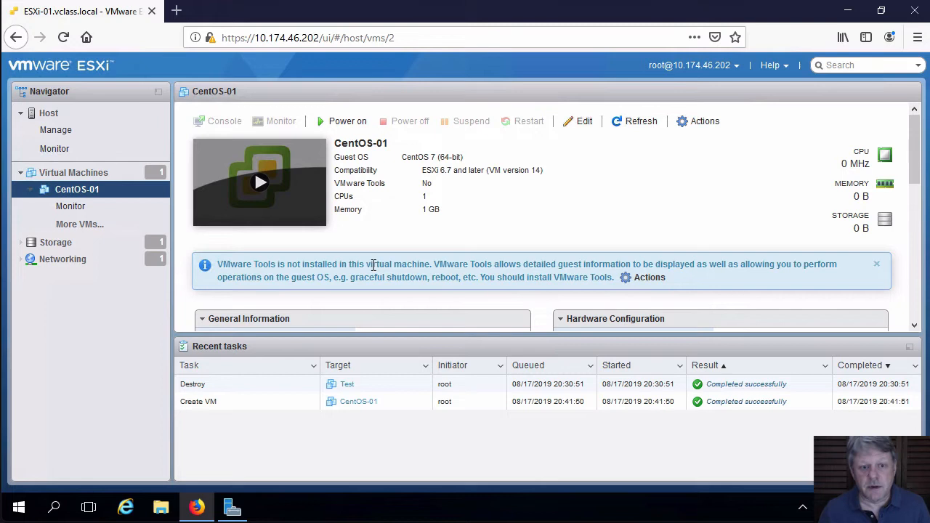
click(345, 121)
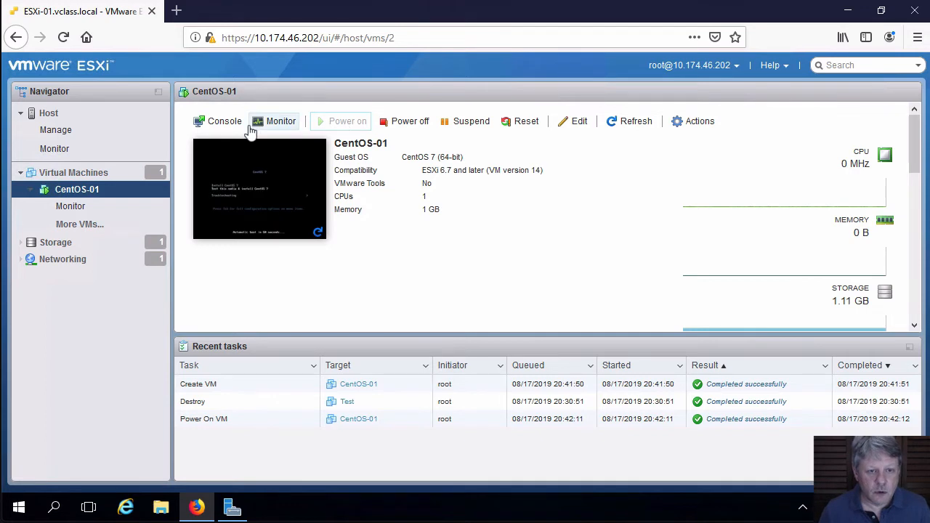
Open the CentOS-01 console in a new browser tab.
click(224, 120)
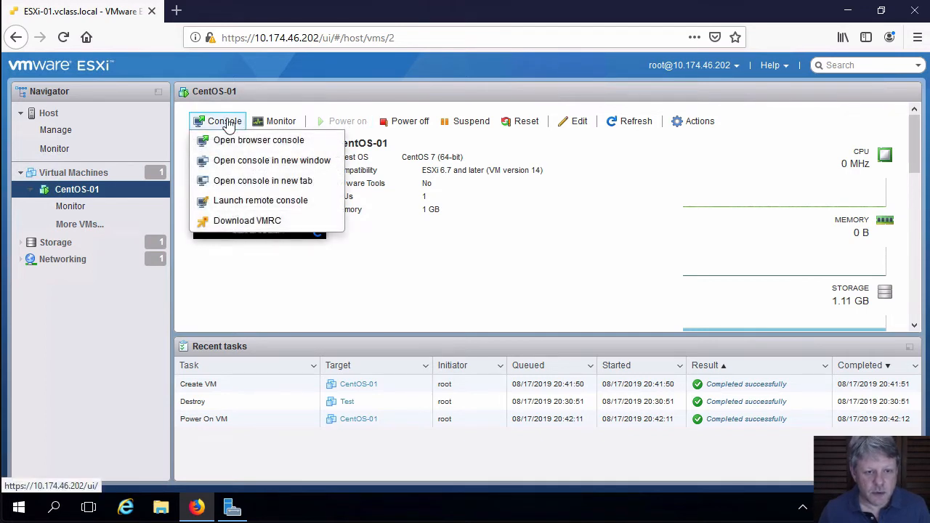
mouse_move(261, 180)
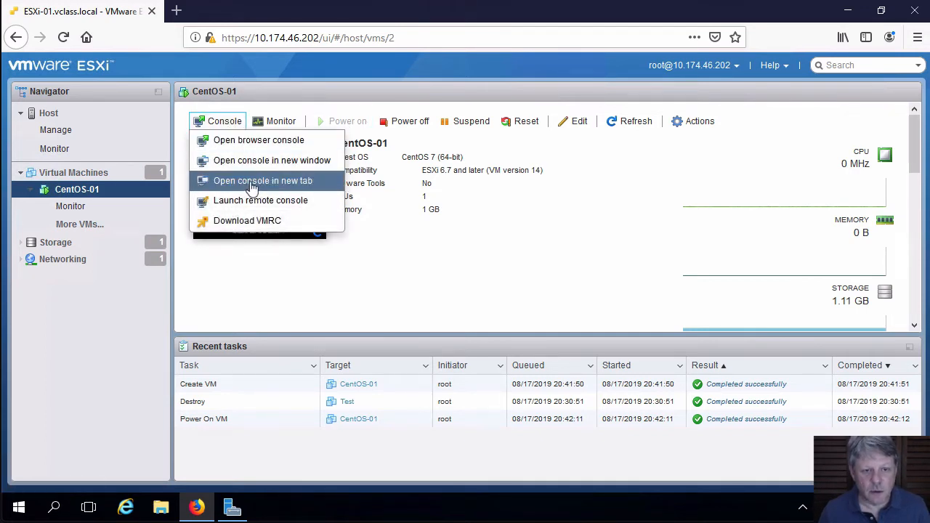
click(263, 180)
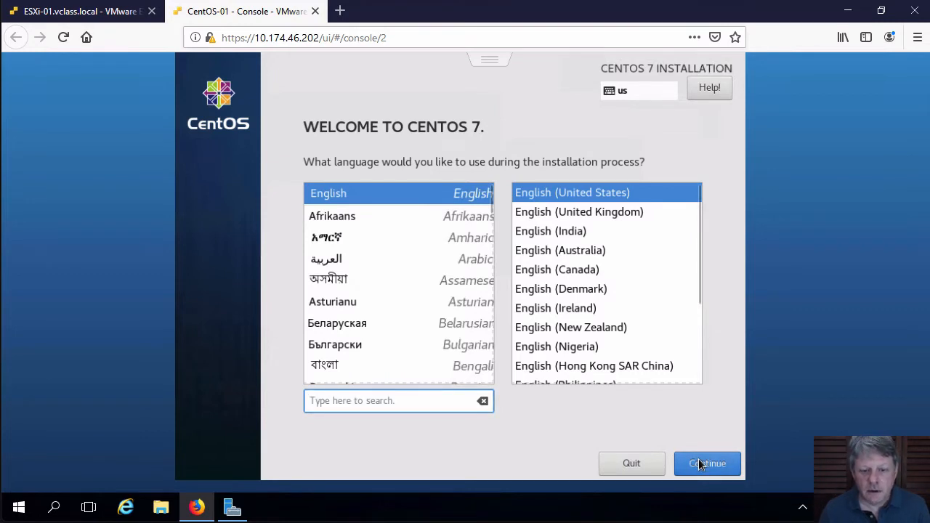
Continue with English (United States) as the installation language.
click(707, 463)
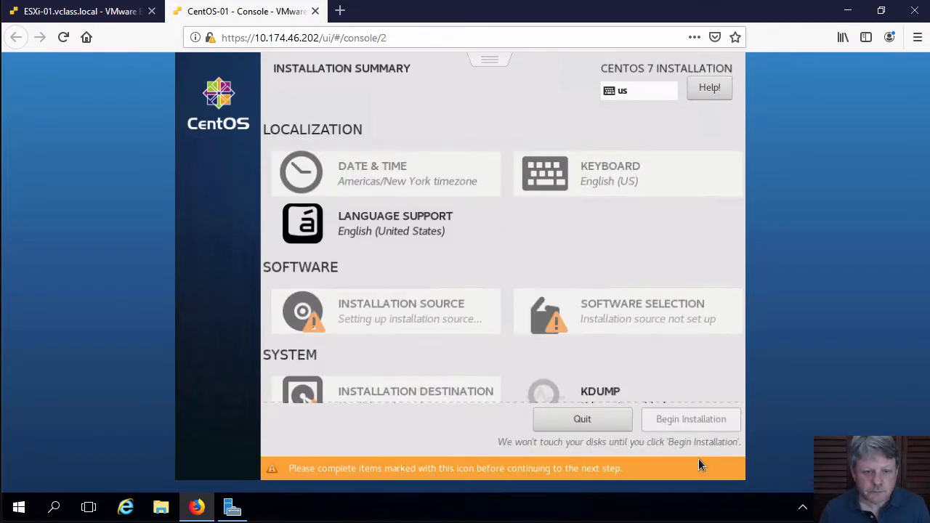
mouse_move(451, 128)
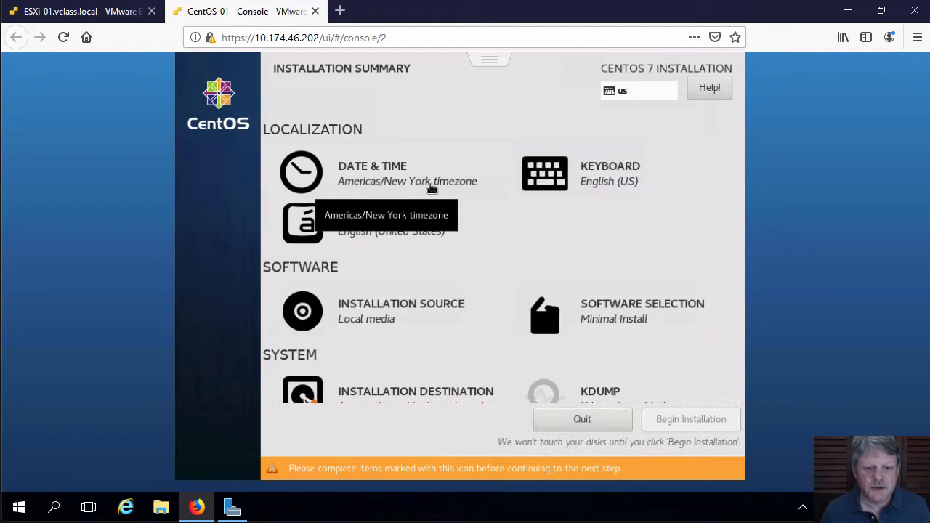
mouse_move(445, 241)
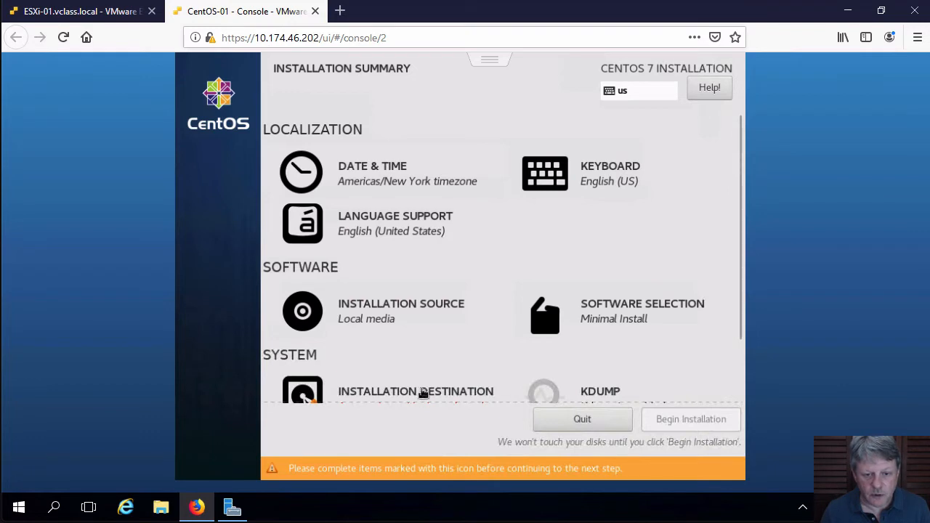
Set the installation destination to the 12 GiB VMware Virtual disk with automatic partitioning.
click(415, 391)
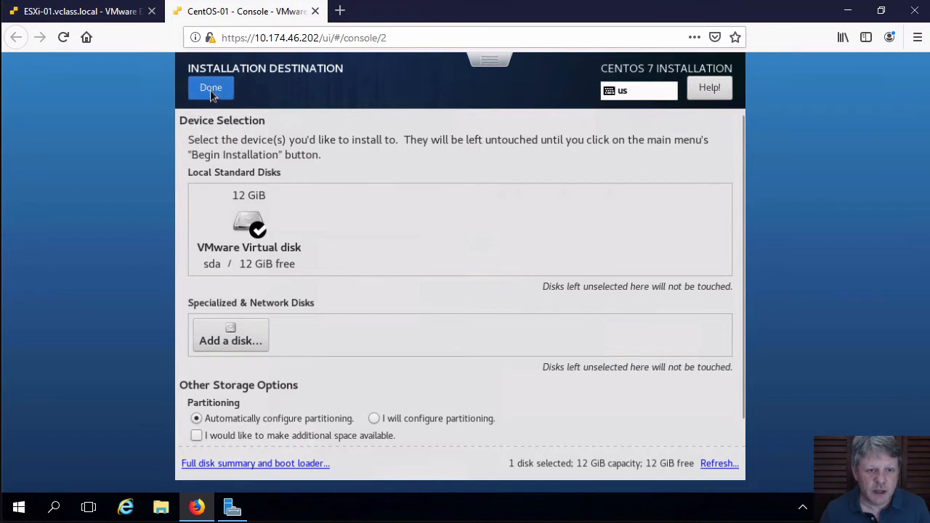
click(210, 87)
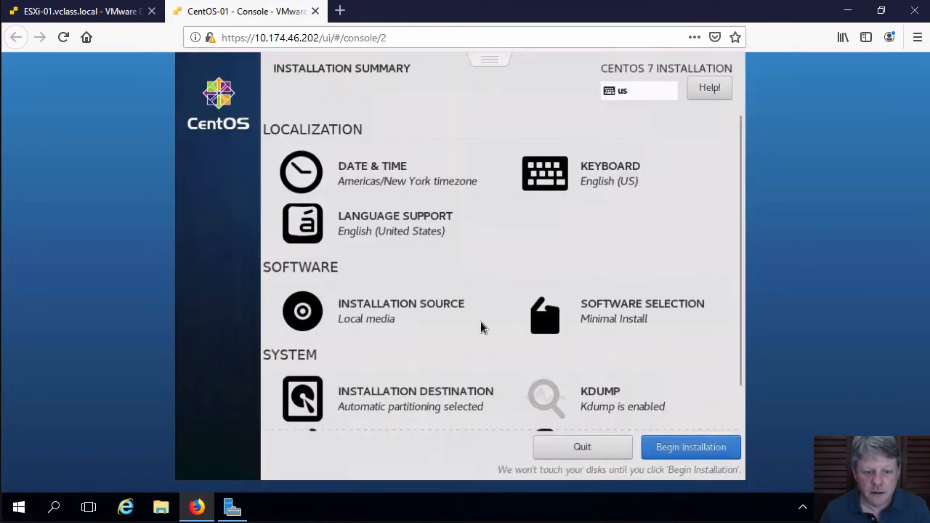
Edit the ens192 connection and switch its IPv4 method from DHCP to Manual.
scroll(down, 3)
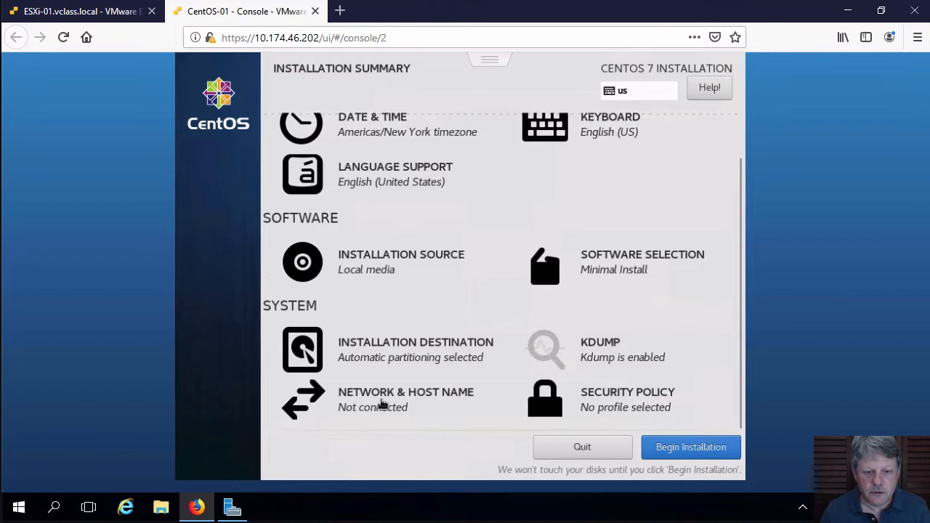
click(406, 398)
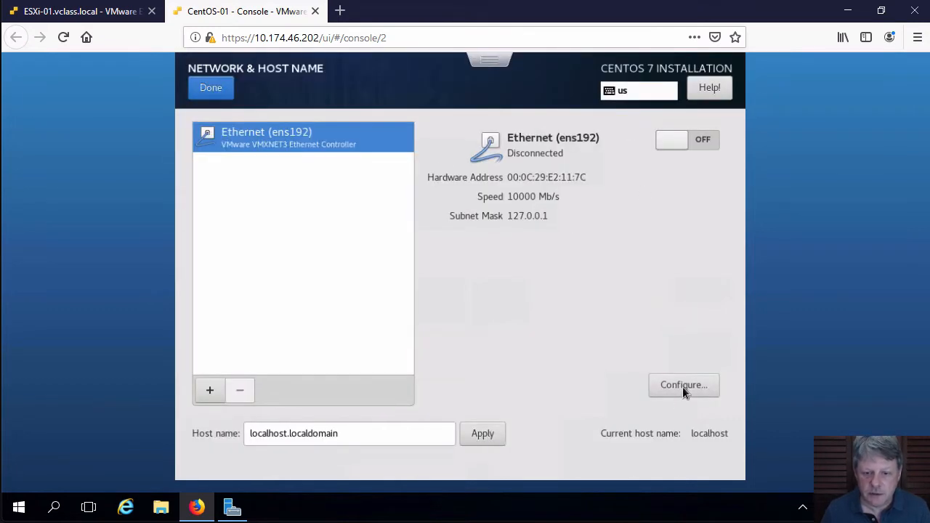
click(683, 383)
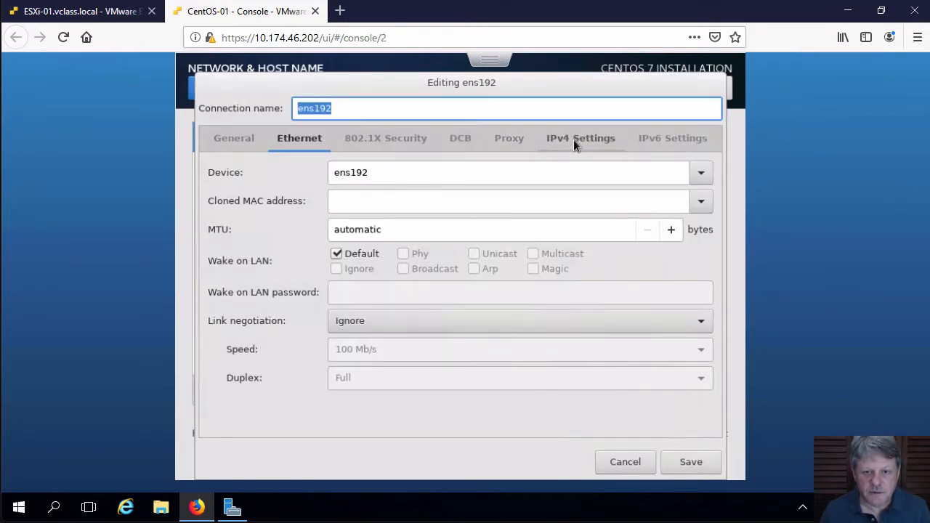
click(581, 138)
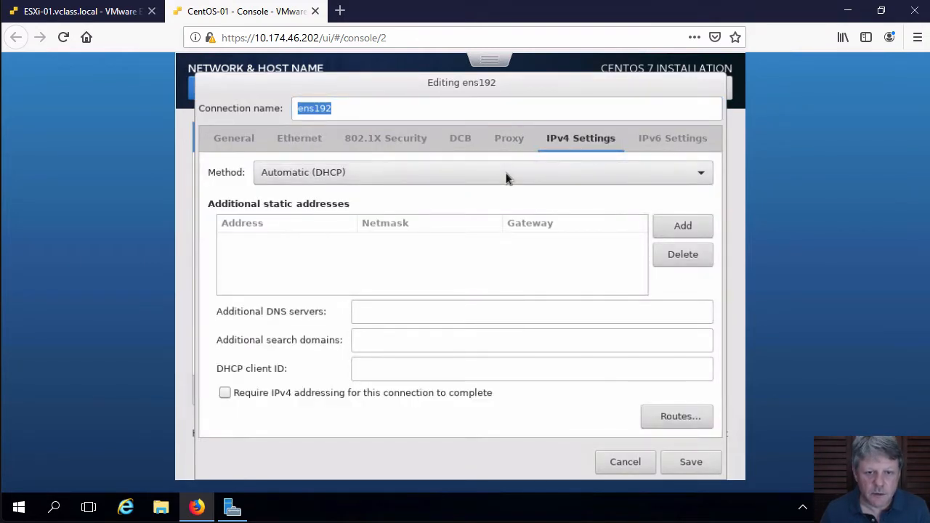
click(483, 172)
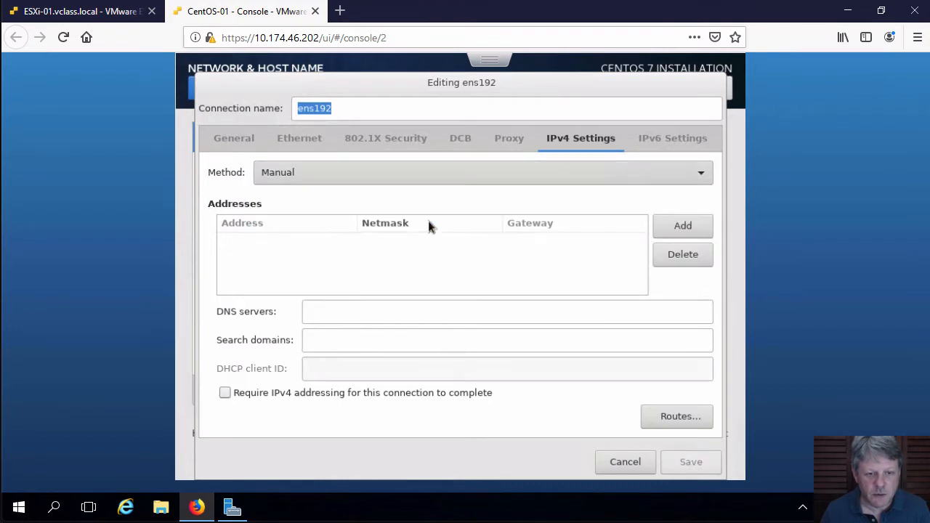
Add static address 10.174.46.210/24 with gateway 10.174.46.1.
click(683, 225)
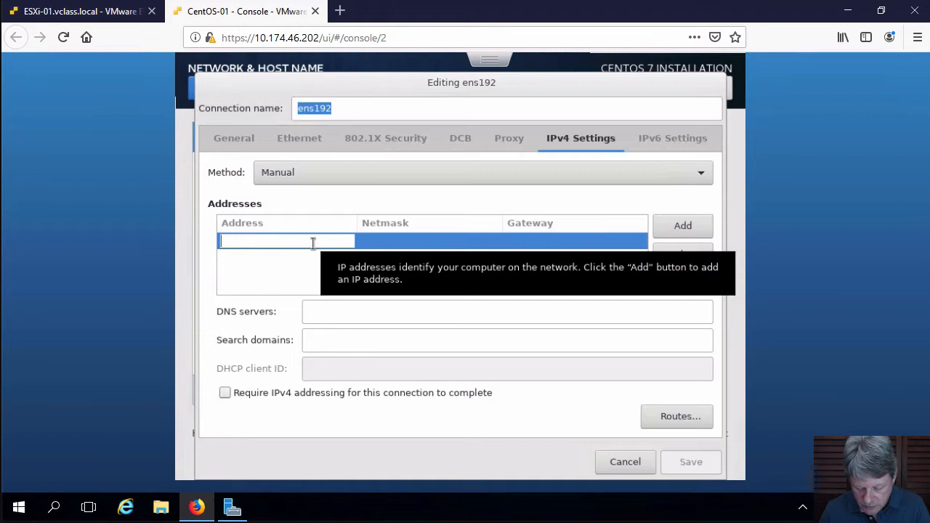
text(10.174.46.210)
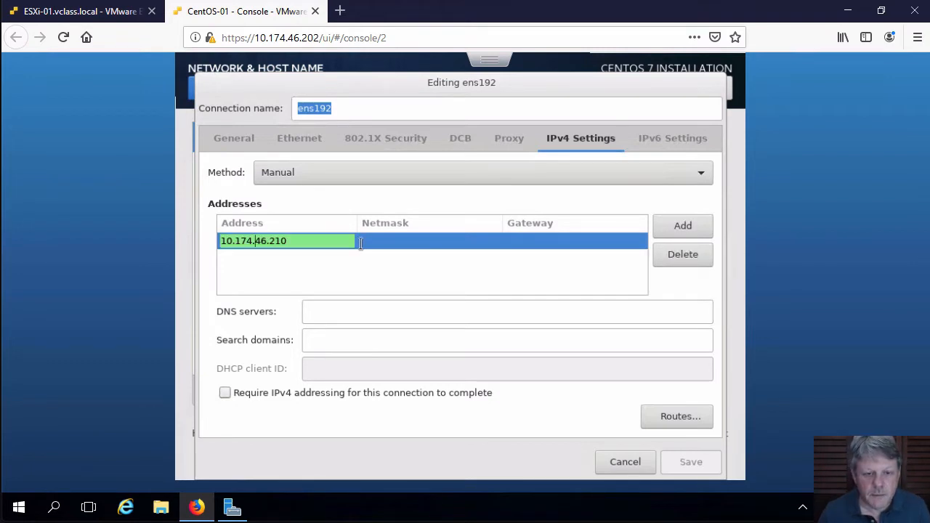
click(436, 241)
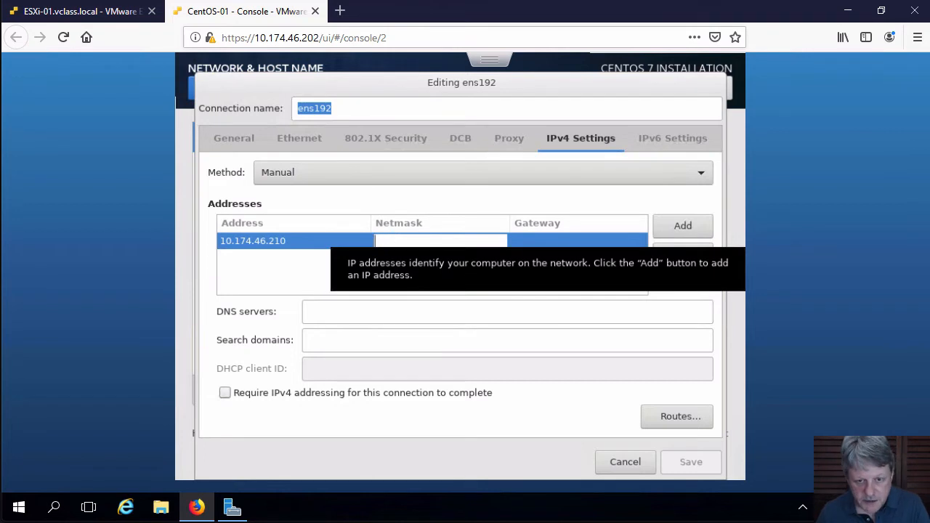
text(24)
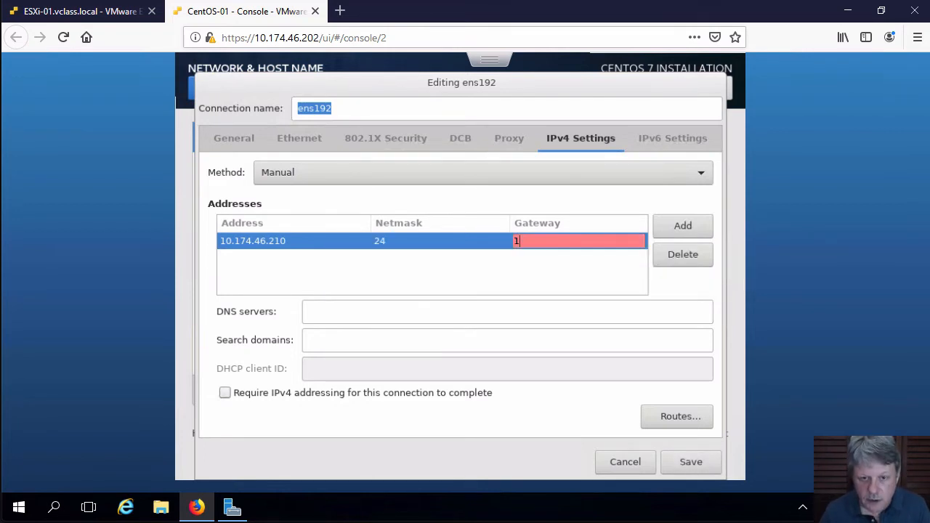
text(0.174.46.1)
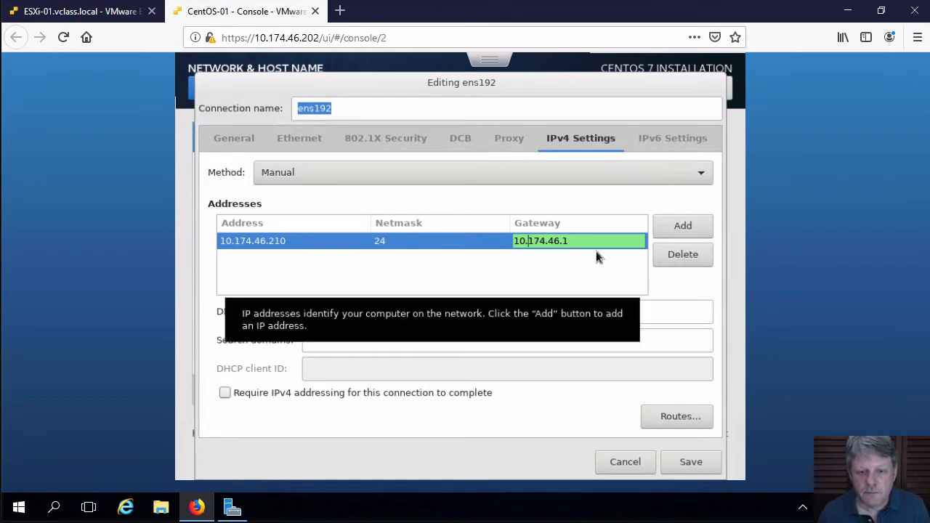
mouse_move(576, 353)
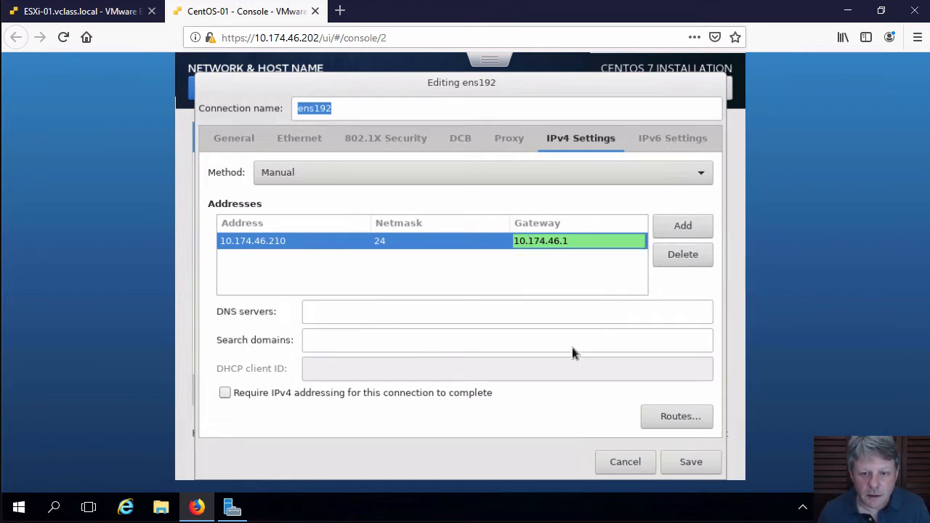
Enter DNS server 10.144.6.3 and save the IPv4 settings.
click(506, 311)
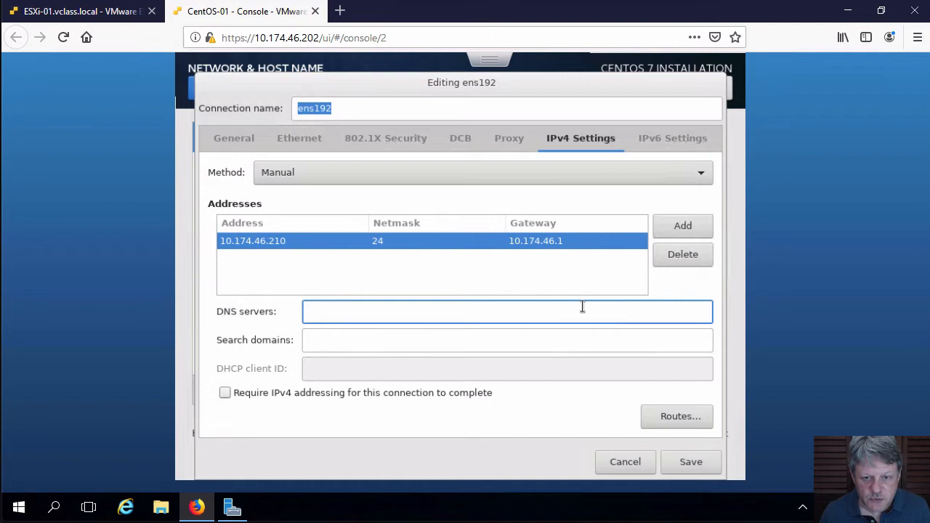
text(10.144)
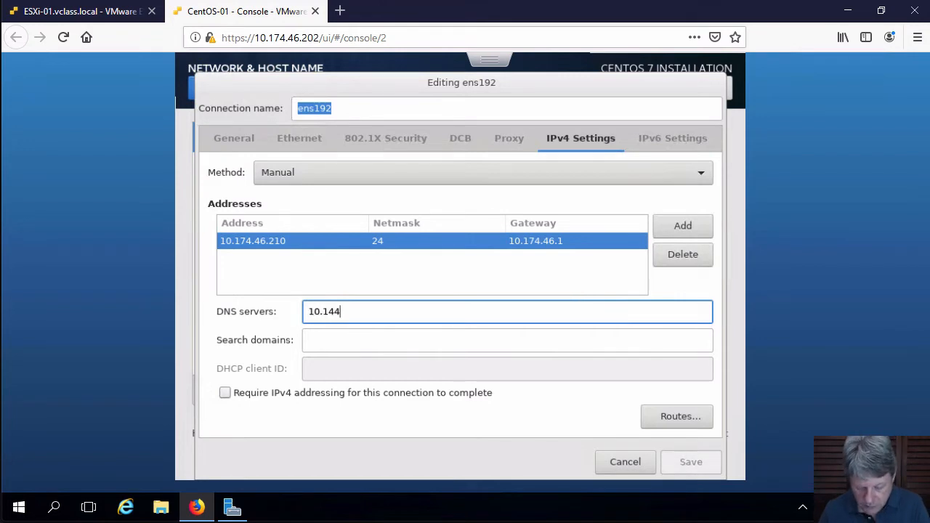
text(.6.3)
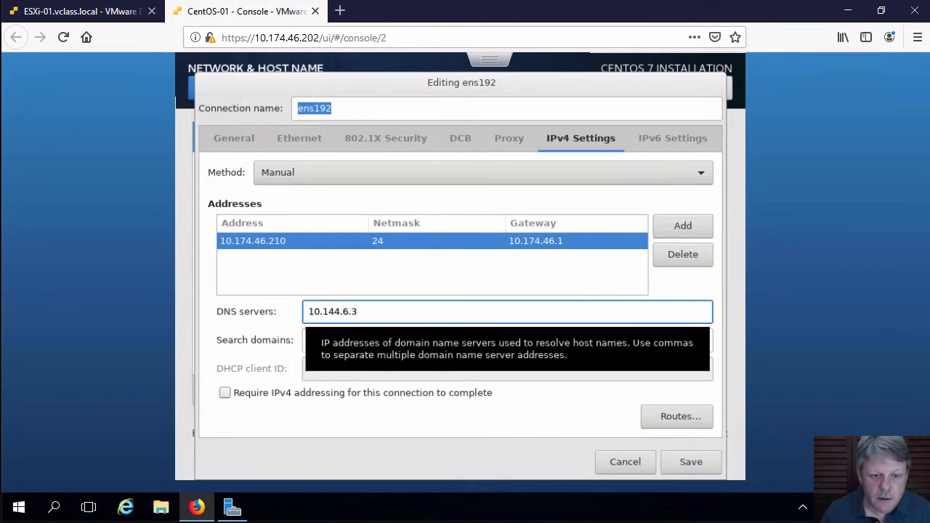
mouse_move(446, 419)
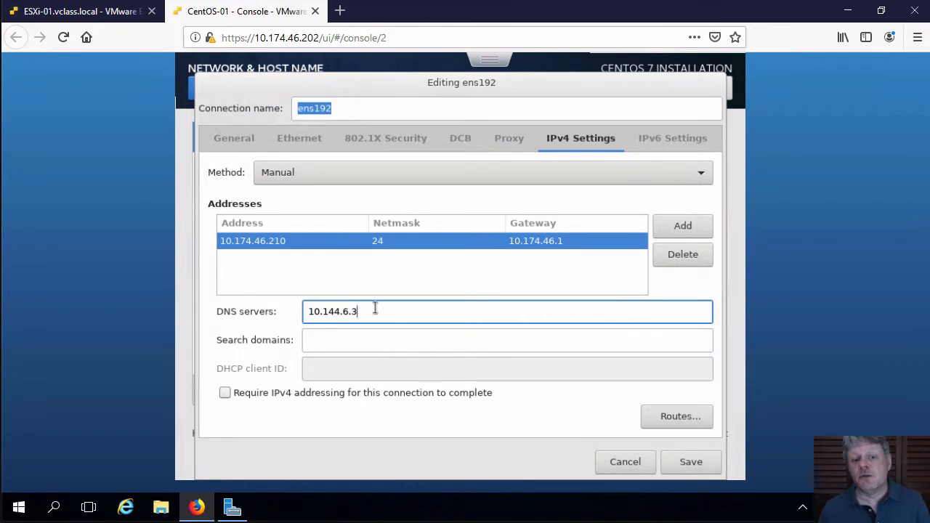
mouse_move(377, 311)
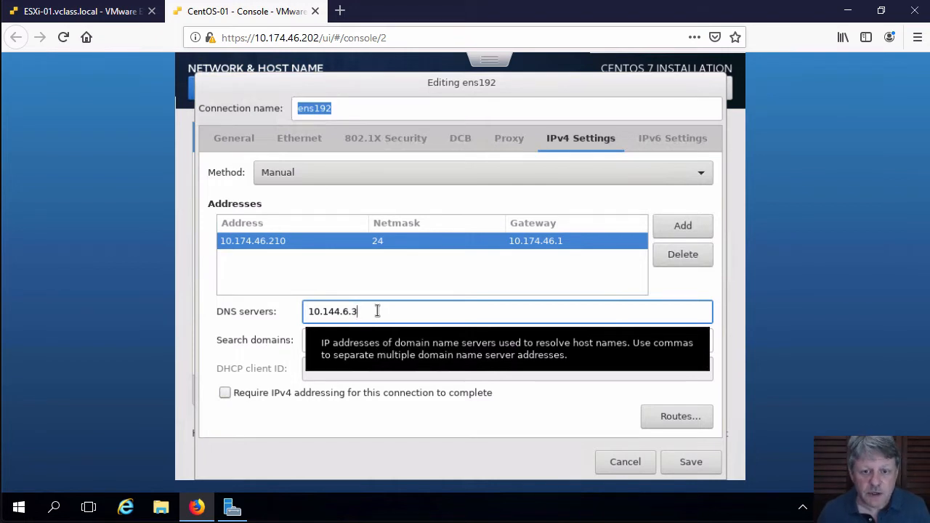
click(689, 462)
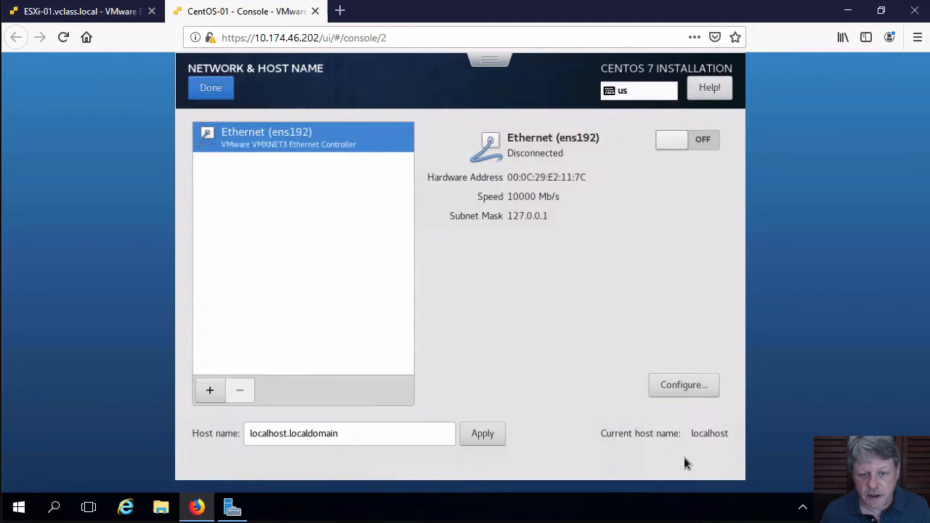
Turn ens192 on, set the host name to CentOS-01, apply it and return to the summary.
click(686, 139)
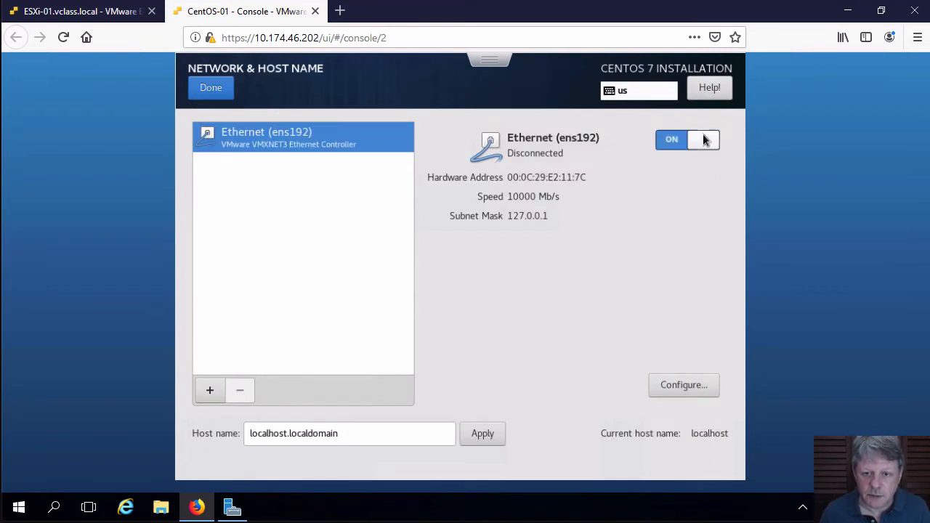
click(703, 140)
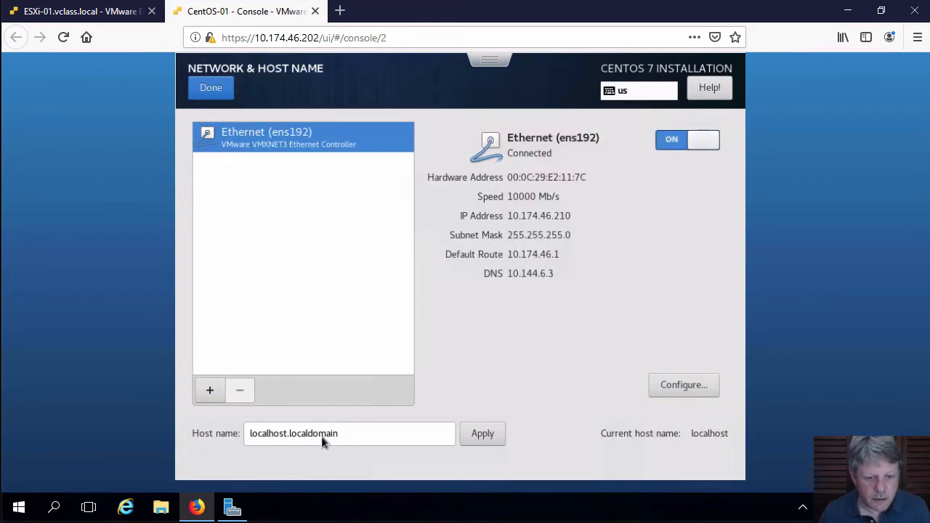
triple_click(349, 433)
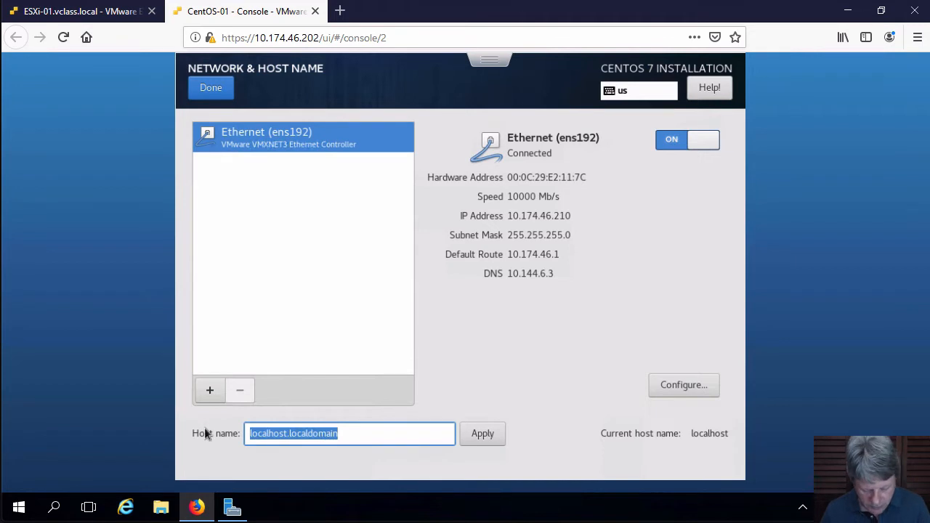
text(CentOS-01)
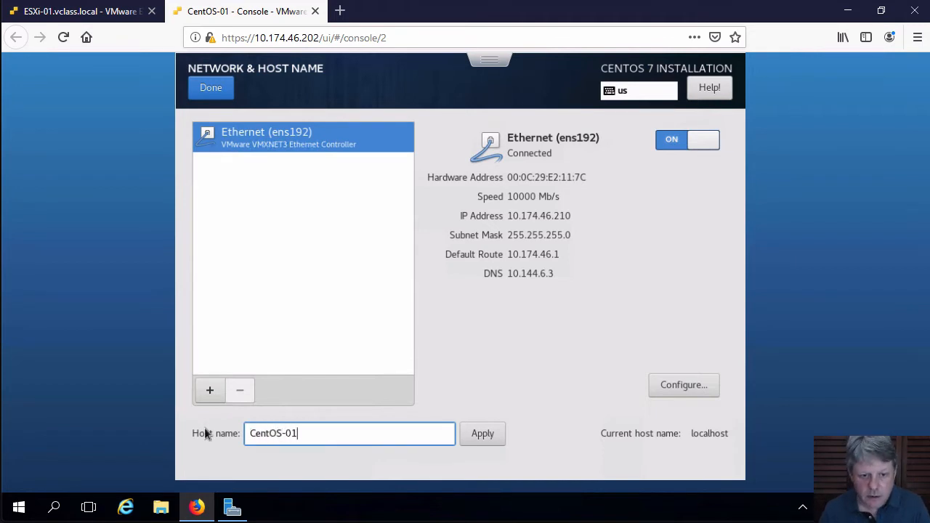
mouse_move(508, 378)
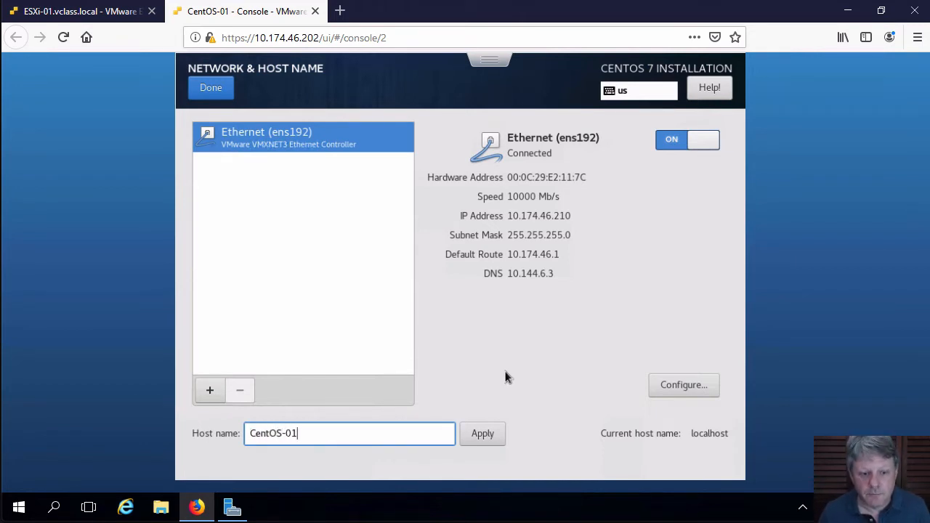
click(482, 433)
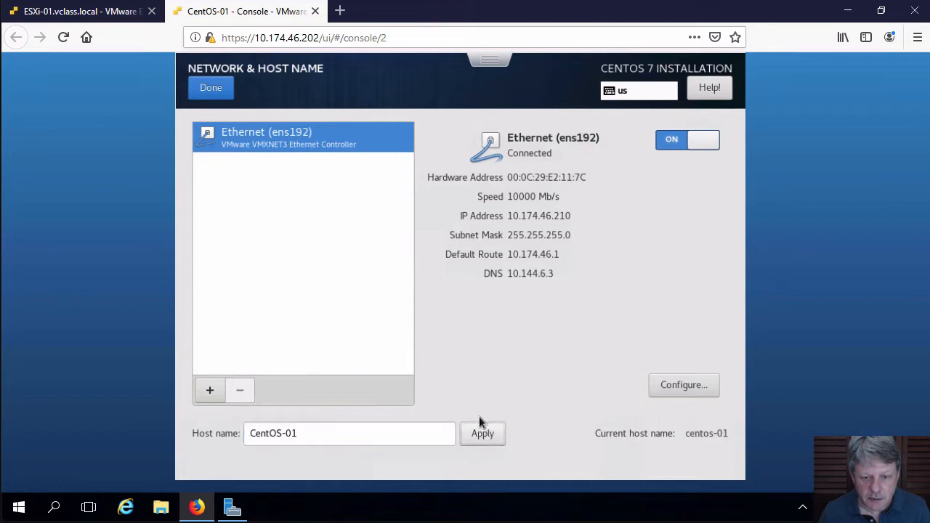
click(211, 87)
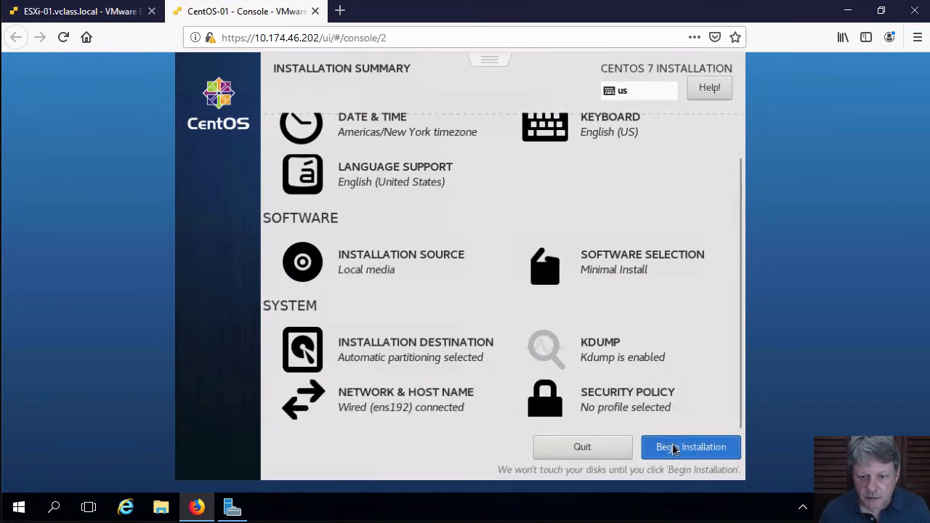
Begin the CentOS 7 installation and set and confirm the root password.
click(690, 448)
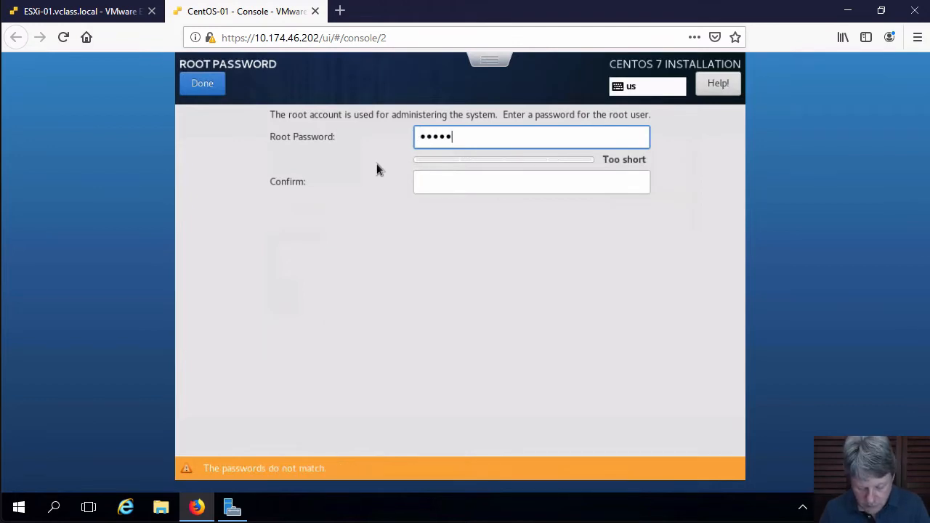
text(password)
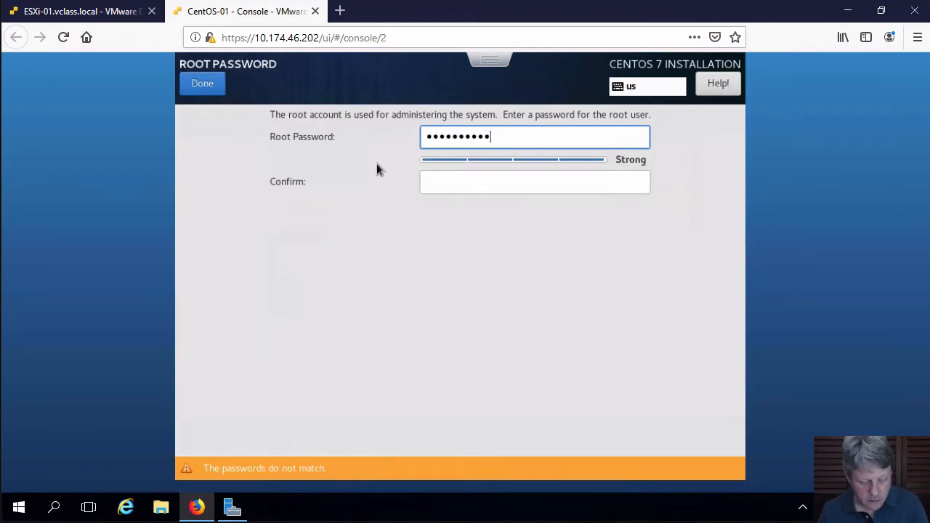
text(••)
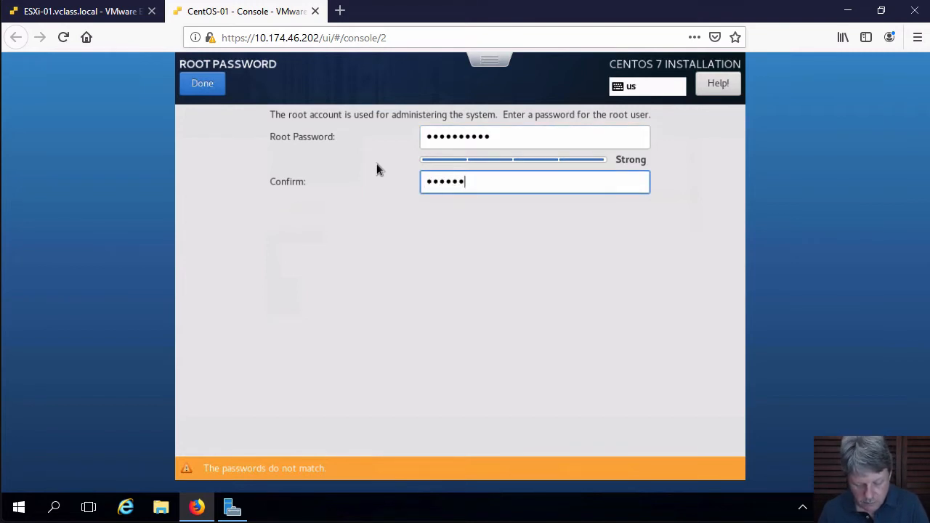
text(••••)
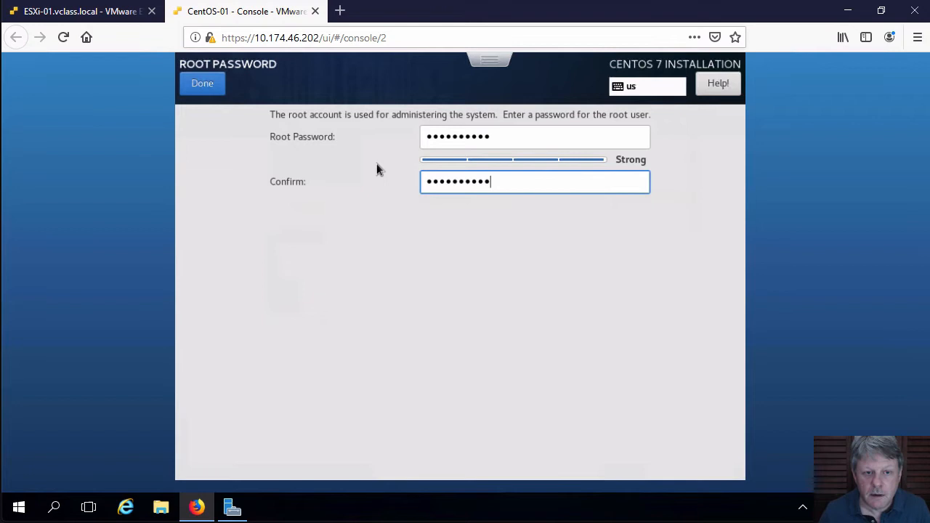
click(202, 83)
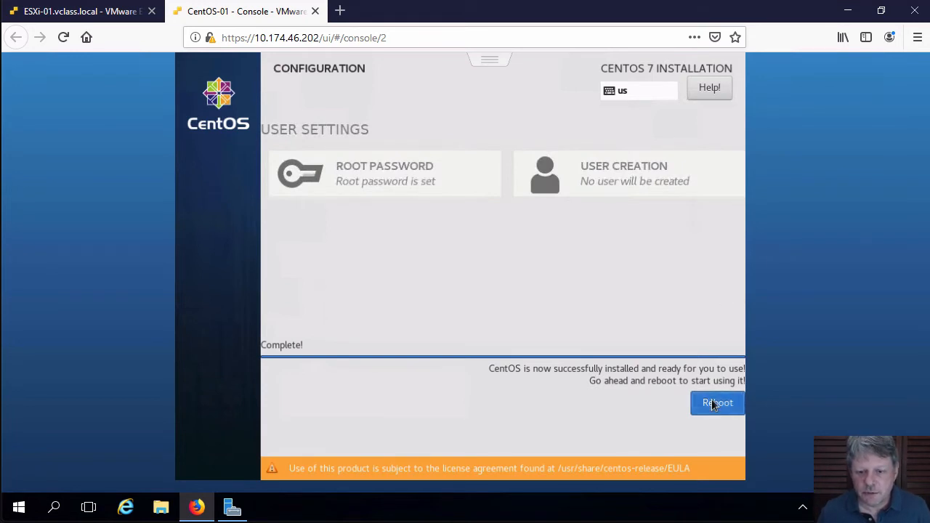
Reboot the freshly installed CentOS system from the installer.
click(718, 403)
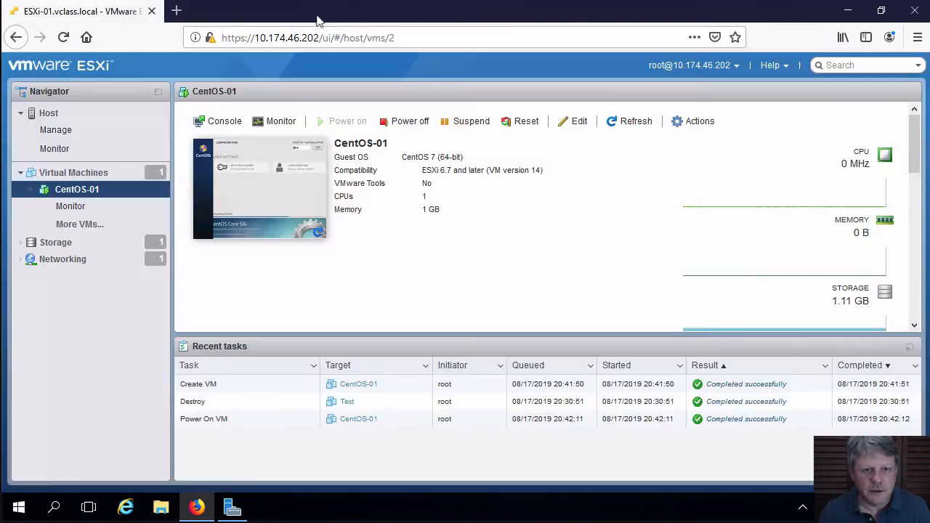
mouse_move(82, 189)
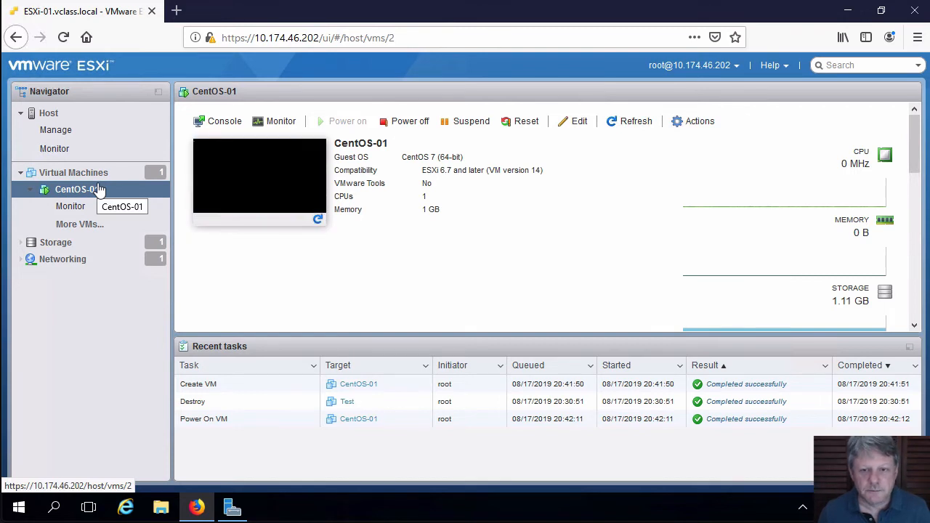
mouse_move(579, 120)
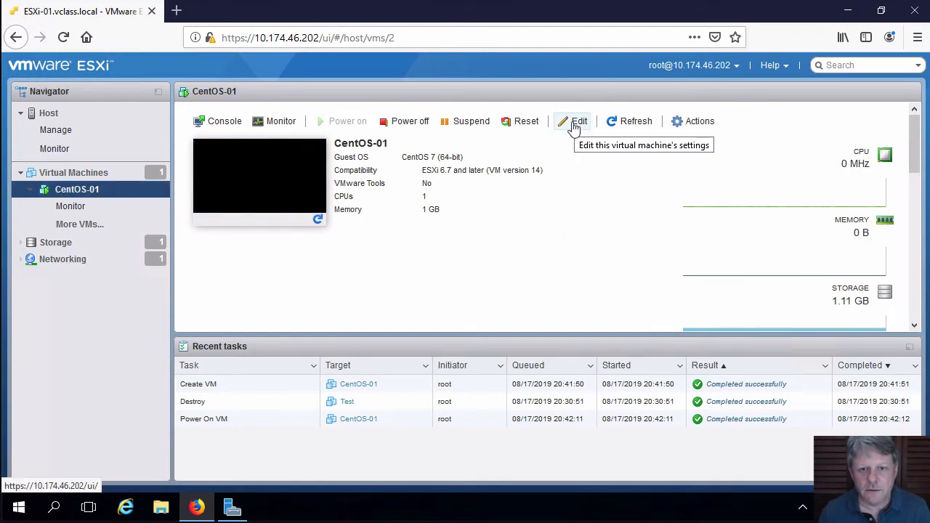
Change CentOS-01's CD/DVD Drive 1 from Datastore ISO file to Host device and save.
click(579, 121)
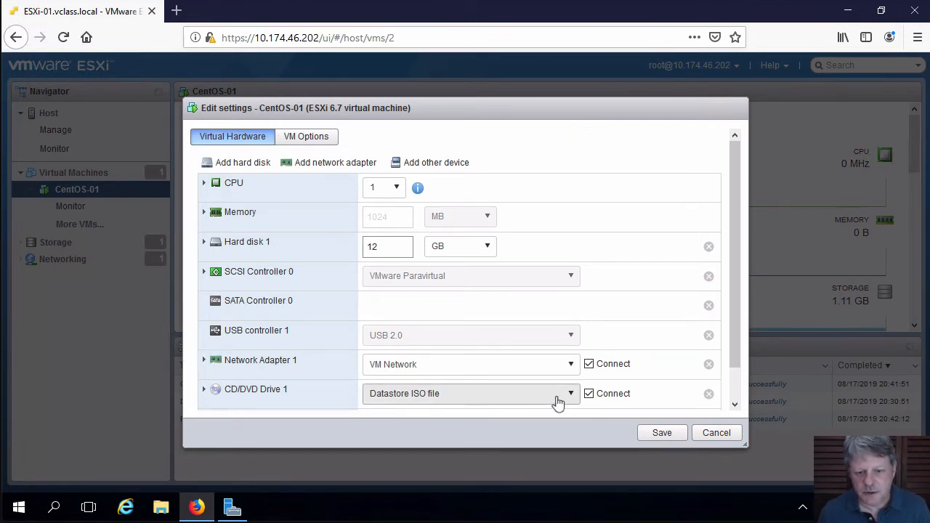
click(570, 393)
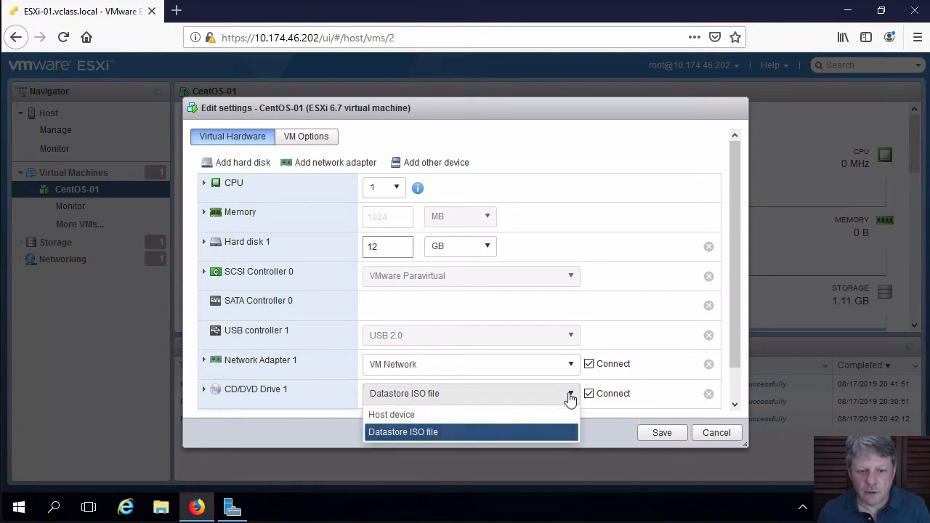
click(392, 415)
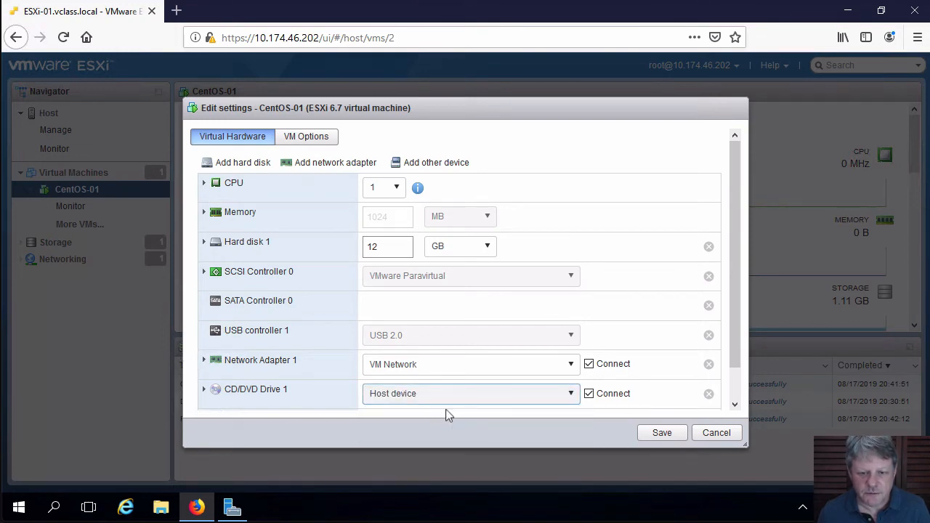
click(661, 433)
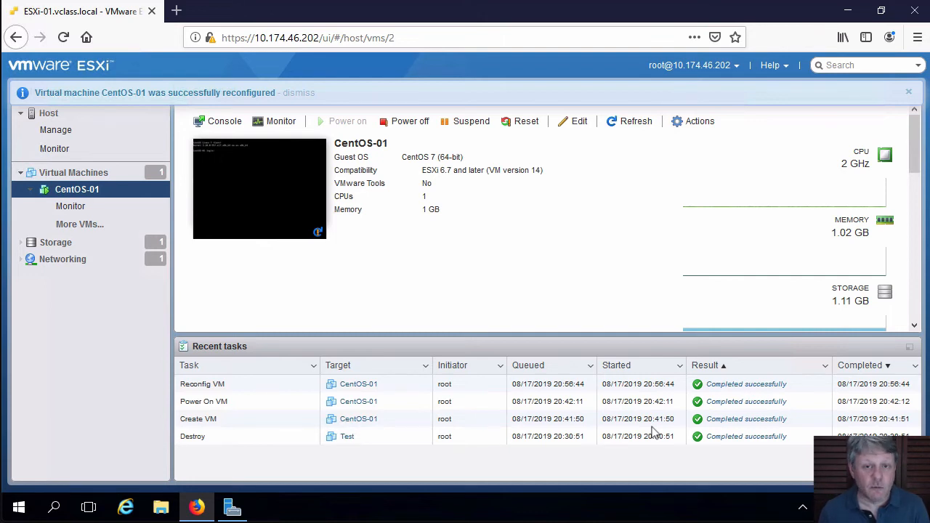
Dismiss the 'successfully reconfigured' banner for CentOS-01.
click(298, 93)
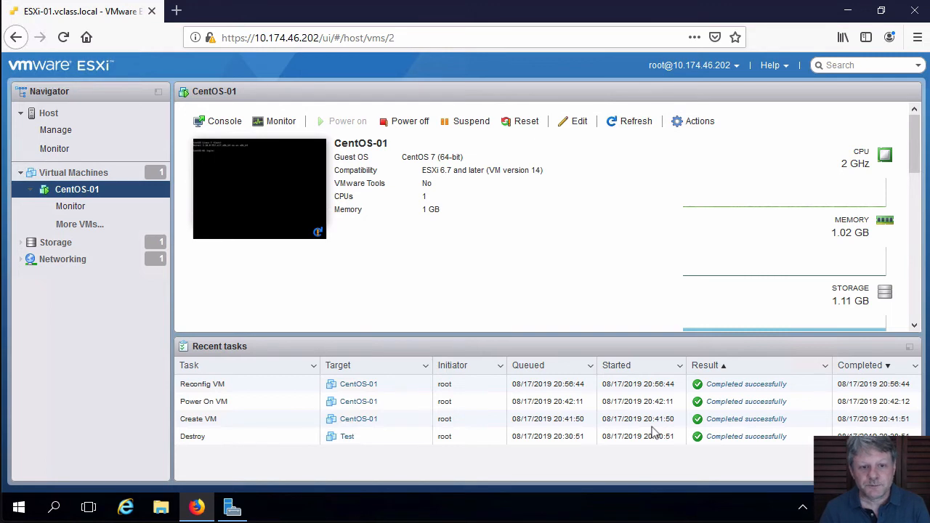
mouse_move(308, 234)
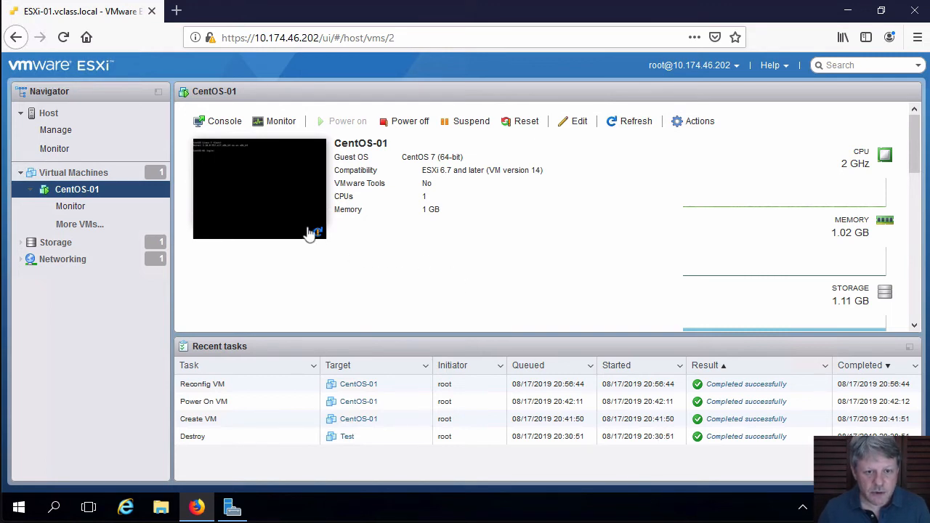
mouse_move(366, 273)
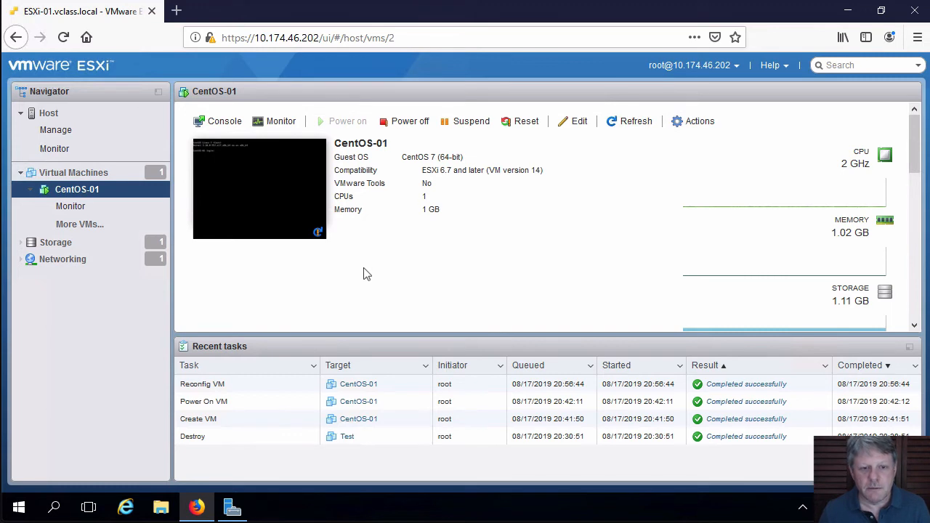
mouse_move(570, 282)
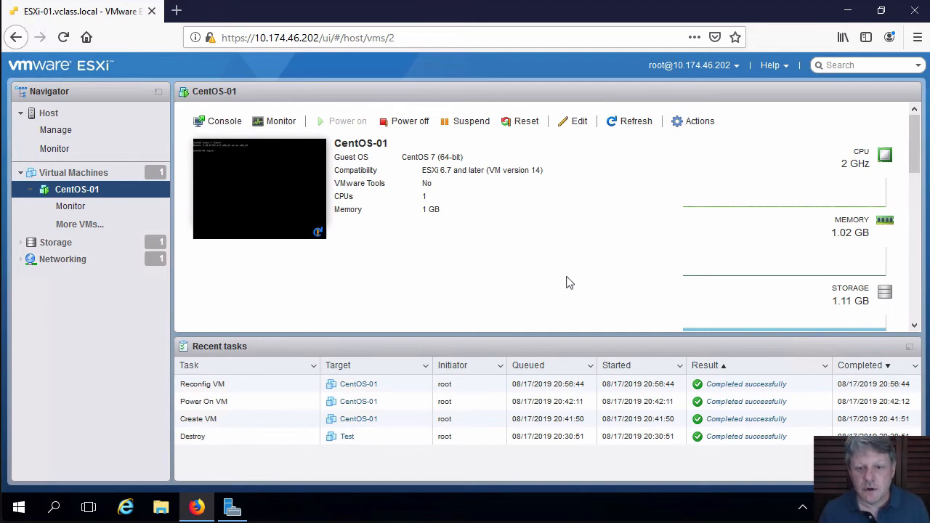
mouse_move(454, 267)
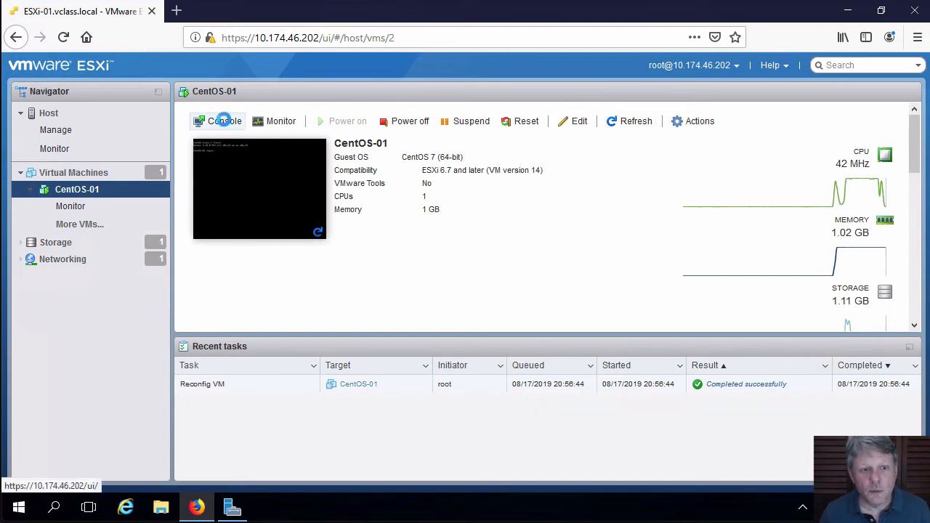
Open the CentOS-01 console in a new browser tab and log in as root.
click(224, 121)
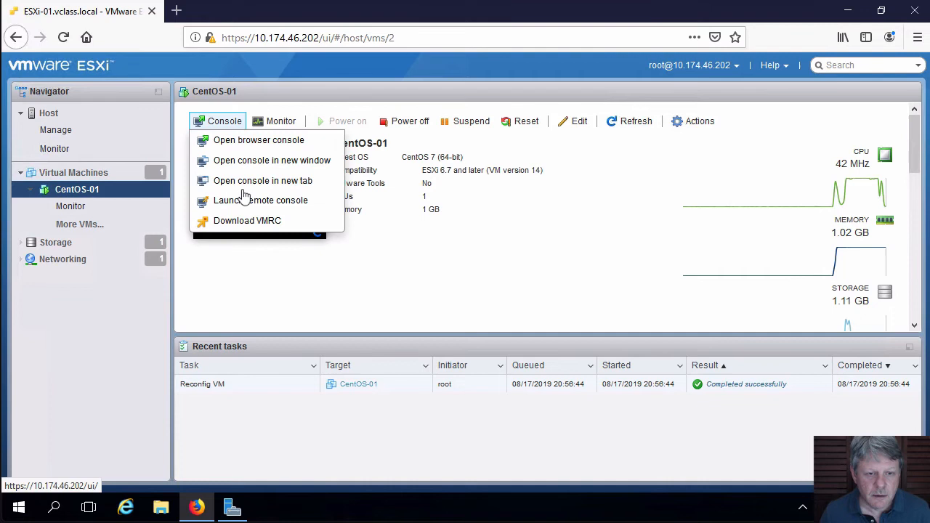
click(262, 180)
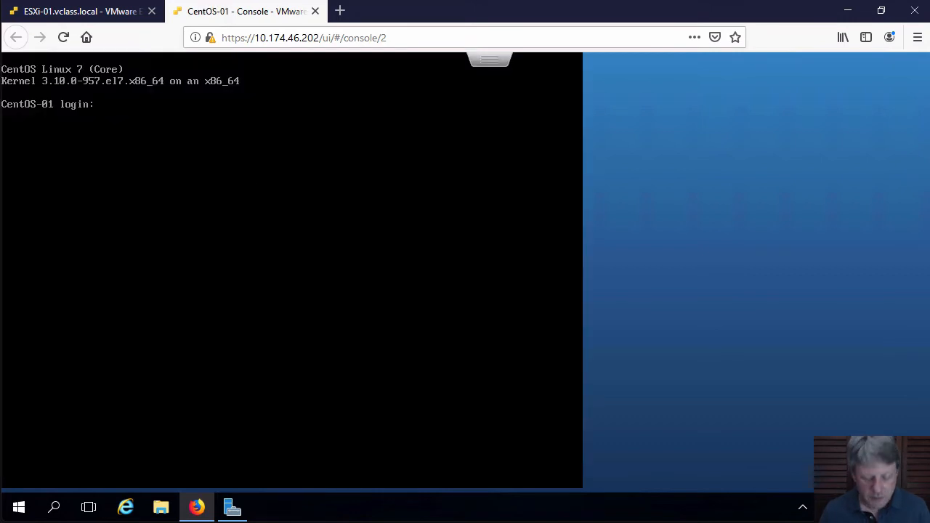
text(root)
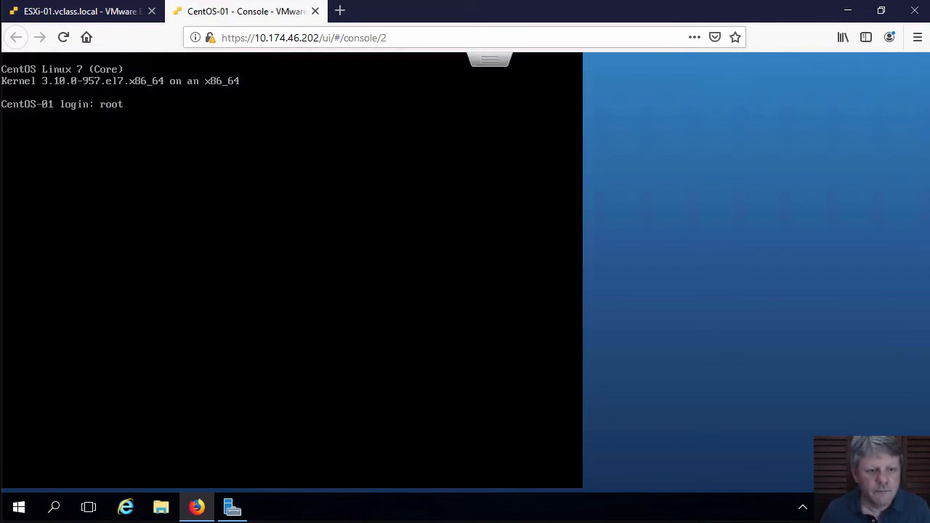
key(Return)
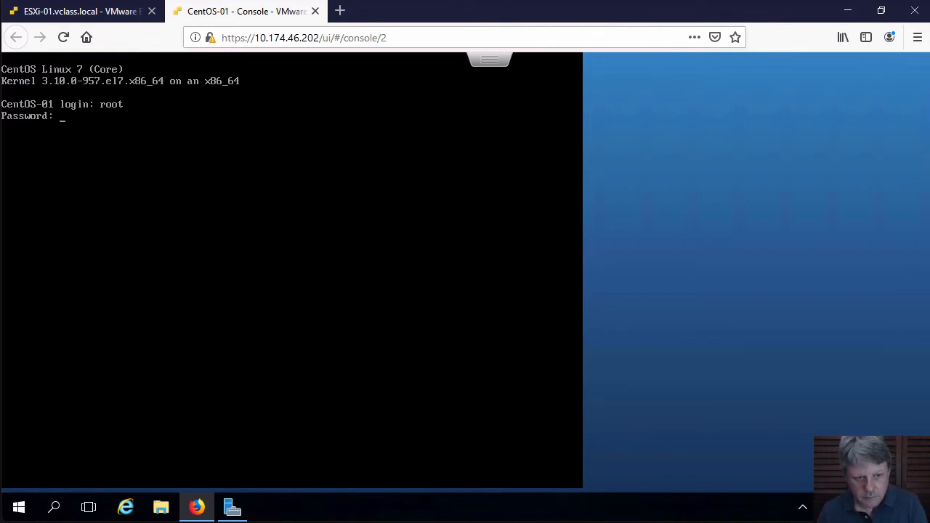
key(Return)
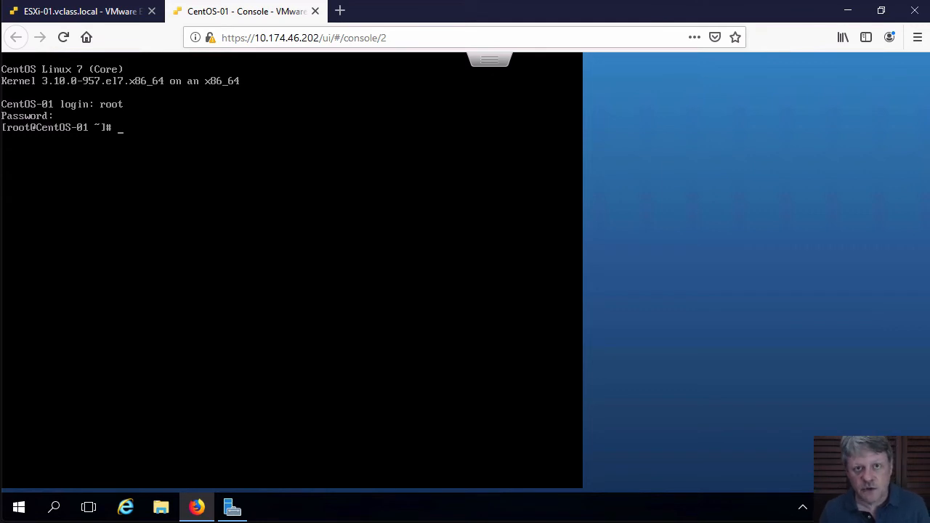
Run 'yum install -y open-vm-tools' then 'yum install -y perl' in the root shell.
text(yum)
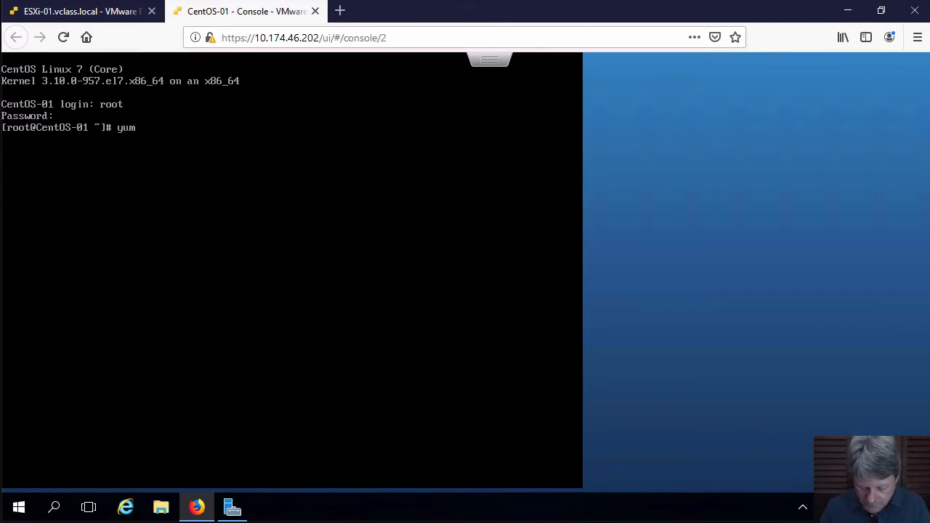
text(install -y open-vm-)
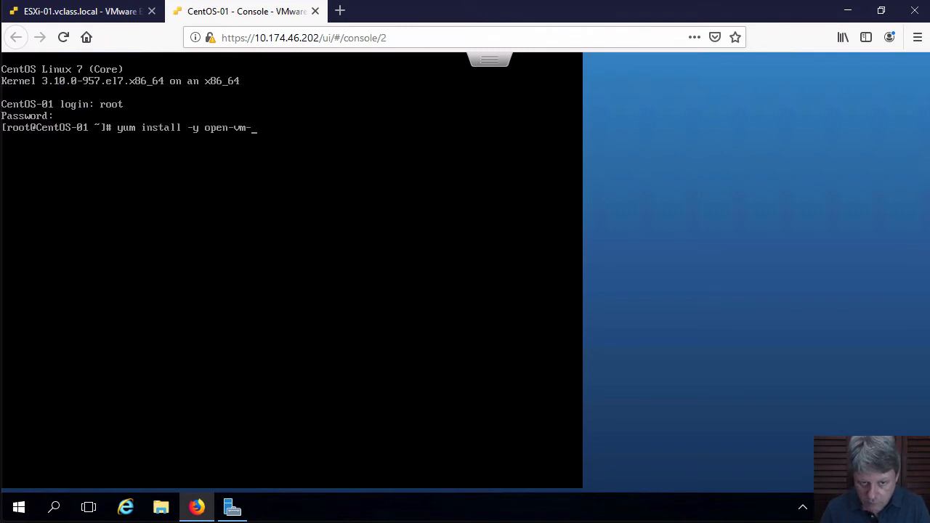
text(tools)
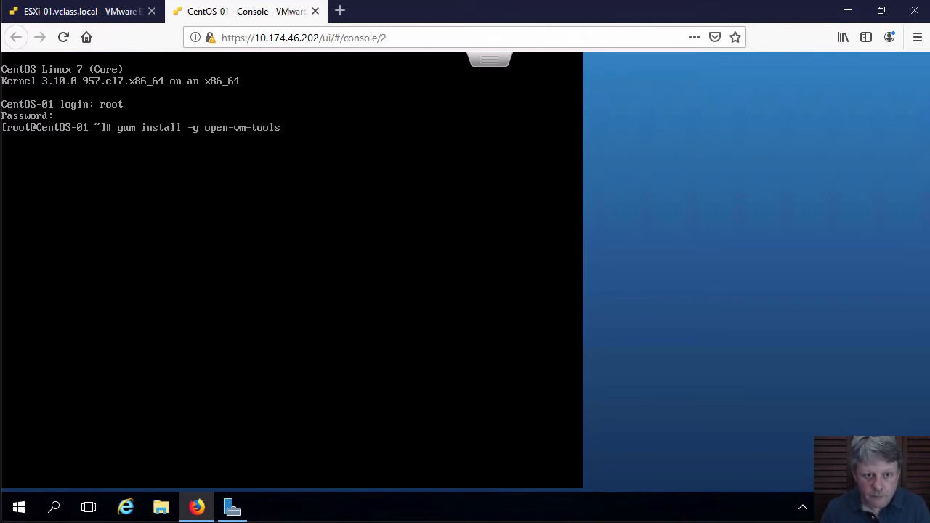
key(Return)
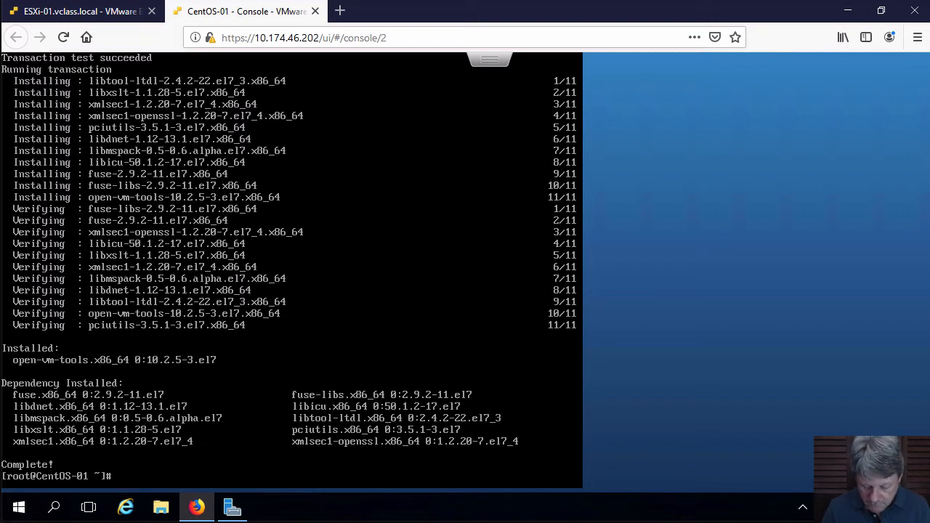
text(yum install -y perl)
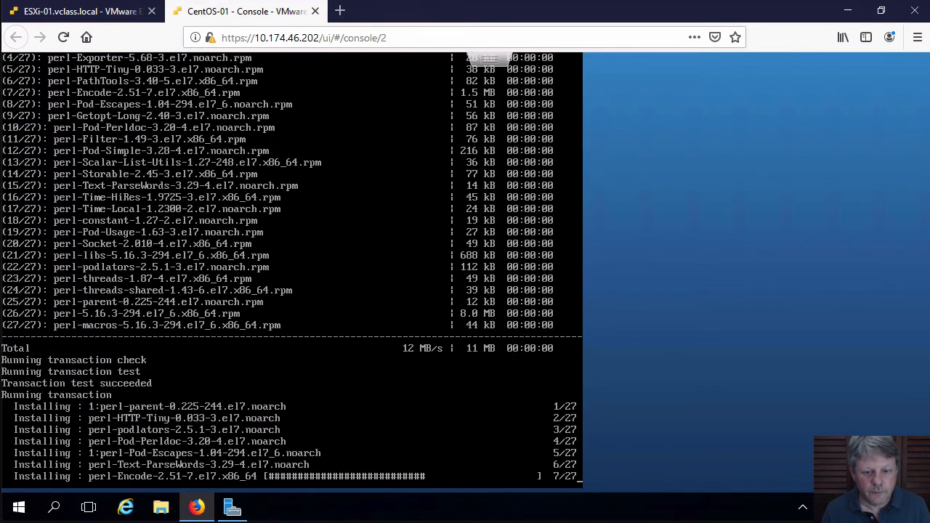
scroll(down, 3)
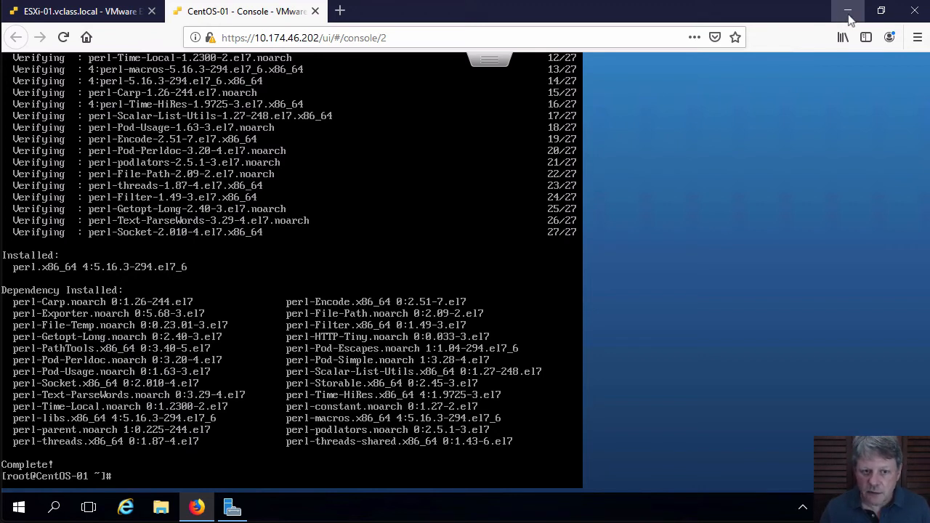
Minimize the browser to reveal the desktop with the WinSCP icon.
click(848, 13)
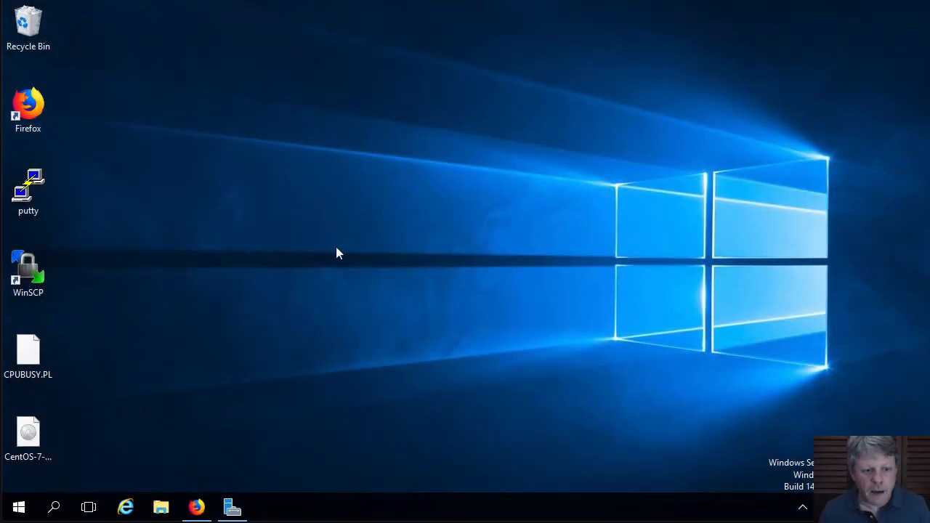
click(28, 273)
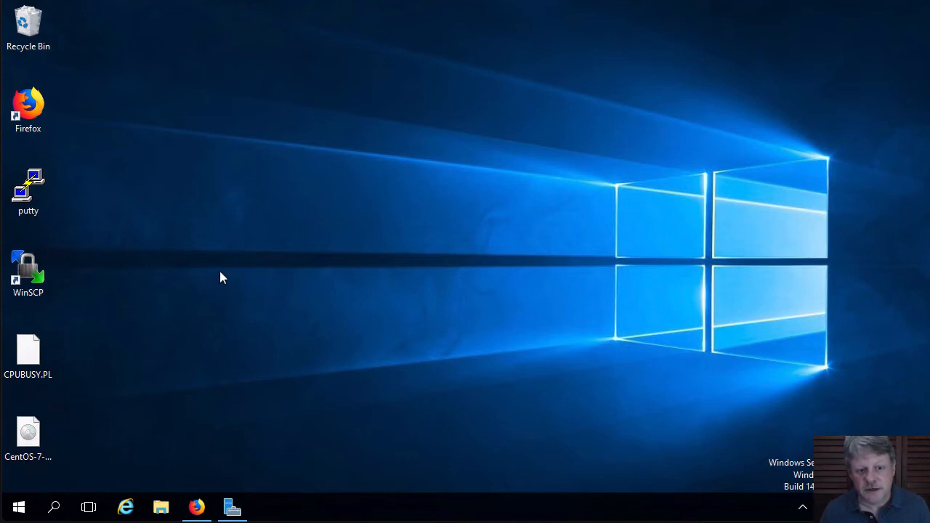
mouse_move(14, 390)
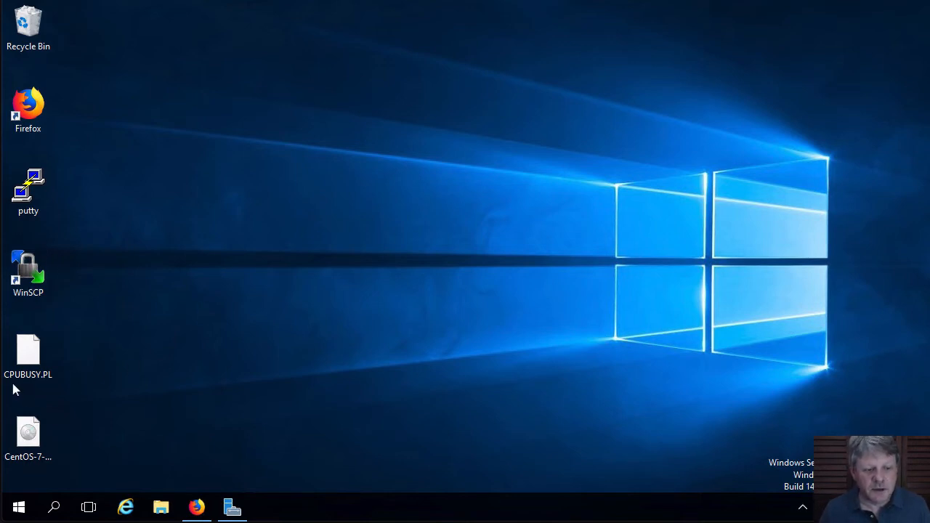
mouse_move(107, 381)
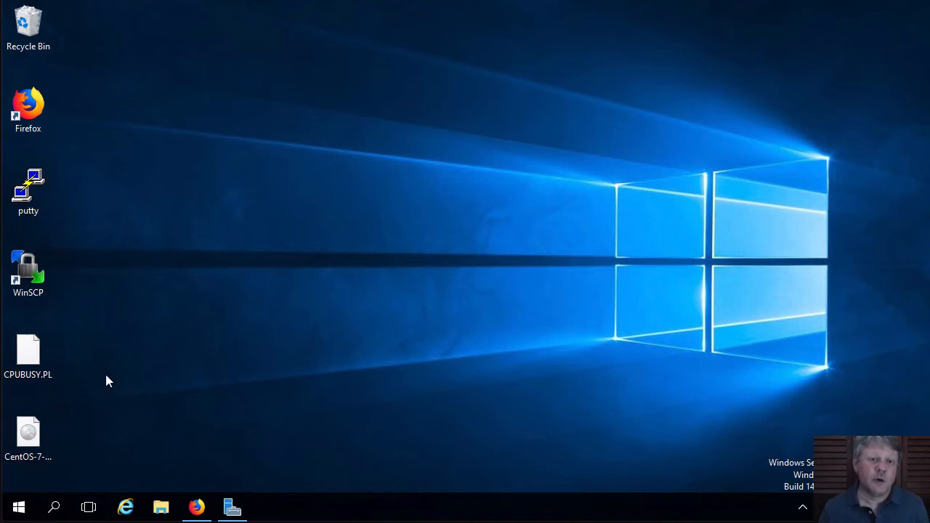
mouse_move(551, 122)
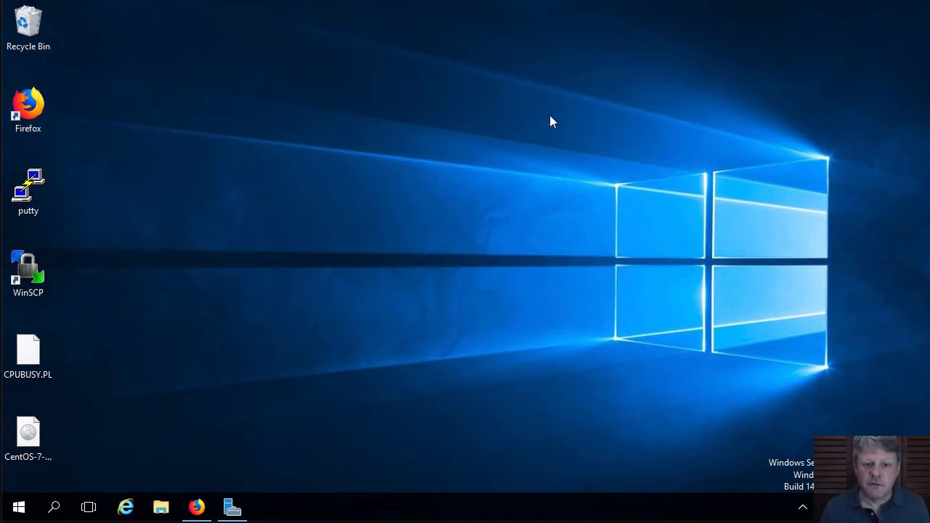
mouse_move(370, 297)
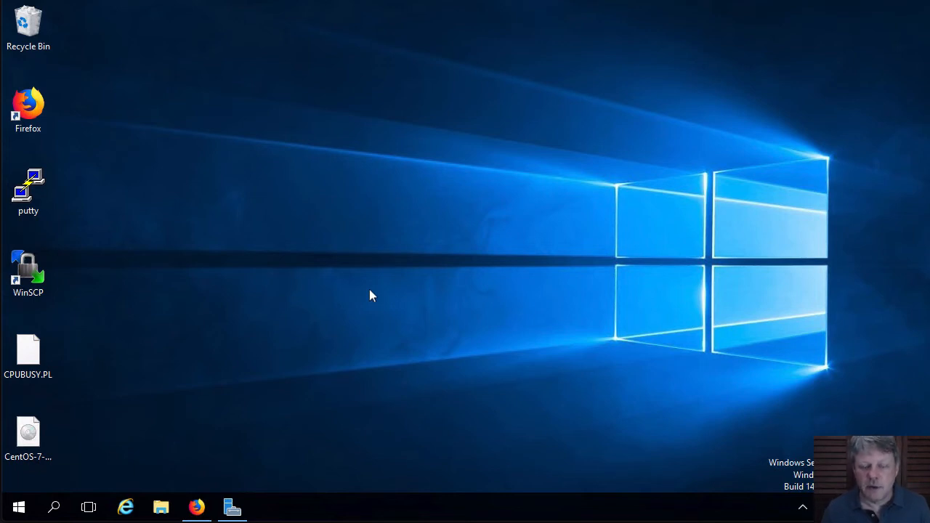
mouse_move(146, 345)
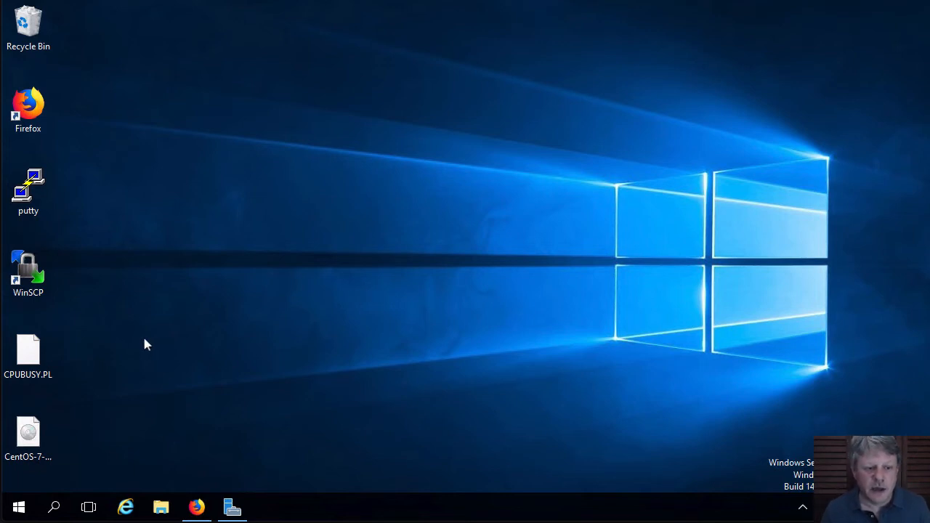
mouse_move(334, 341)
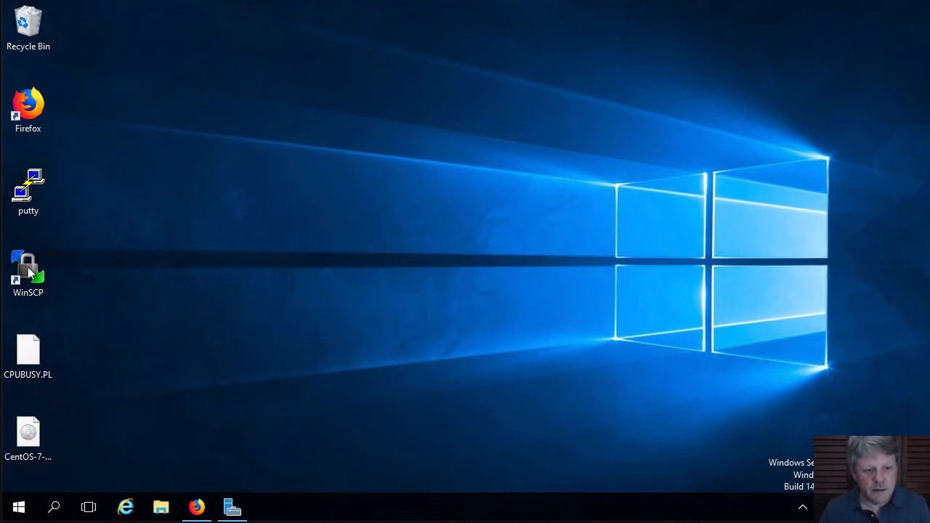
mouse_move(28, 273)
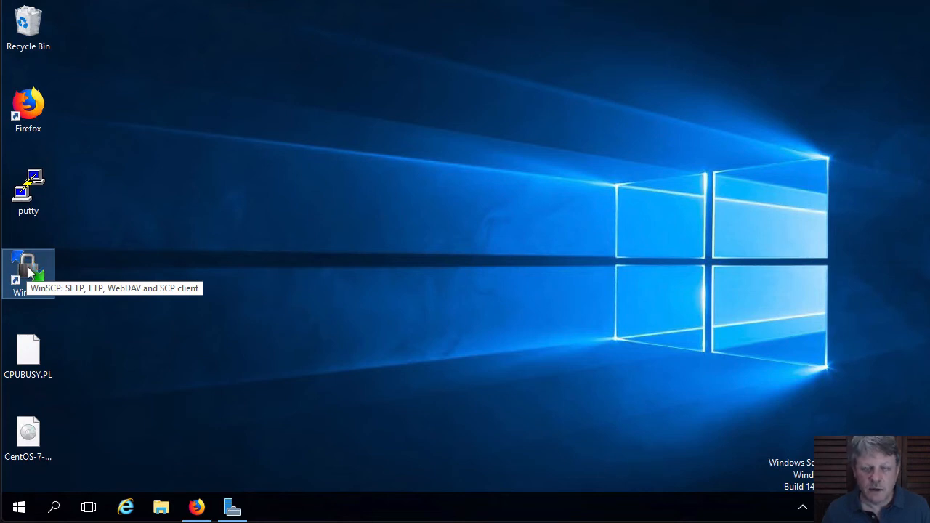
Launch WinSCP and log in to 10.174.46.210 as root, trusting the host key.
double_click(27, 265)
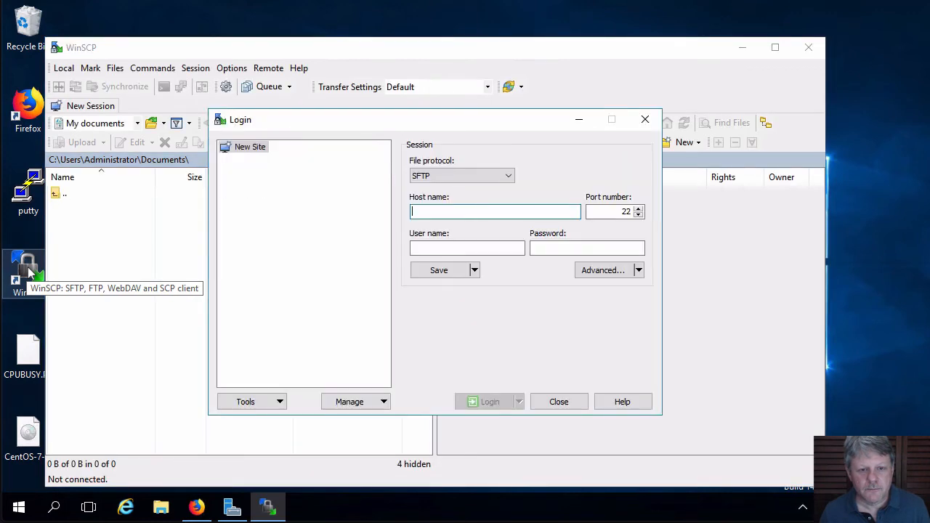
mouse_move(480, 211)
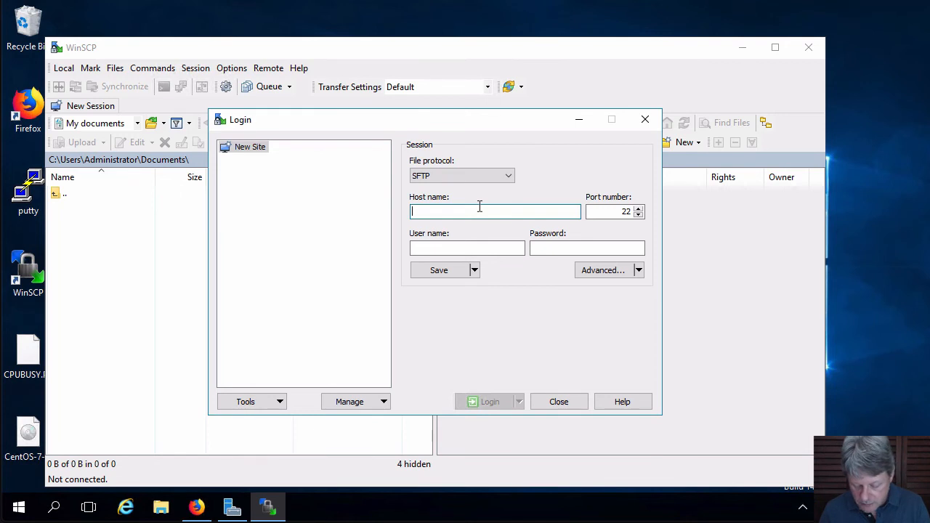
text(10.174.46)
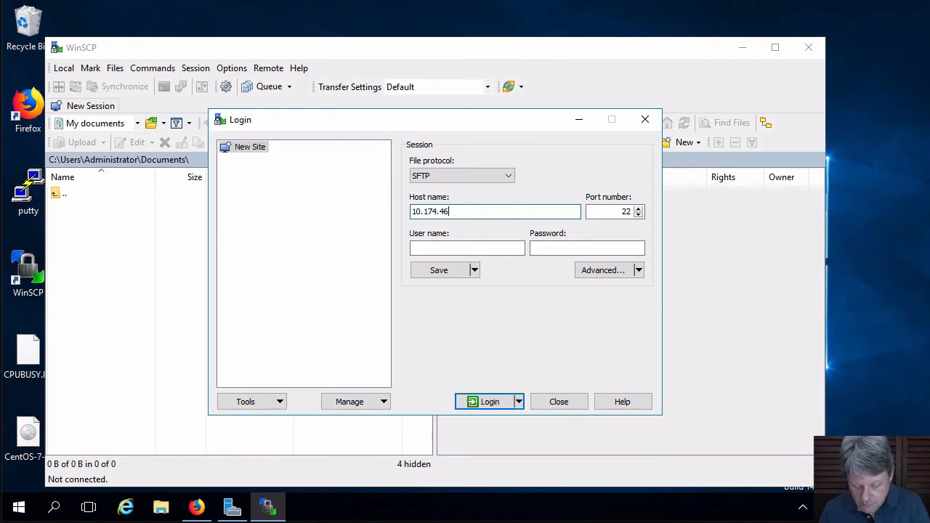
text(210)
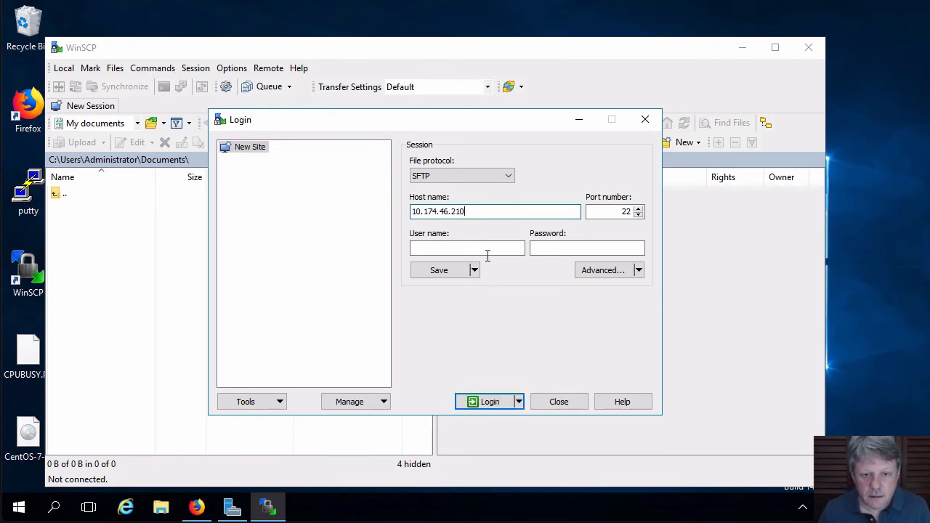
text(roo)
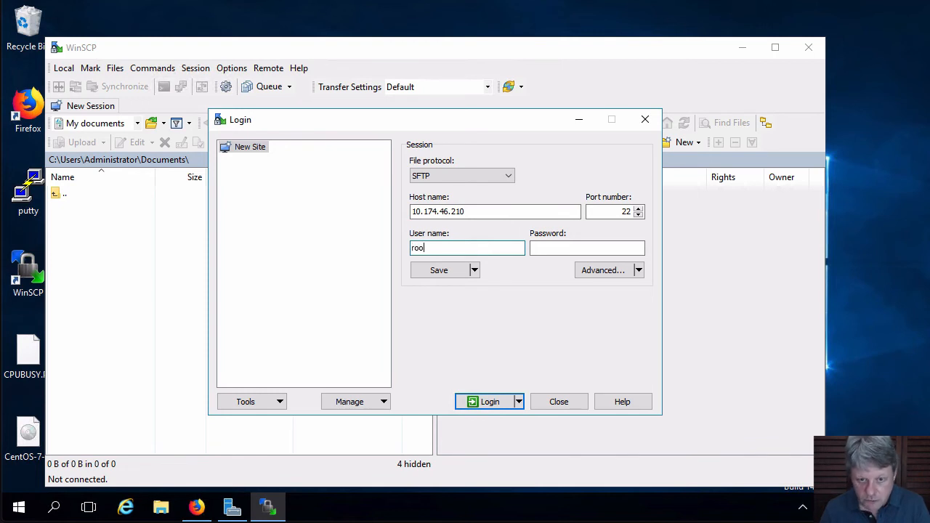
click(588, 247)
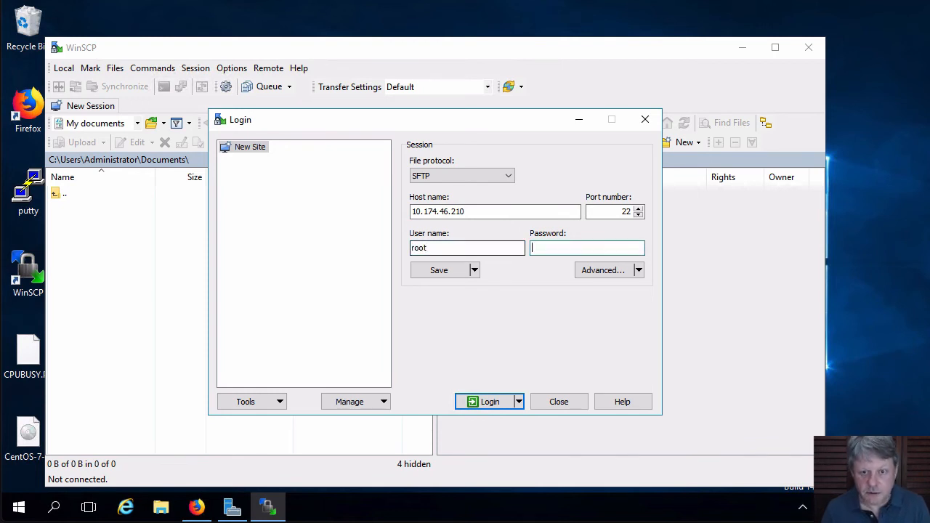
text(password)
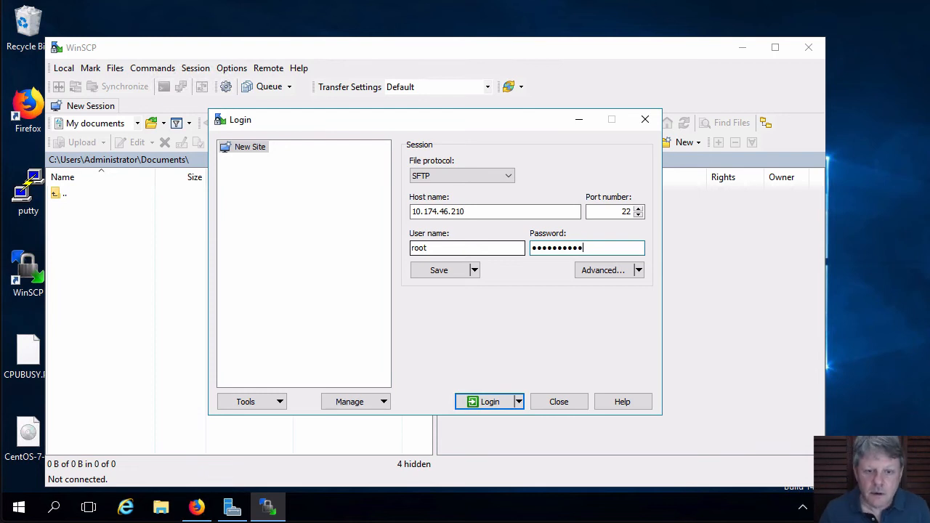
click(488, 401)
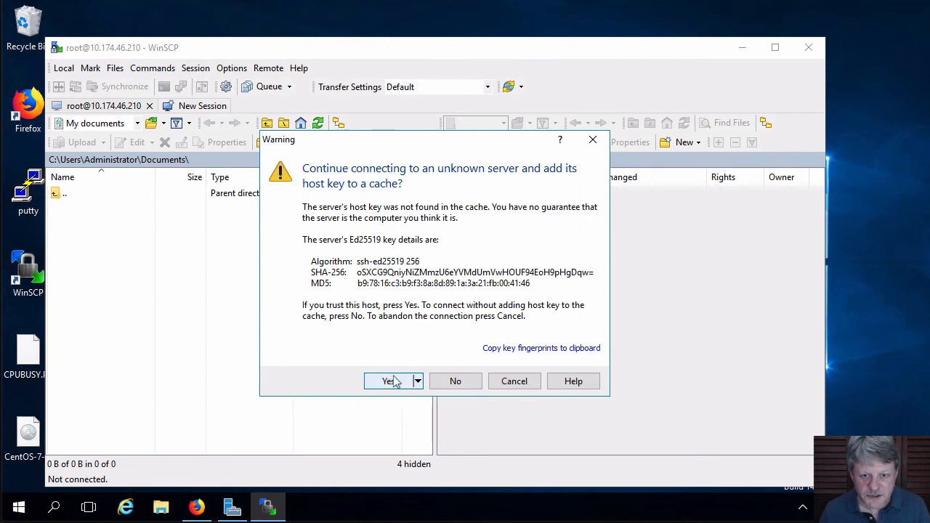
click(390, 381)
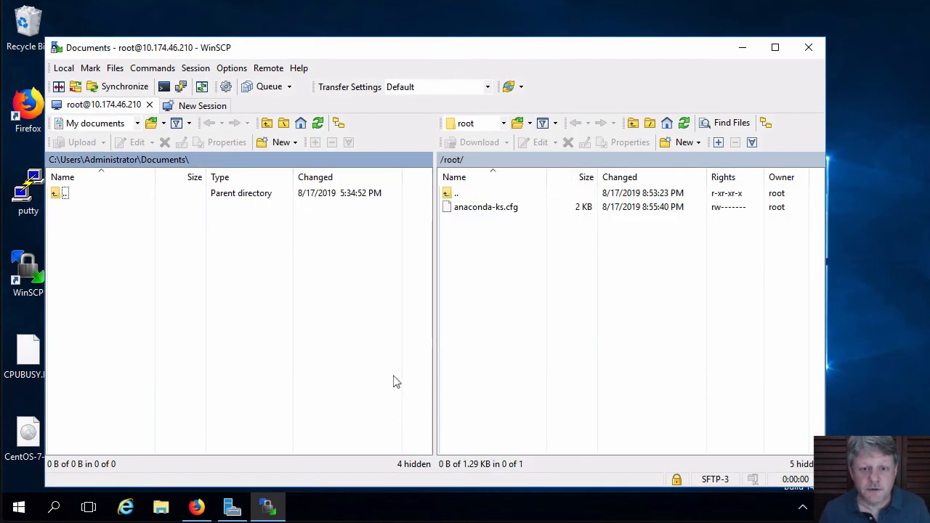
mouse_move(223, 270)
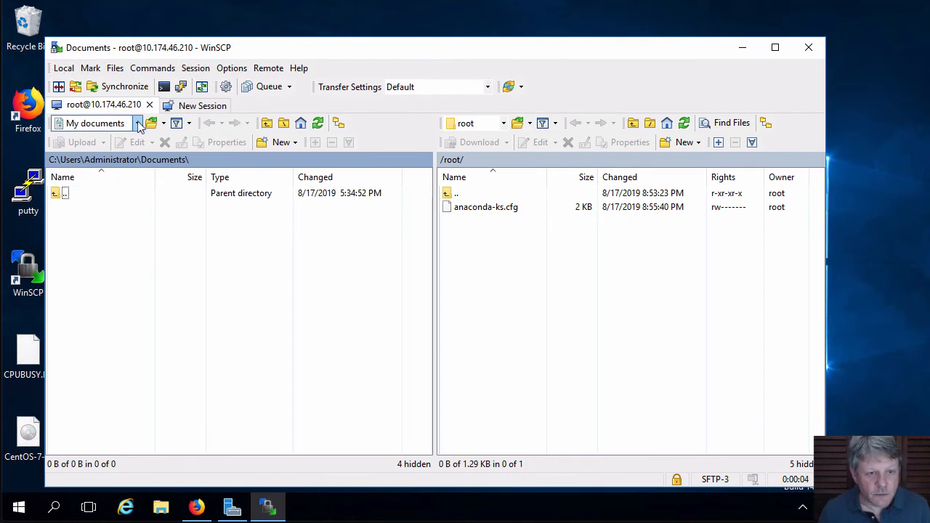
Switch the local pane to Desktop and upload CPUBUSY.PL into /root/.
click(140, 123)
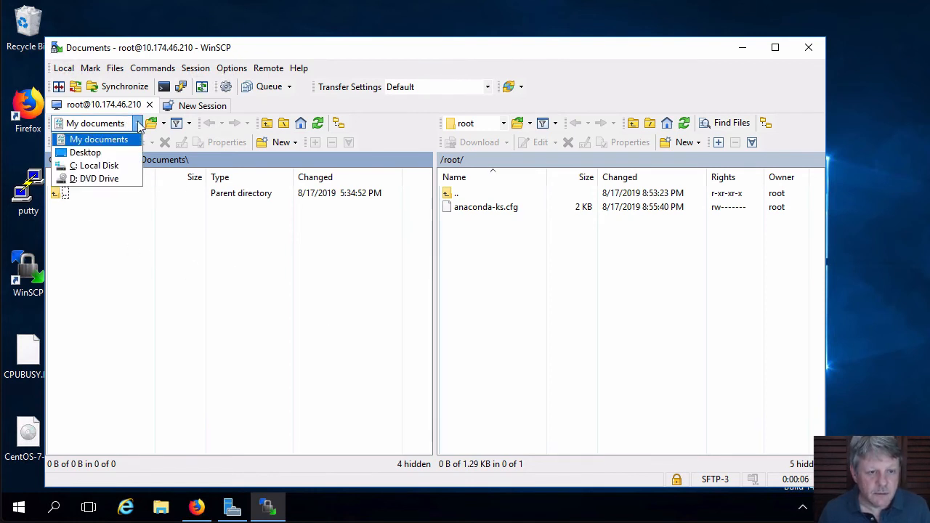
click(85, 153)
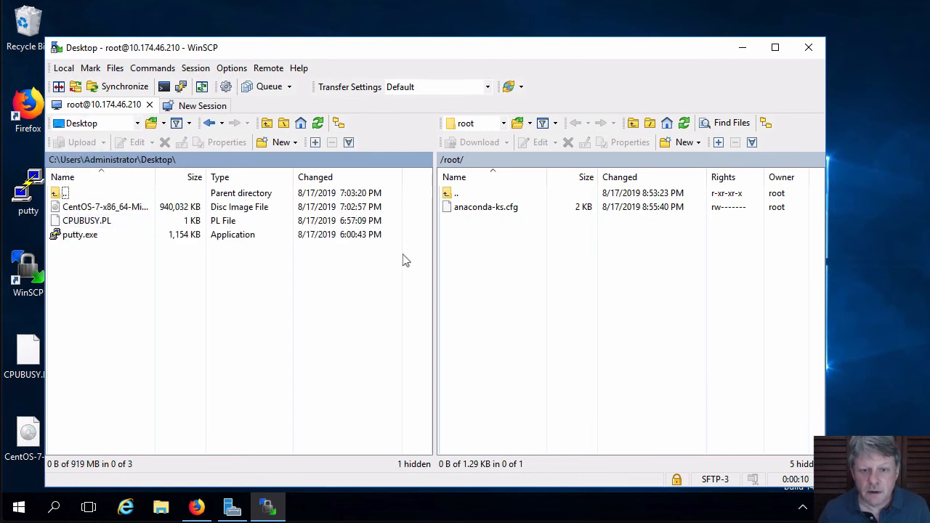
mouse_move(651, 128)
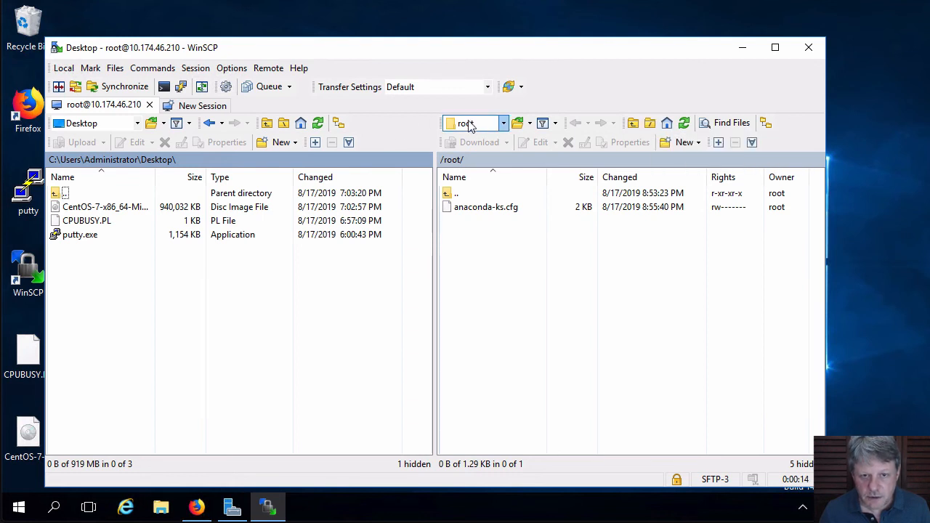
mouse_move(486, 128)
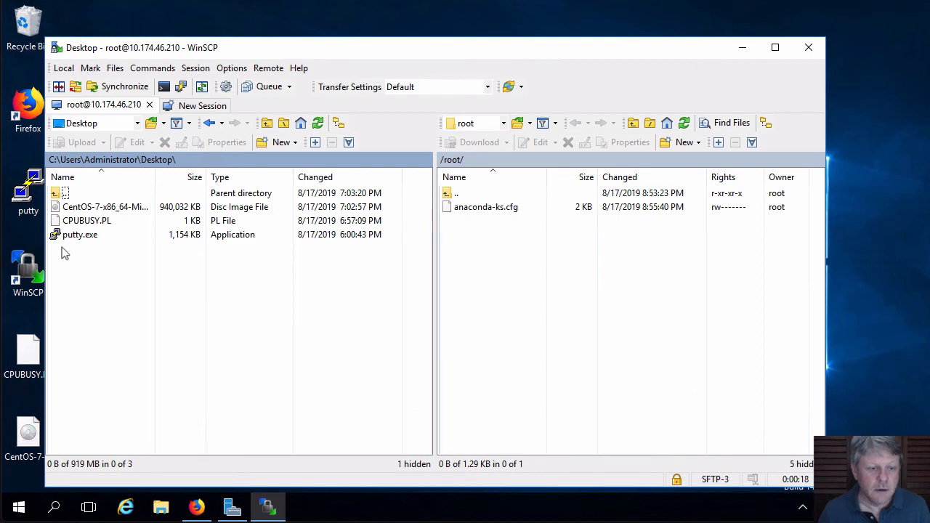
click(87, 221)
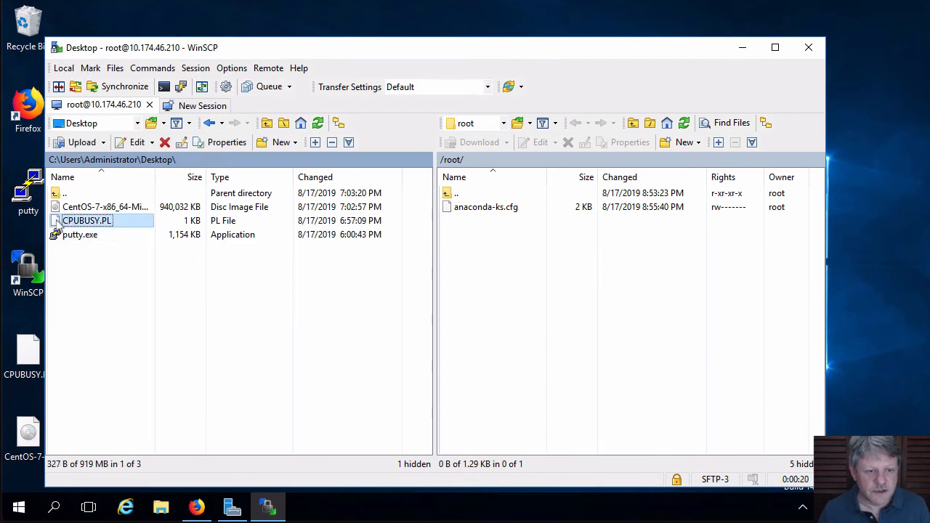
click(75, 142)
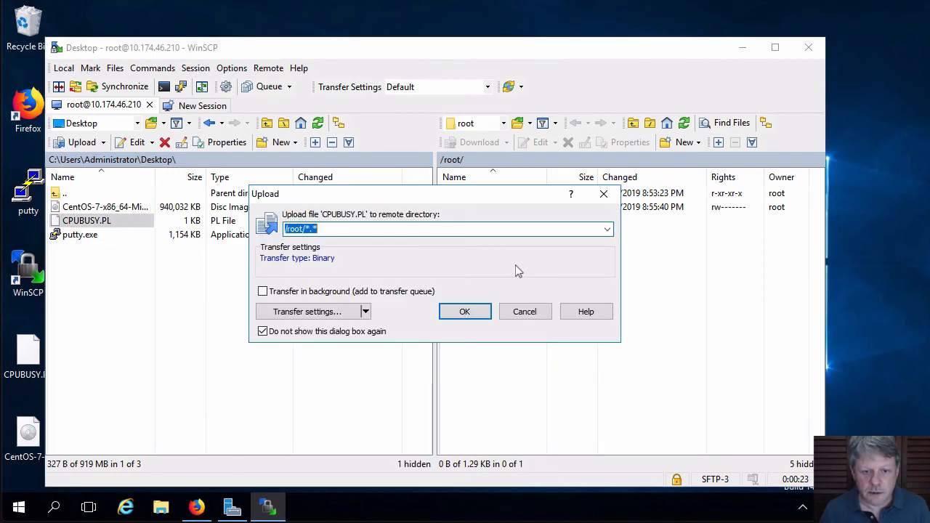
click(465, 311)
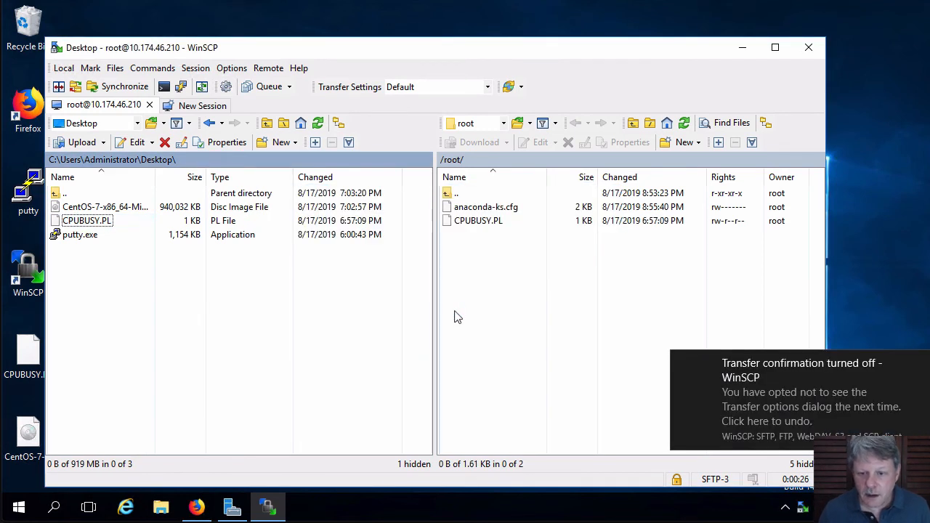
Give the remote CPUBUSY.PL owner execute permission via its Properties.
click(478, 221)
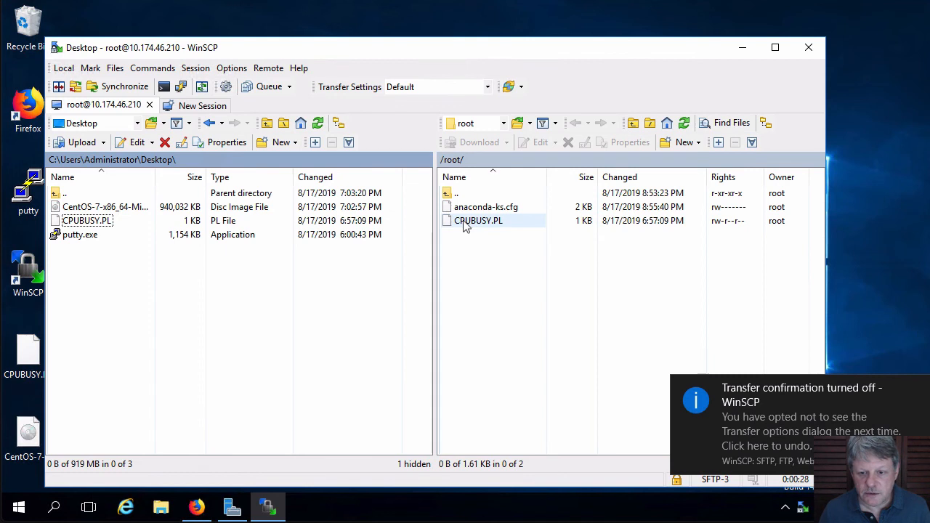
right_click(478, 221)
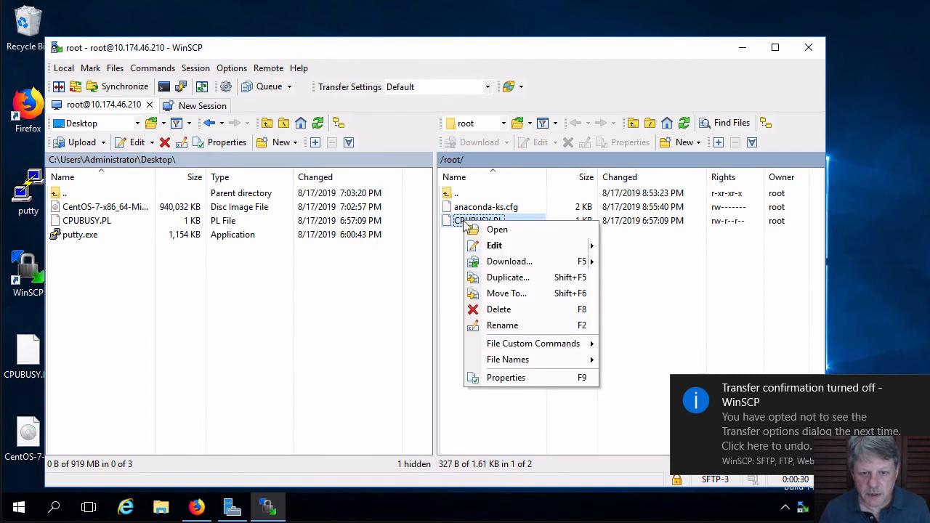
mouse_move(506, 378)
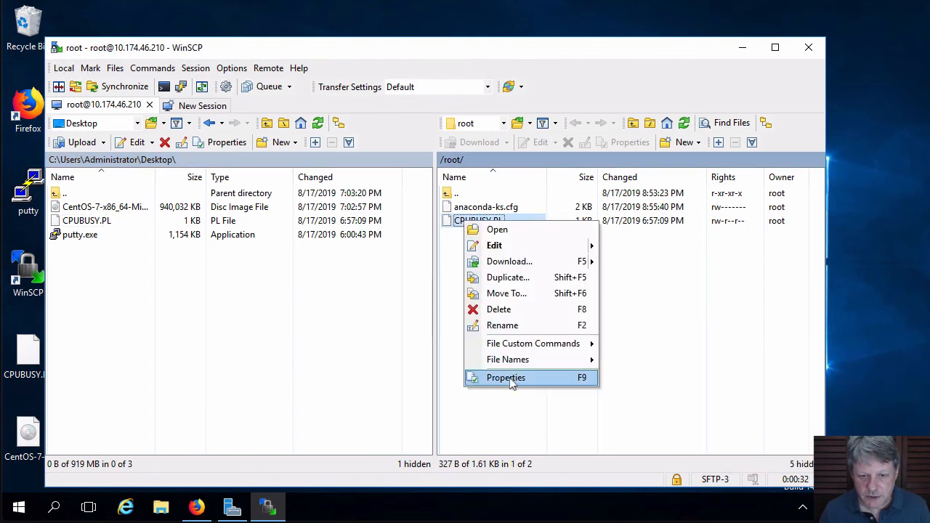
click(506, 378)
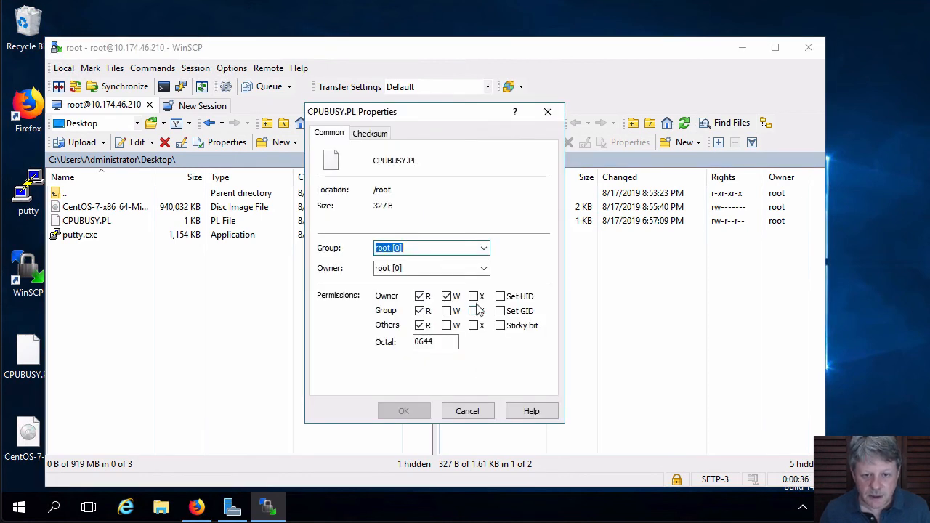
click(474, 297)
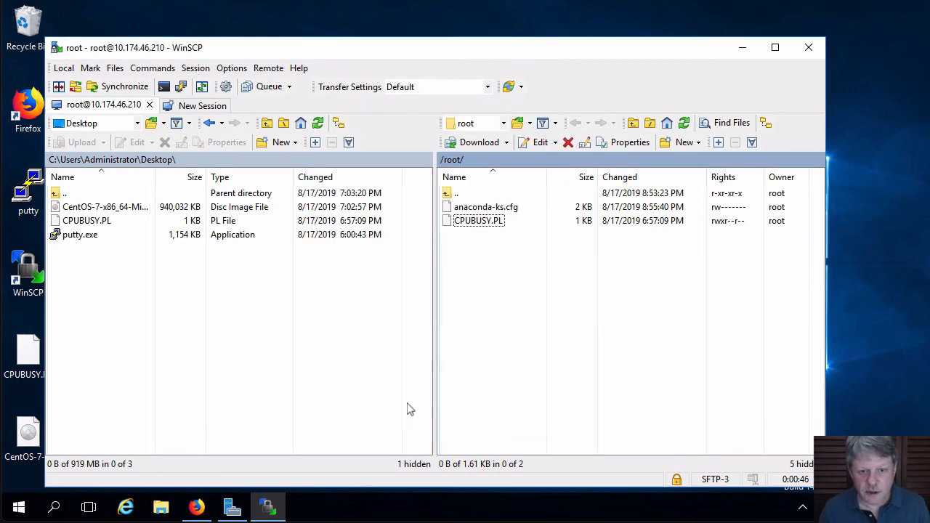
mouse_move(529, 326)
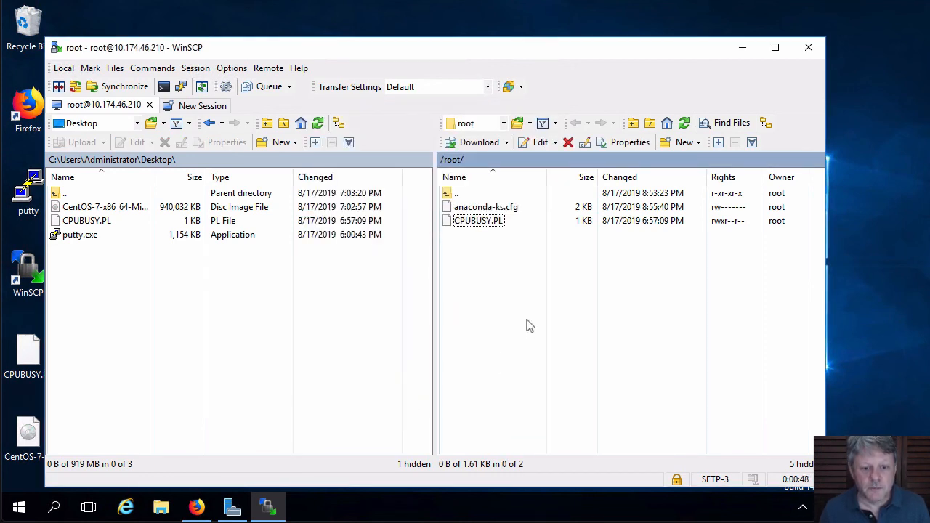
mouse_move(195, 68)
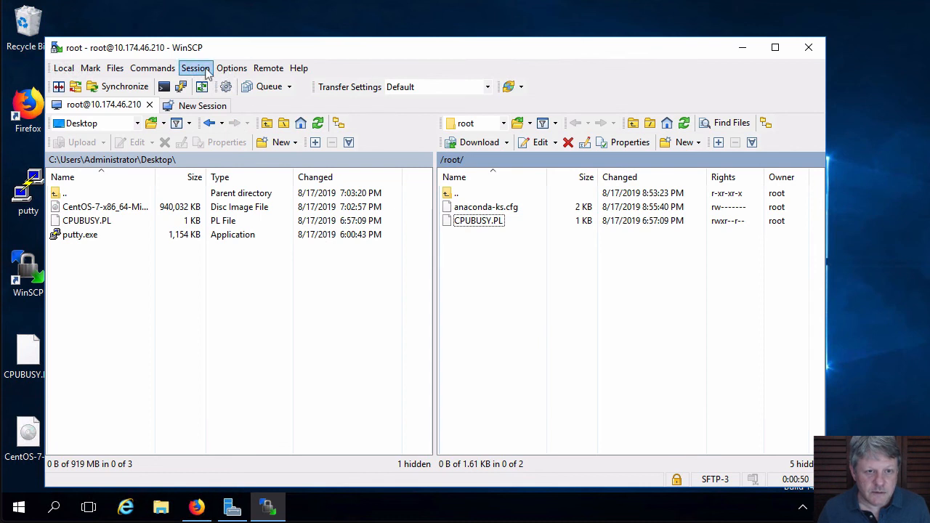
Disconnect the WinSCP session from the CentOS server and exit WinSCP.
click(195, 69)
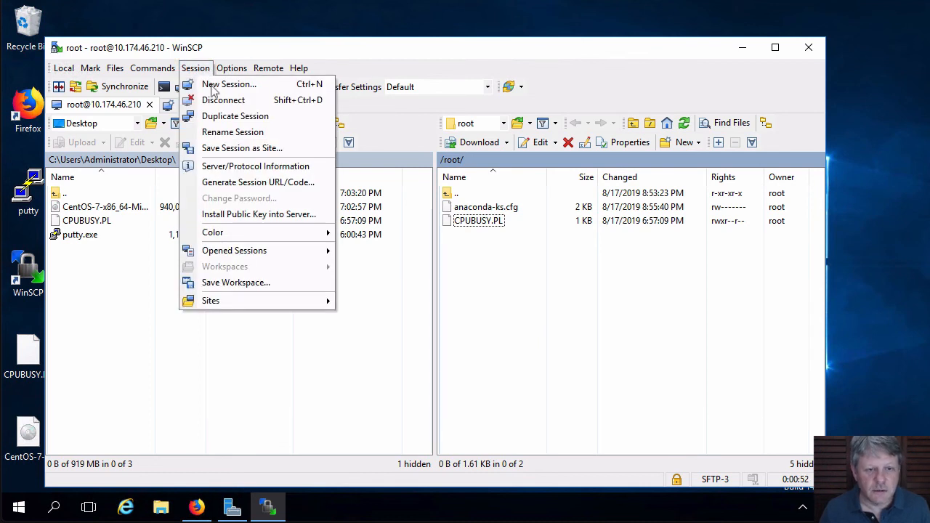
click(229, 83)
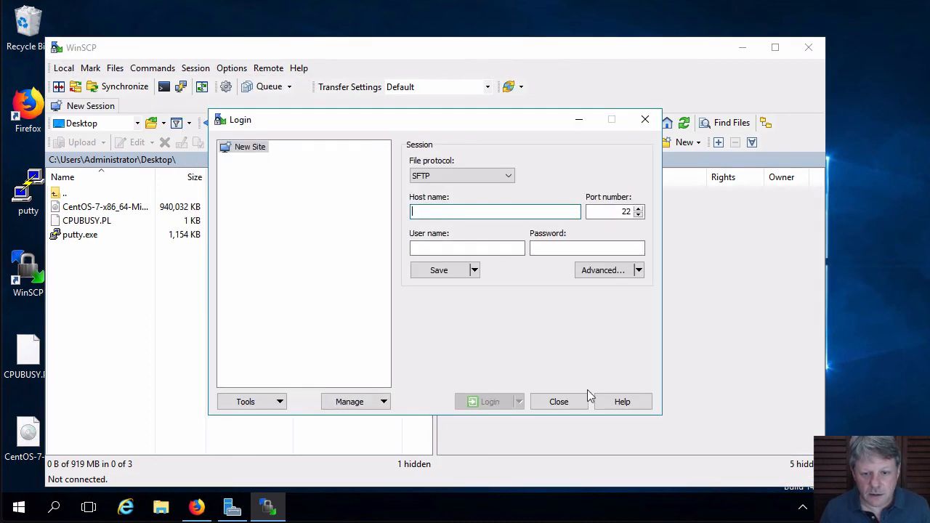
click(558, 401)
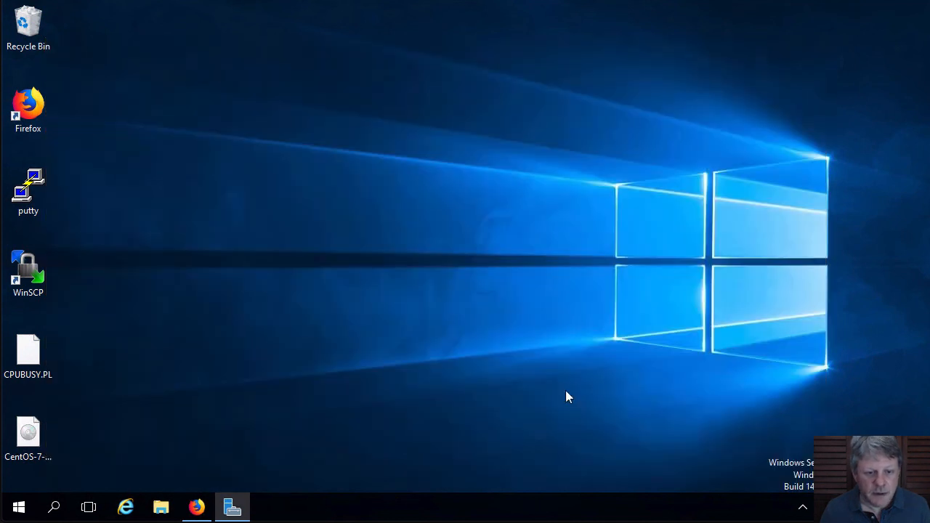
mouse_move(196, 505)
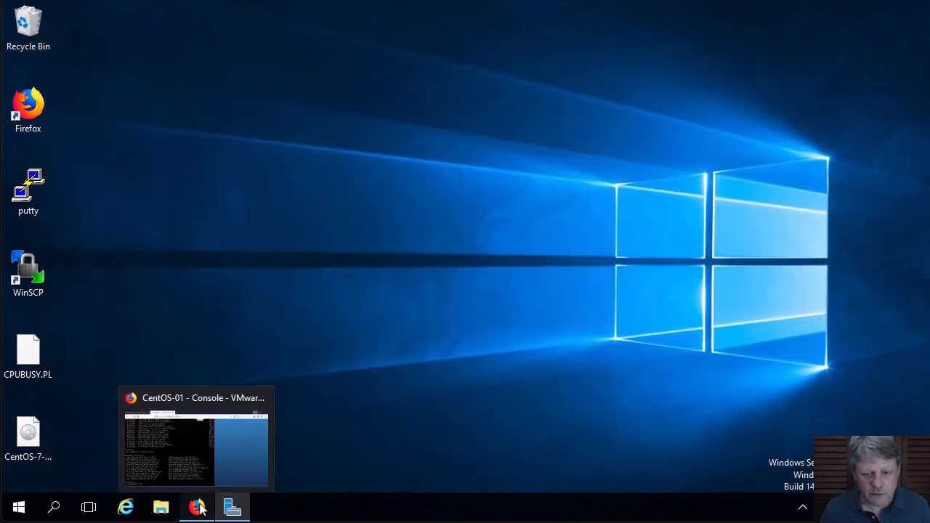
Return to the CentOS-01 console and list /root with ls to confirm CPUBUSY.PL is there.
click(195, 436)
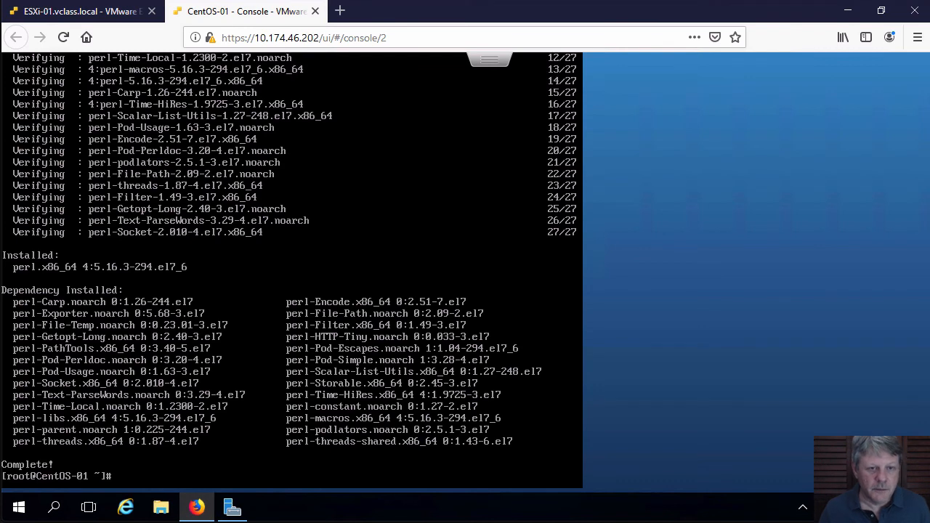
mouse_move(323, 349)
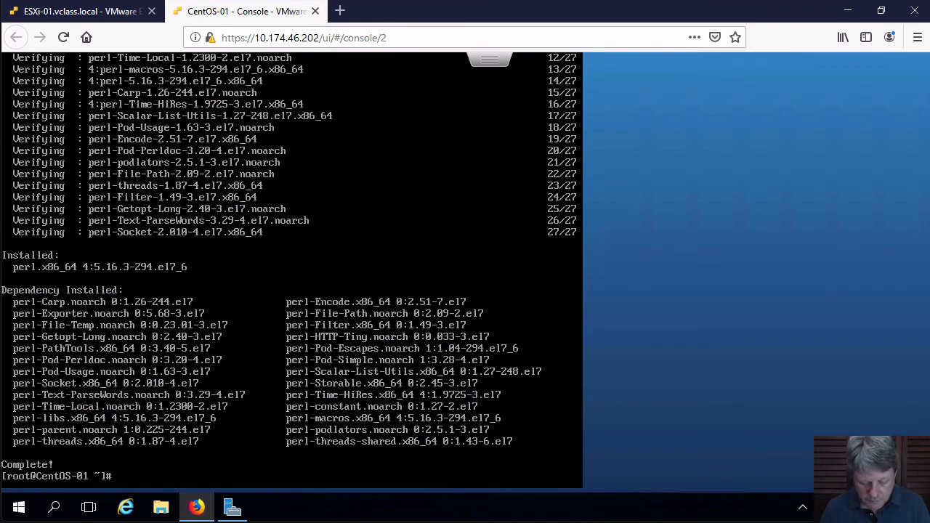
text(ls)
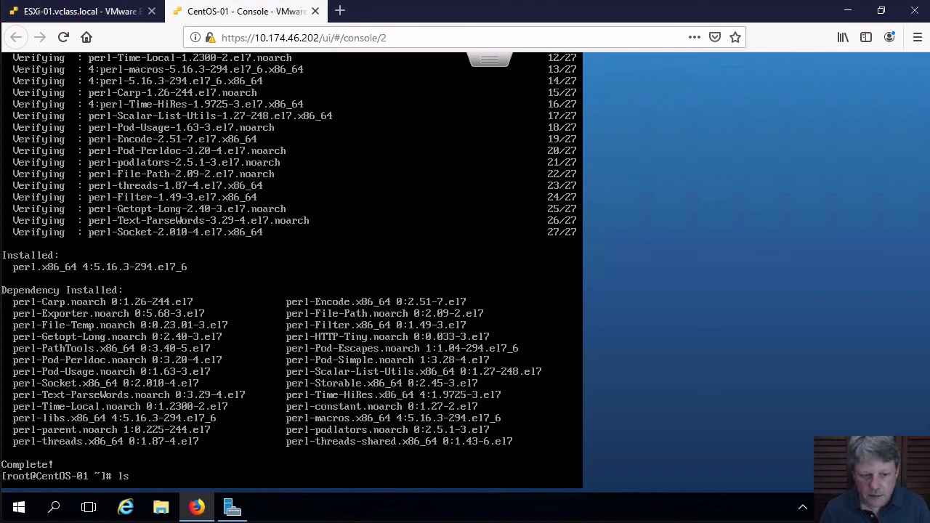
key(Return)
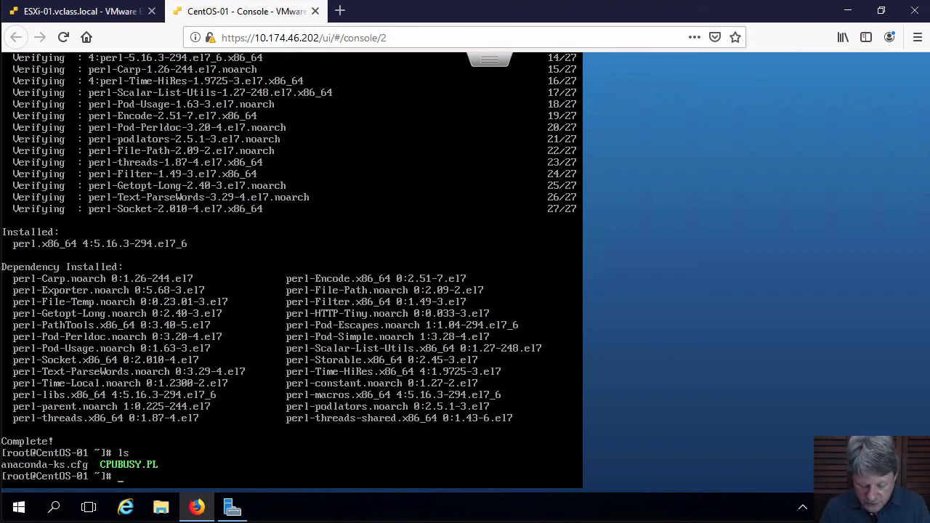
Log out of the CentOS-01 shell and close its console browser tab.
text(logout)
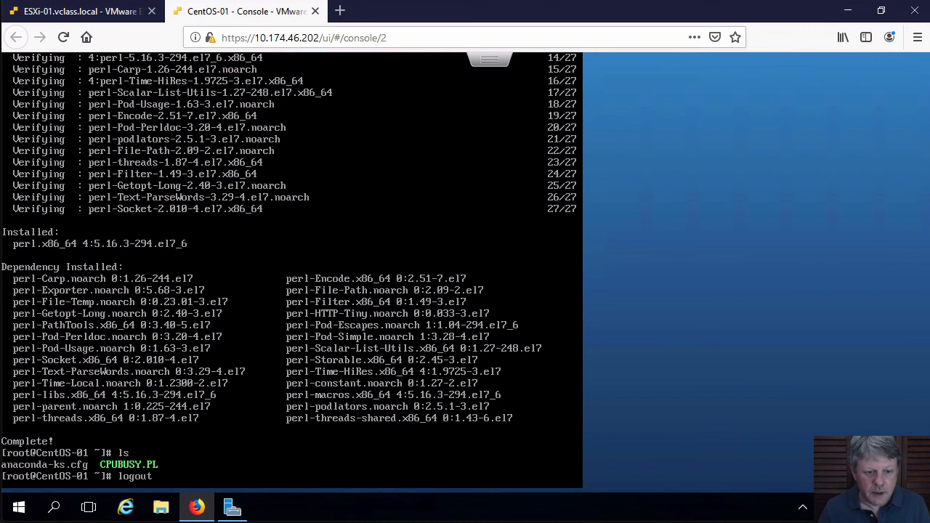
key(Return)
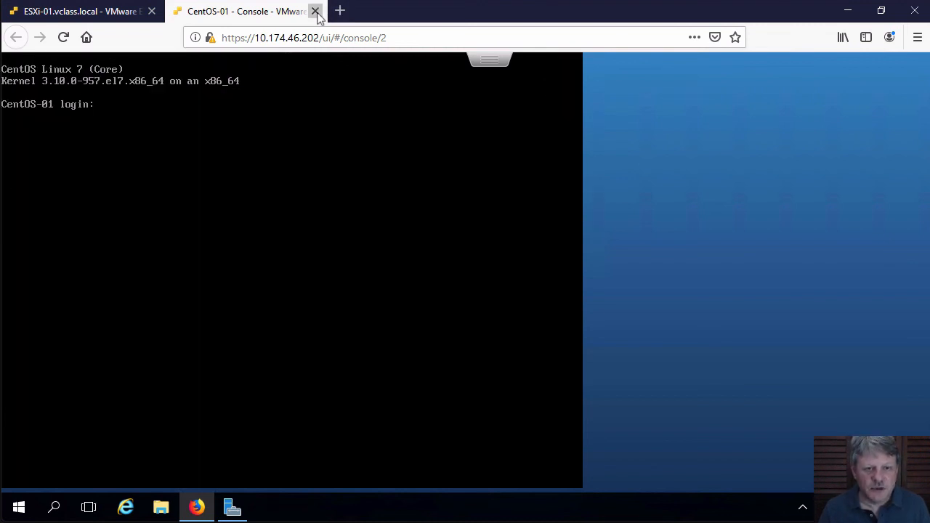
click(315, 12)
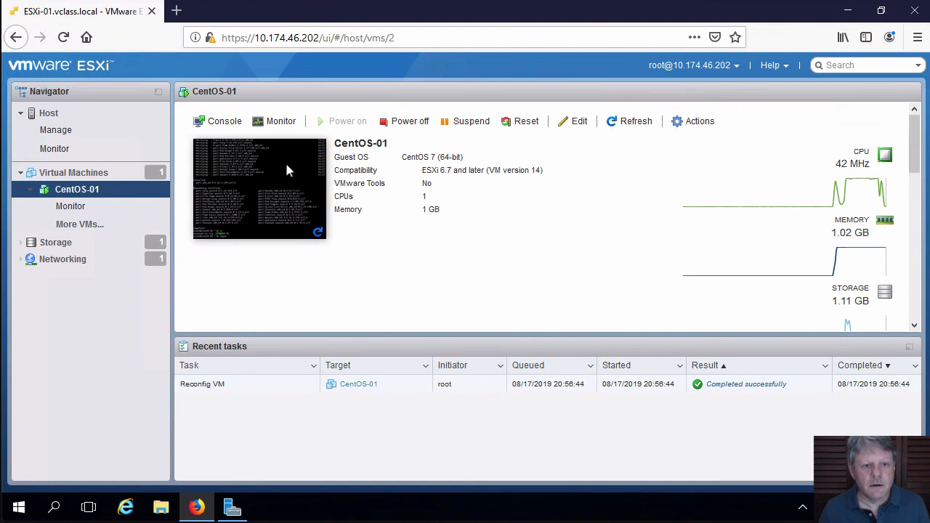
mouse_move(261, 286)
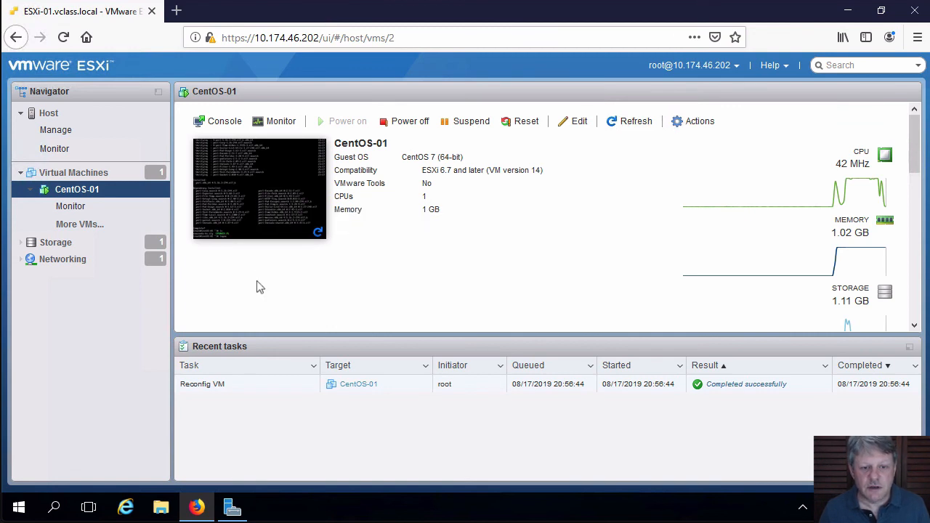